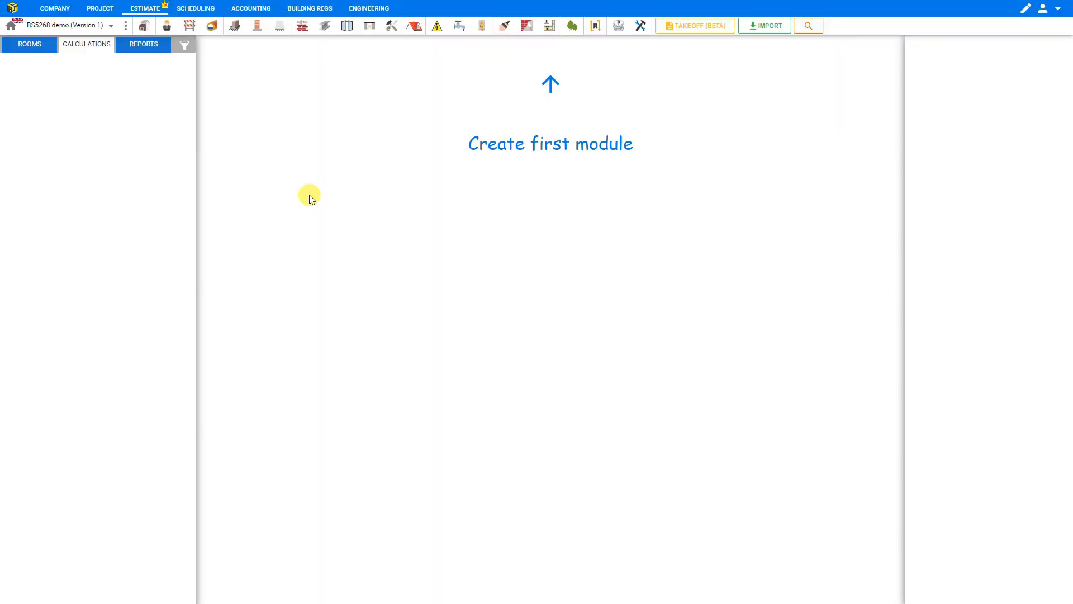
mouse_move(425, 26)
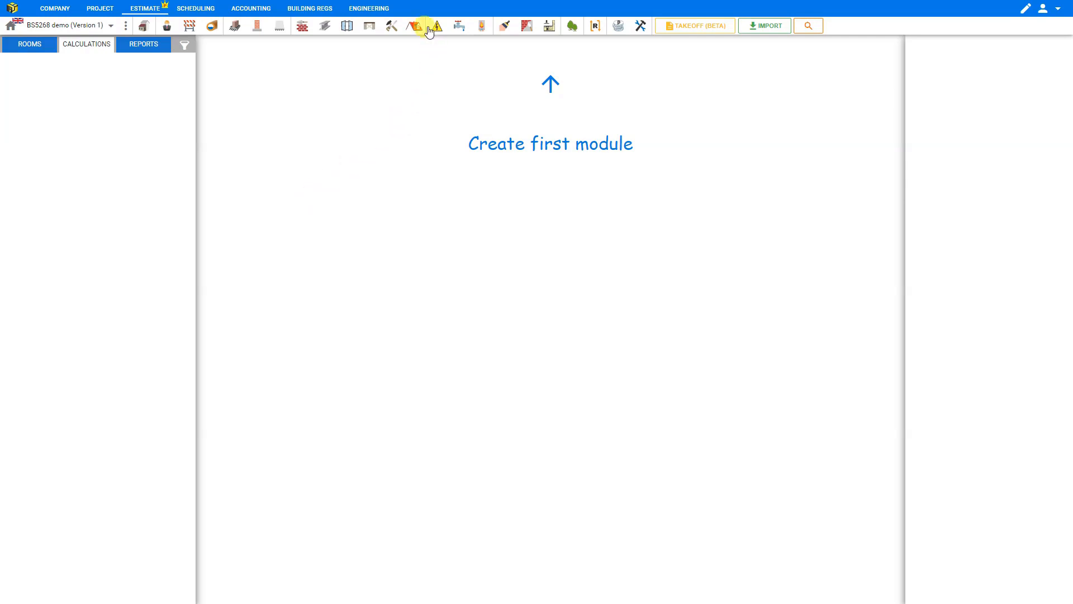
mouse_move(375, 15)
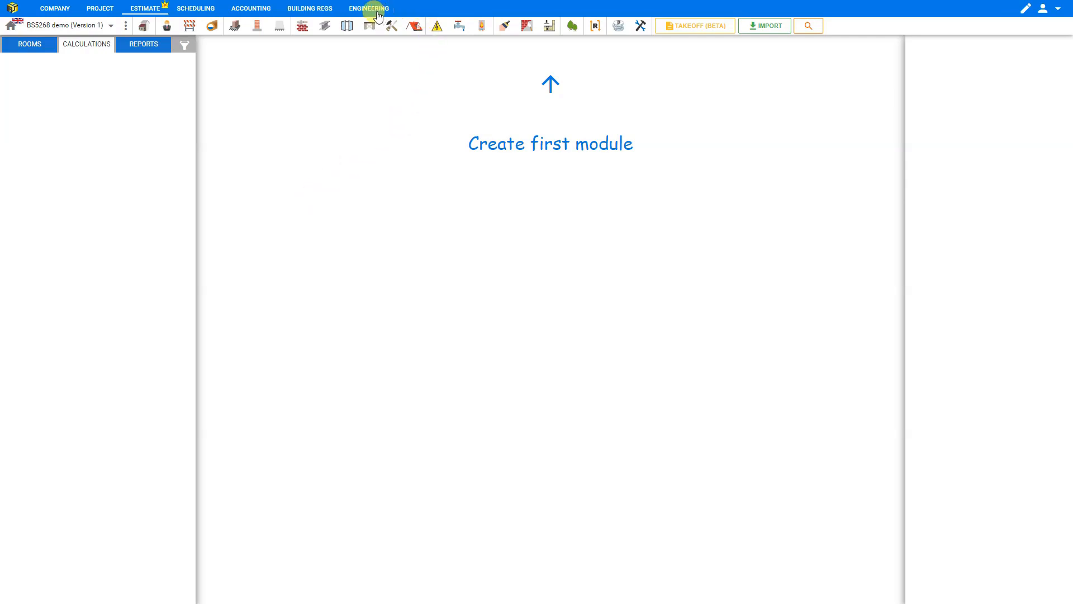
- Go to Engineering and expand the Floor Joist BS5268 calculation types
click(368, 7)
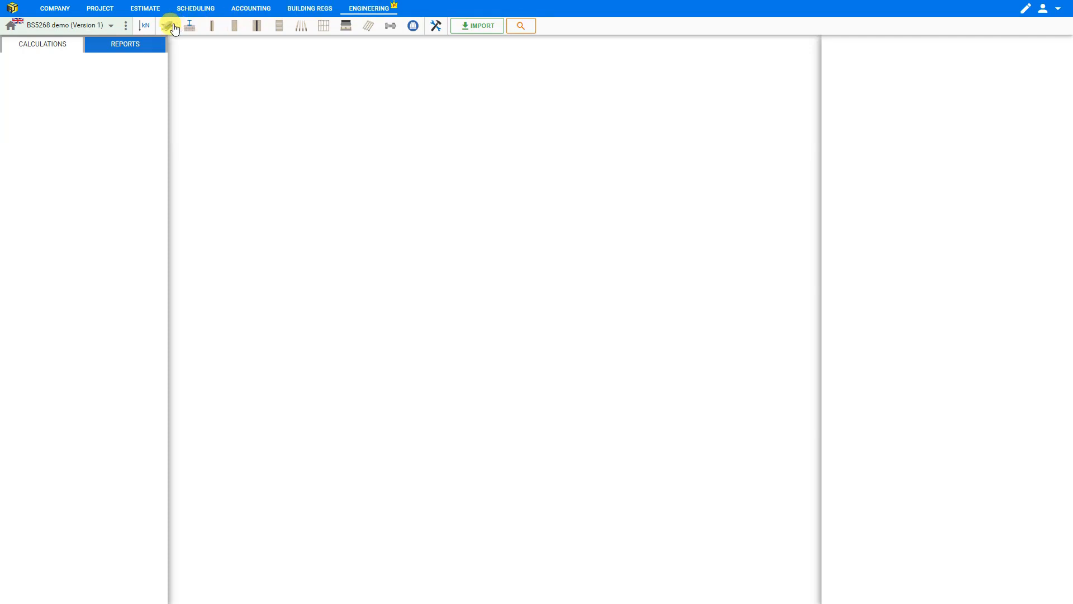
click(229, 25)
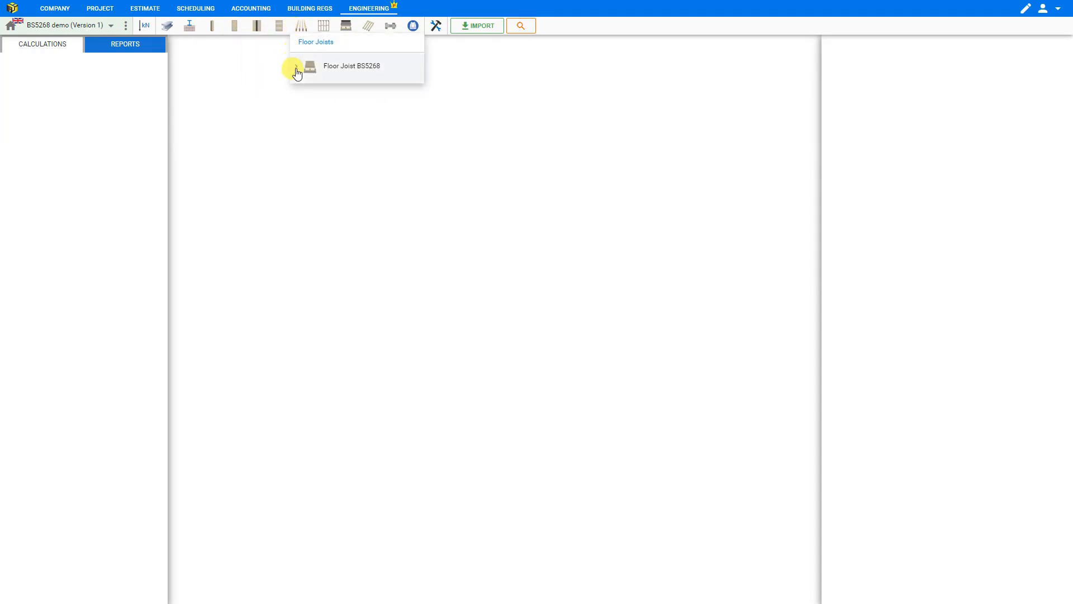
click(296, 66)
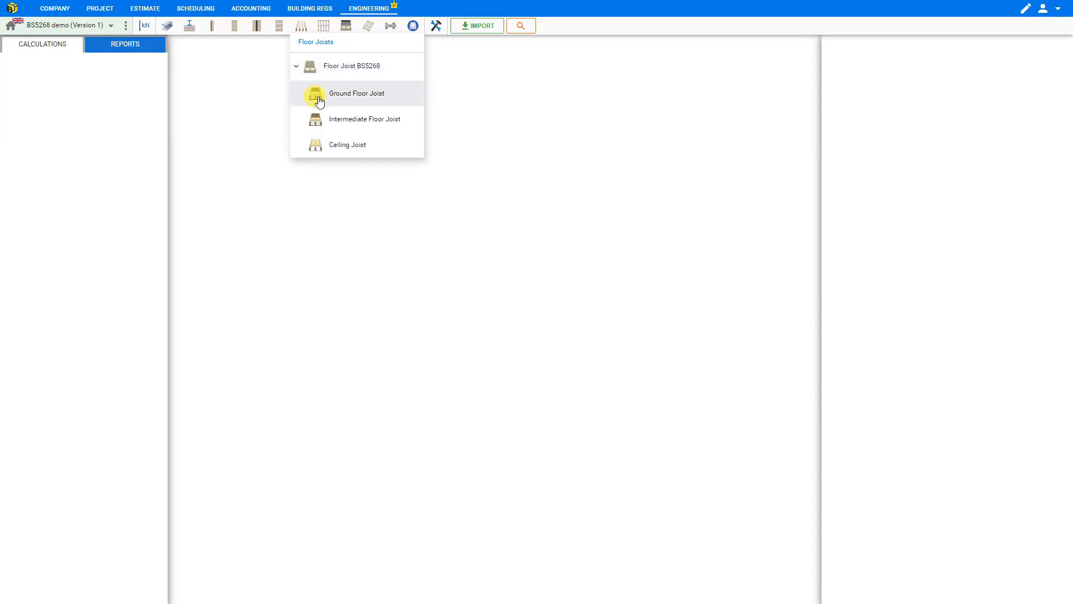
mouse_move(328, 127)
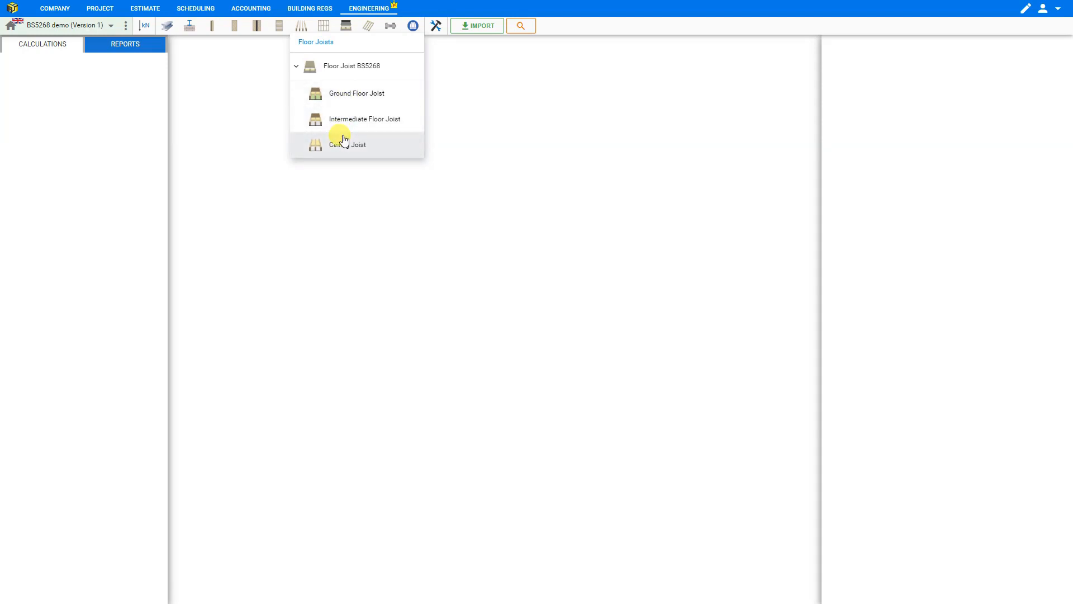
- Create a ceiling joist calculation under an Extension structure and rename it Ceiling Joist No1
click(348, 145)
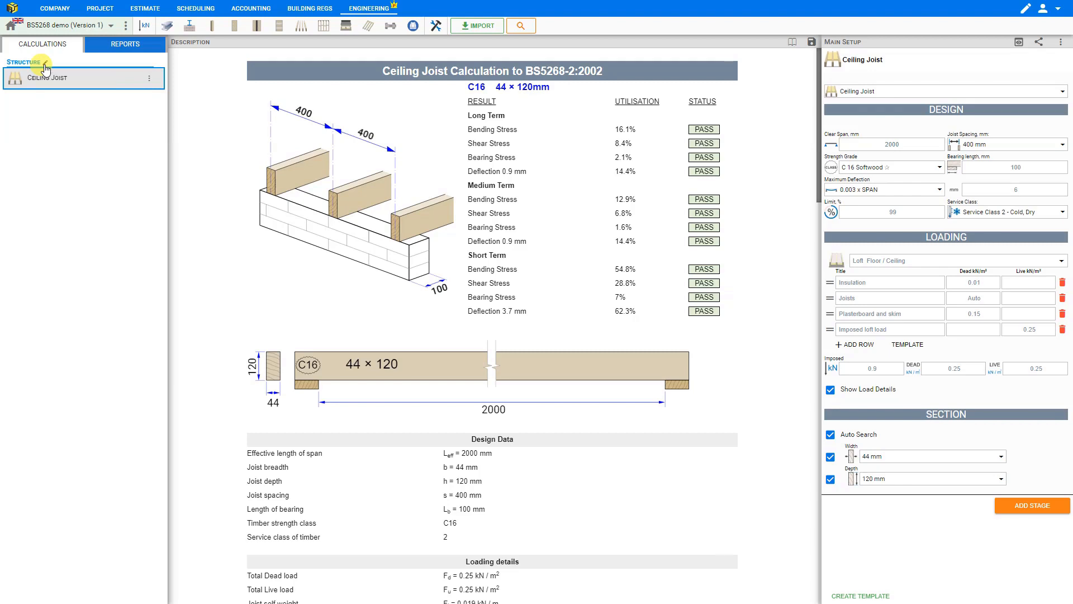
click(23, 63)
text(Extension)
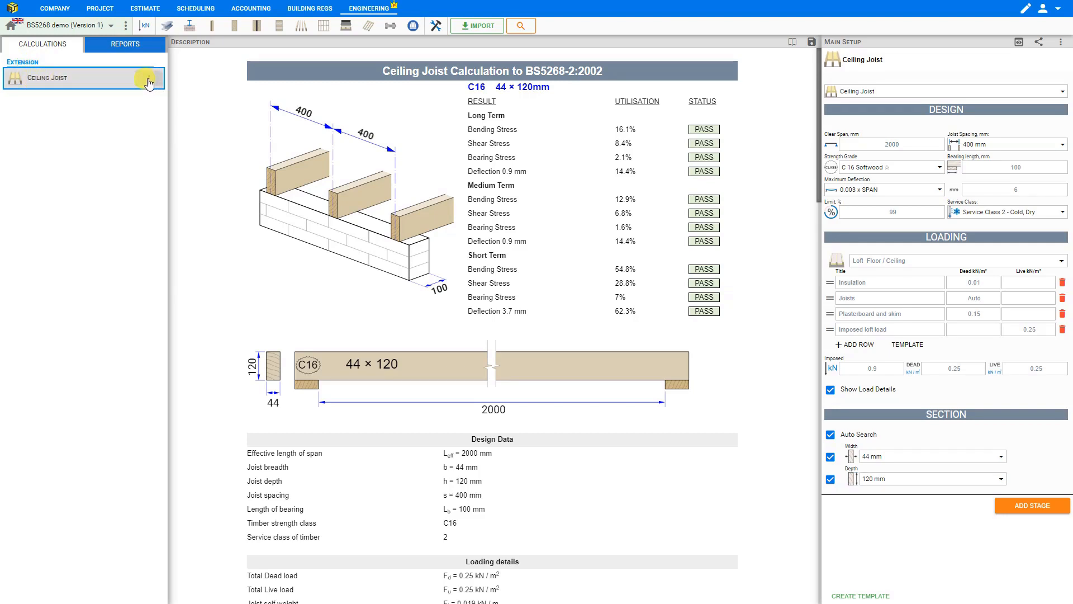
click(149, 77)
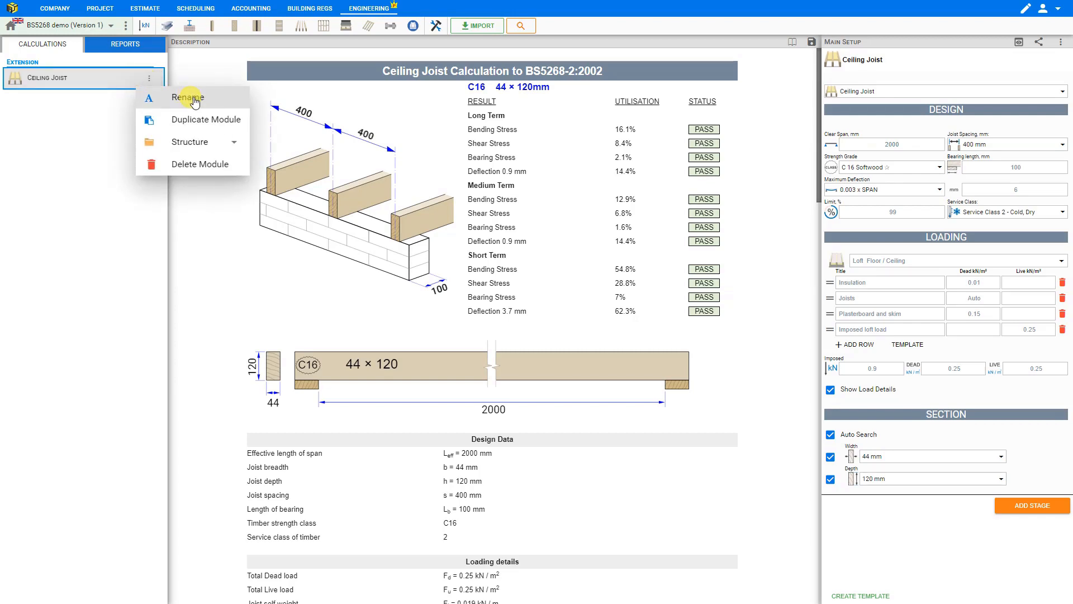
mouse_move(230, 146)
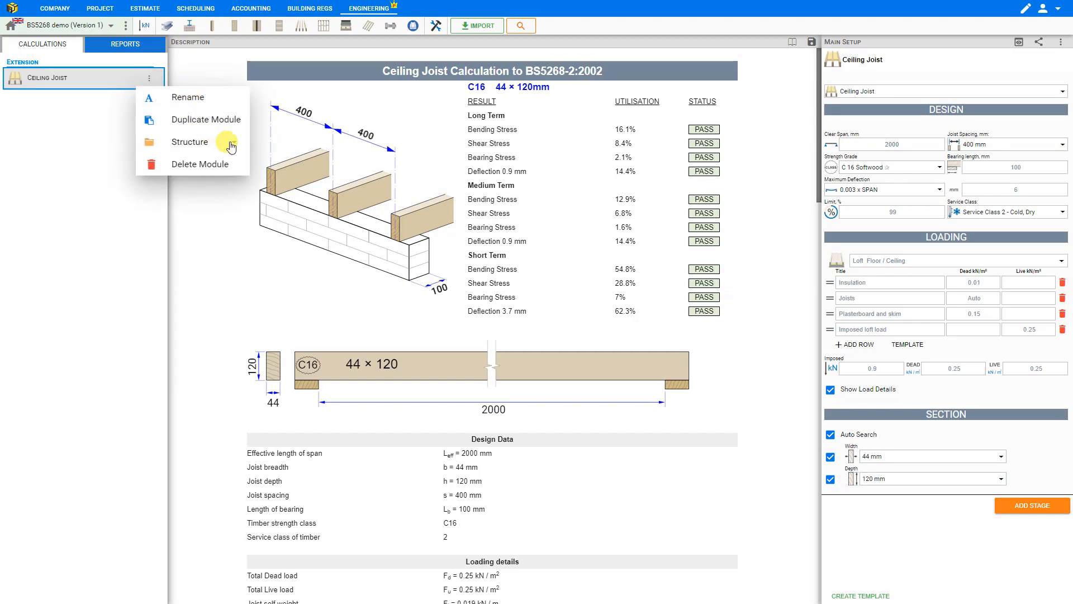
click(190, 142)
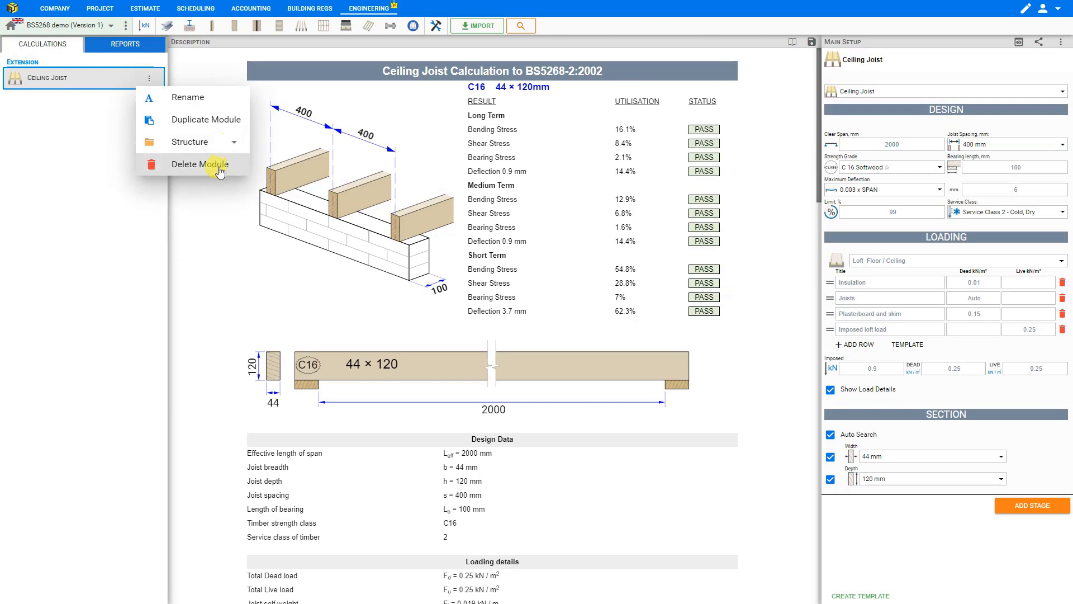
mouse_move(213, 111)
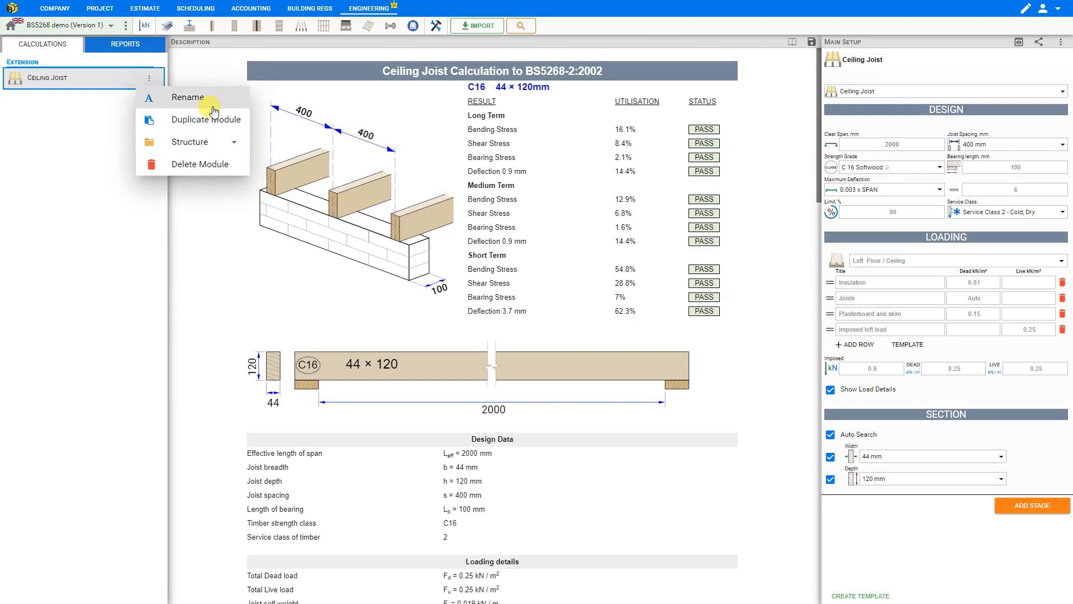
click(188, 97)
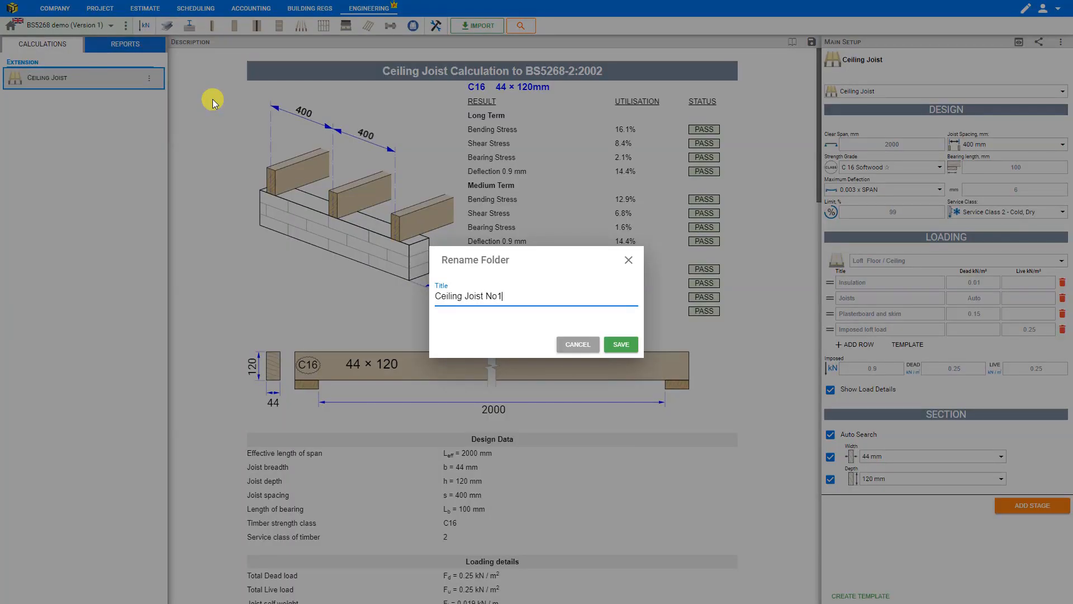
click(620, 344)
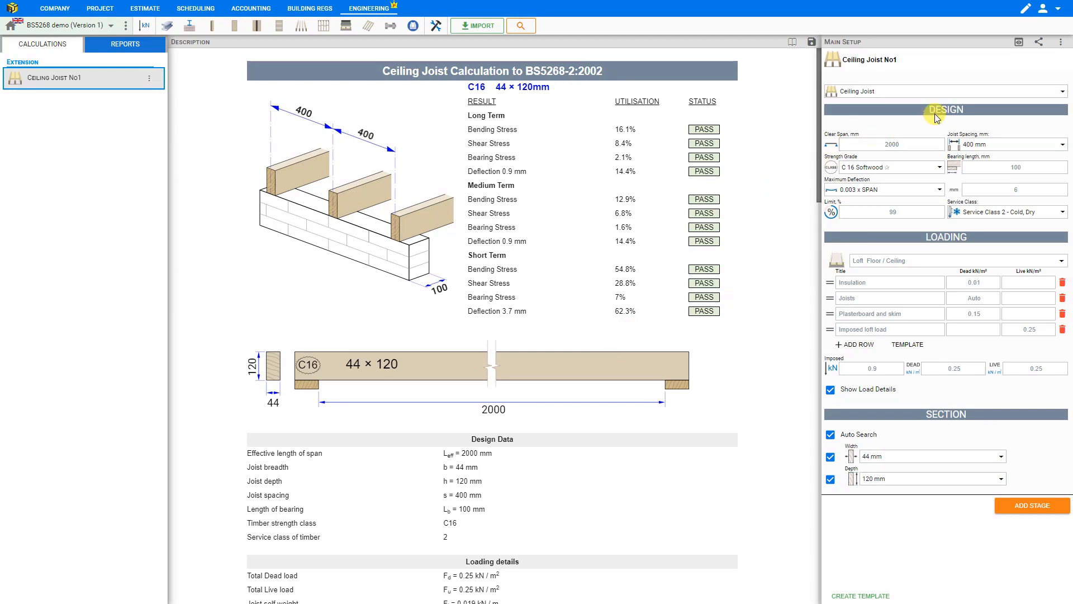
mouse_move(927, 96)
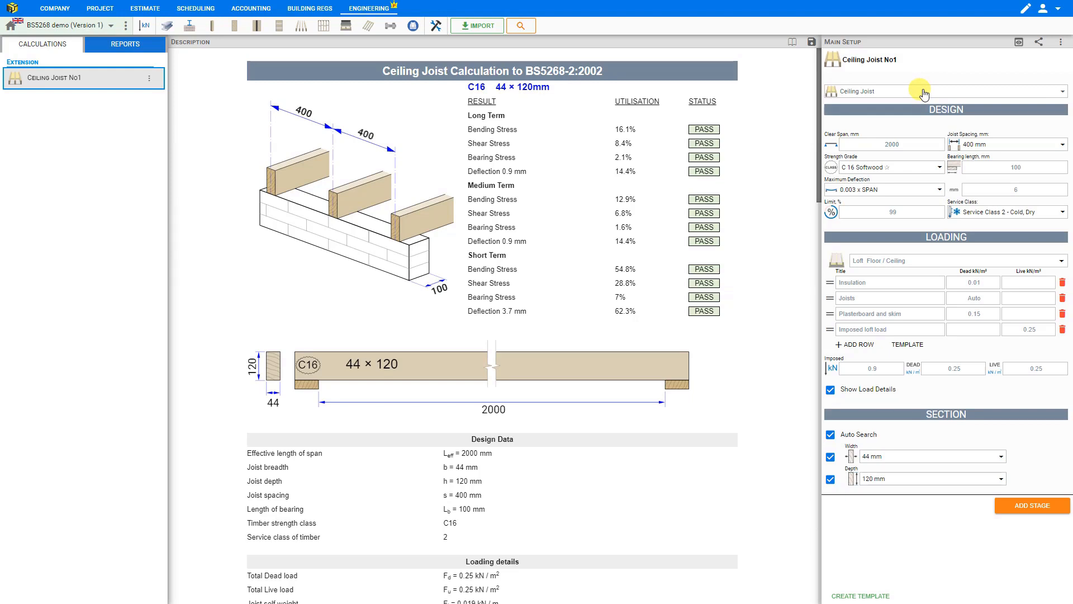
- Select the Ceiling Joist type and set its clear span to 4000 mm
click(945, 91)
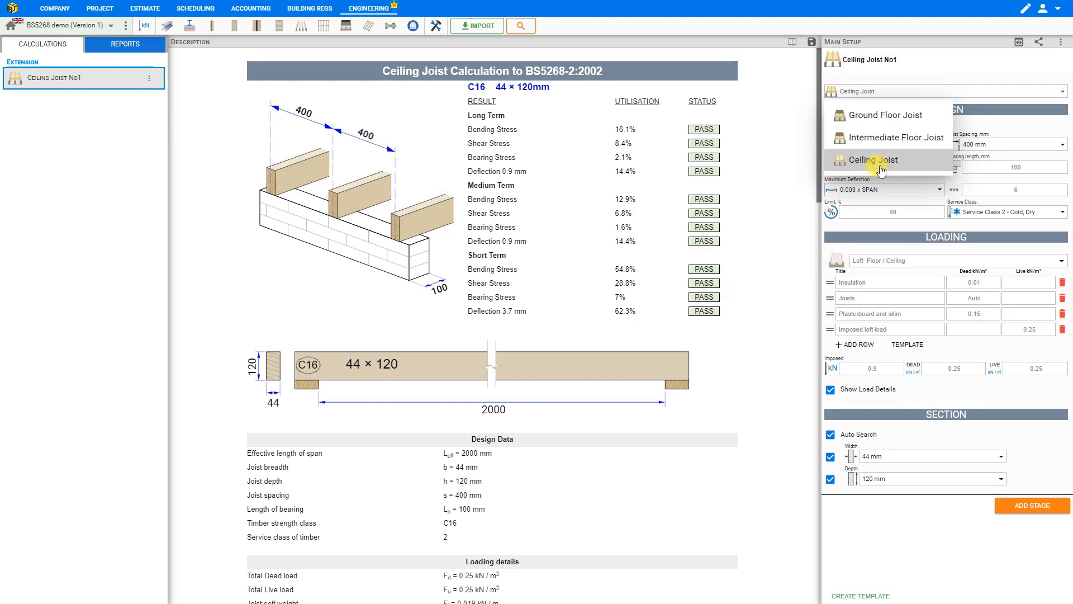
mouse_move(884, 171)
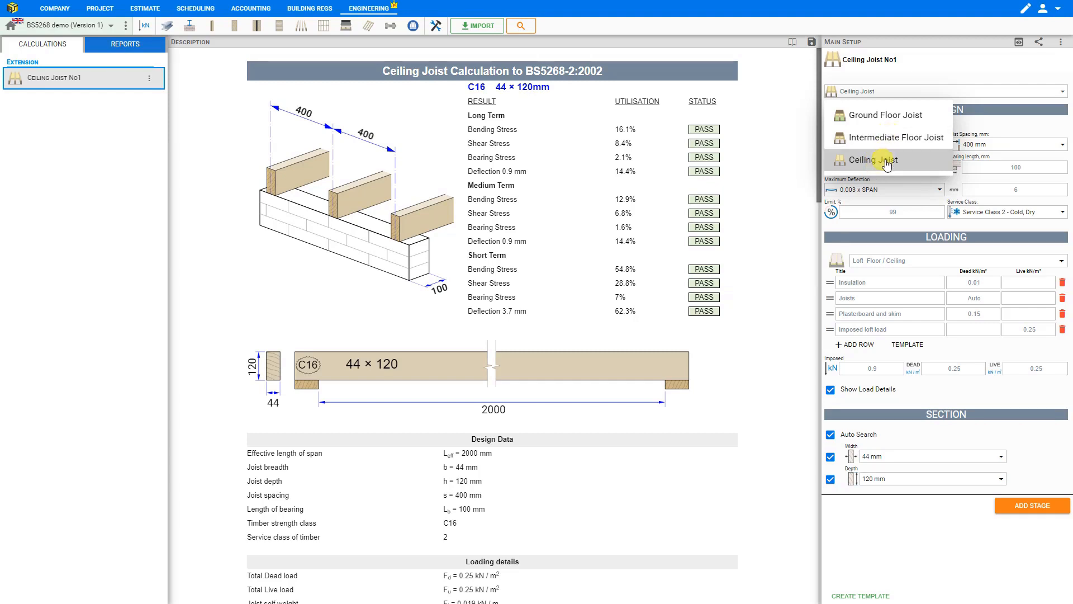
click(872, 160)
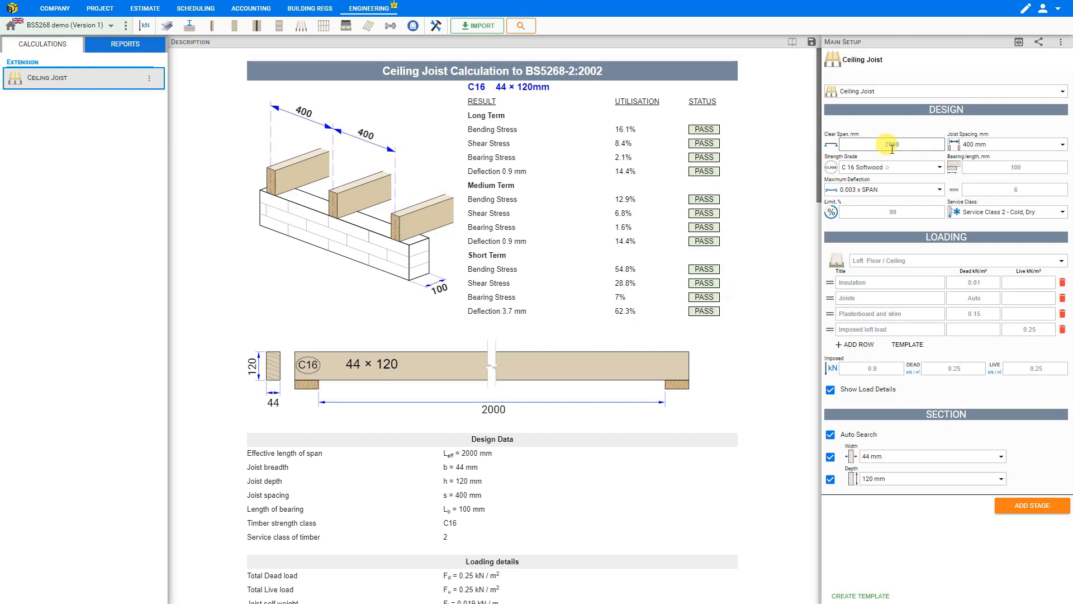
click(893, 145)
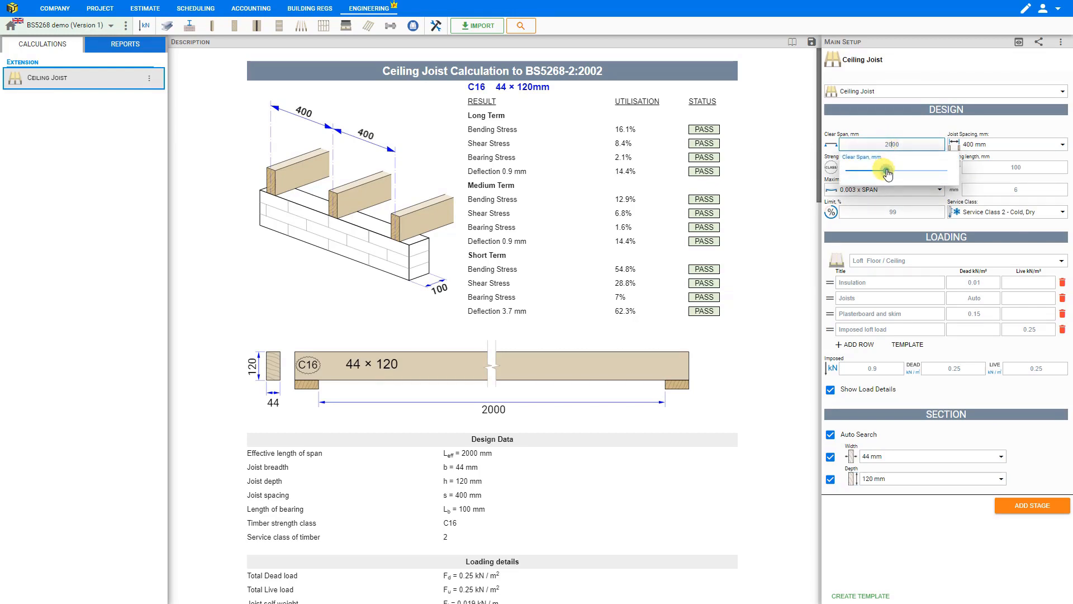
drag(882, 168, 917, 169)
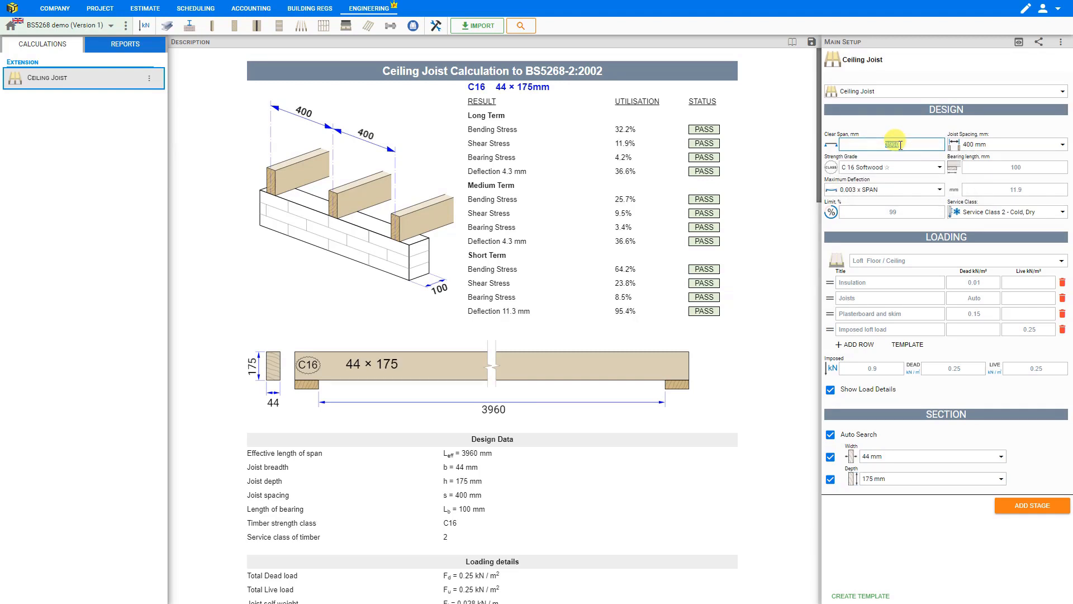
text(4000)
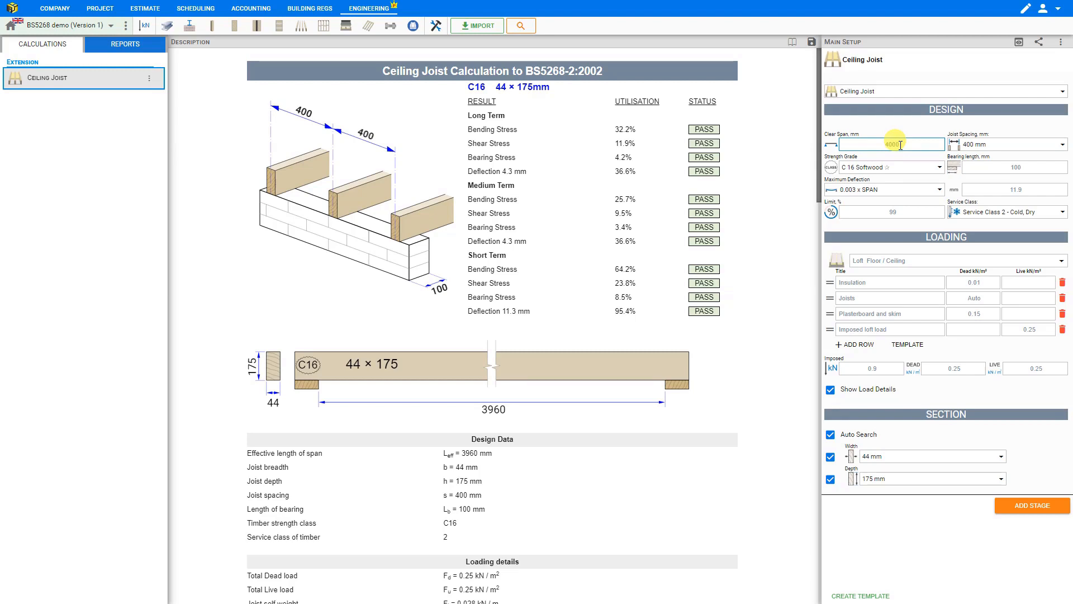
text(4000)
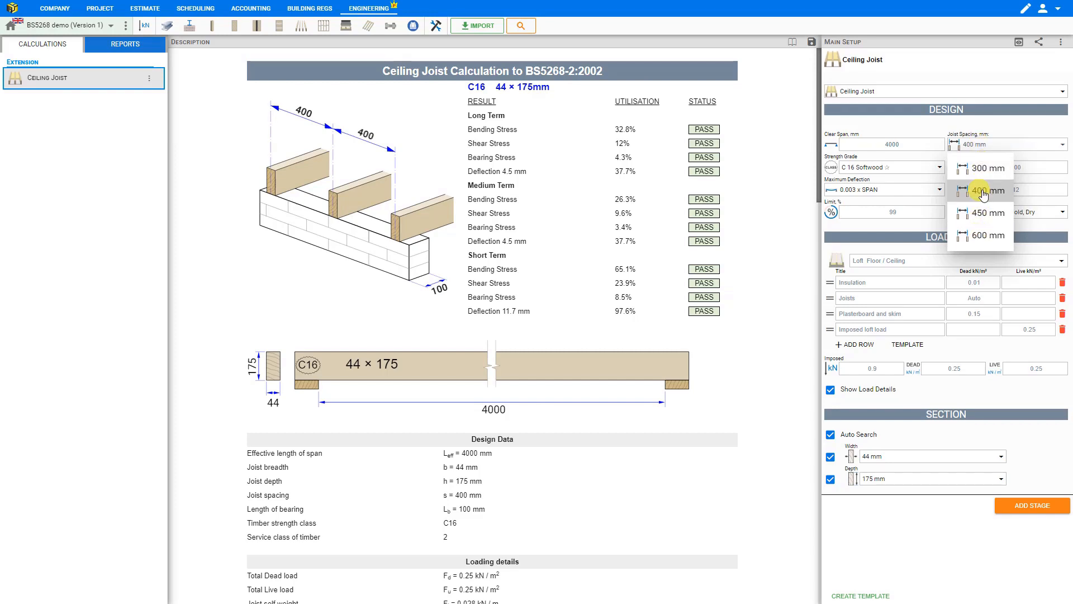
- Keep the 400 mm joist spacing and change the timber grade to C24 Softwood
click(980, 191)
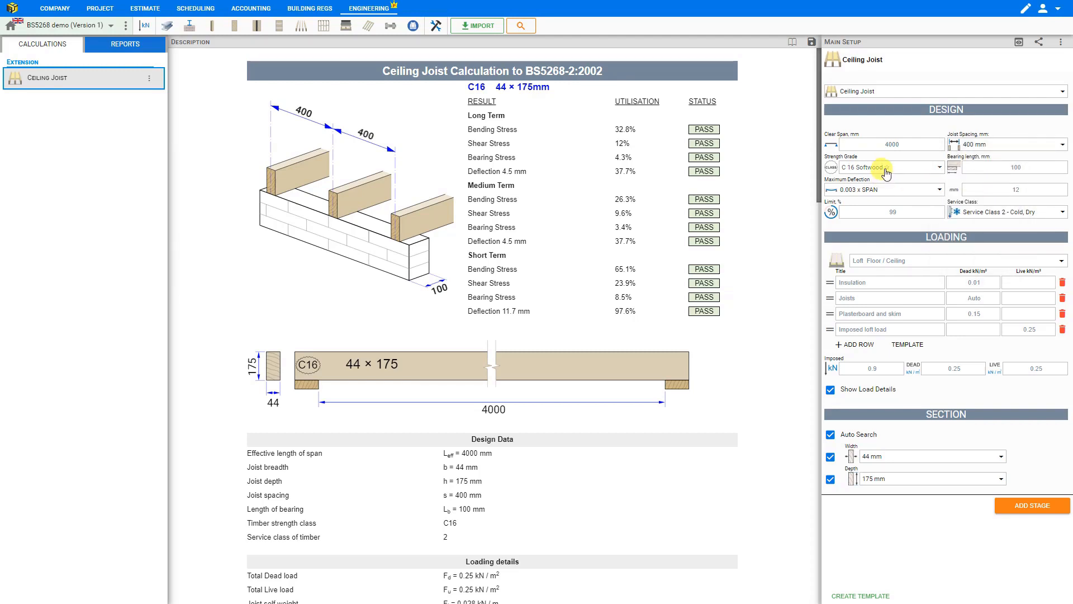
click(887, 166)
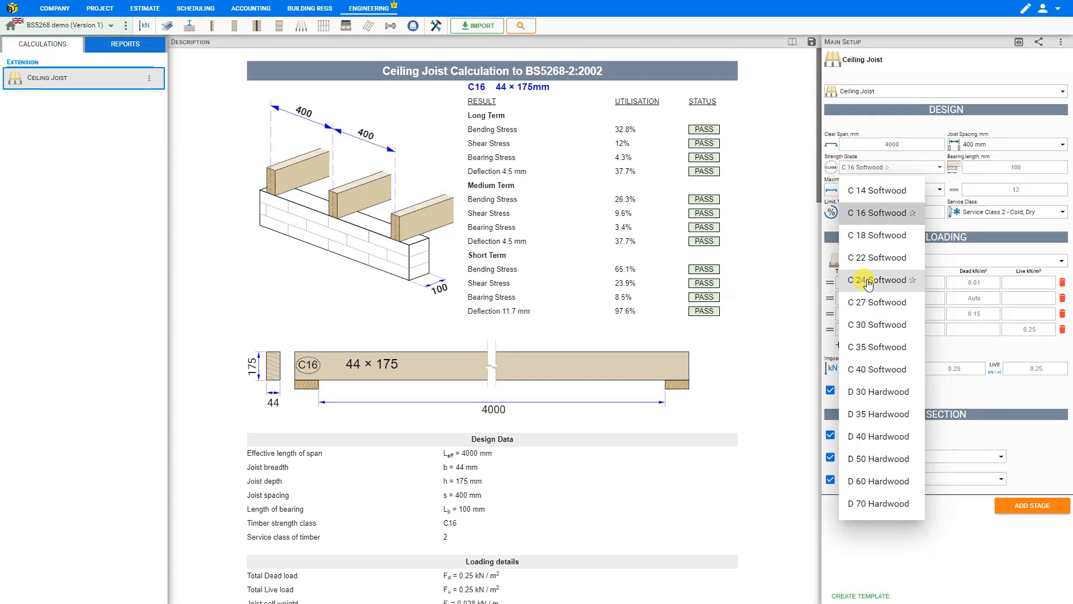
click(876, 279)
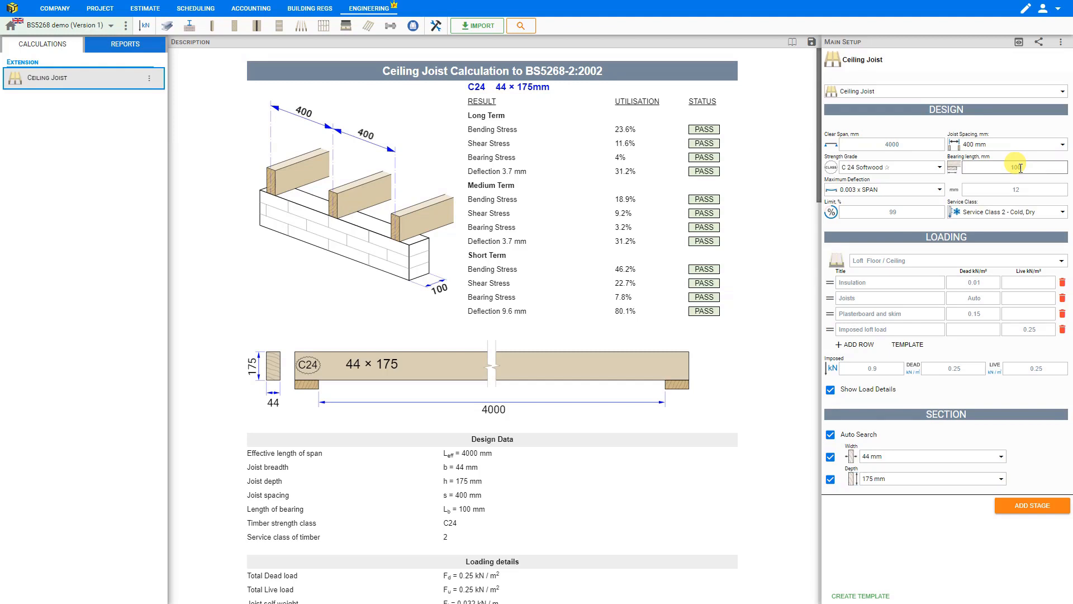
text(100)
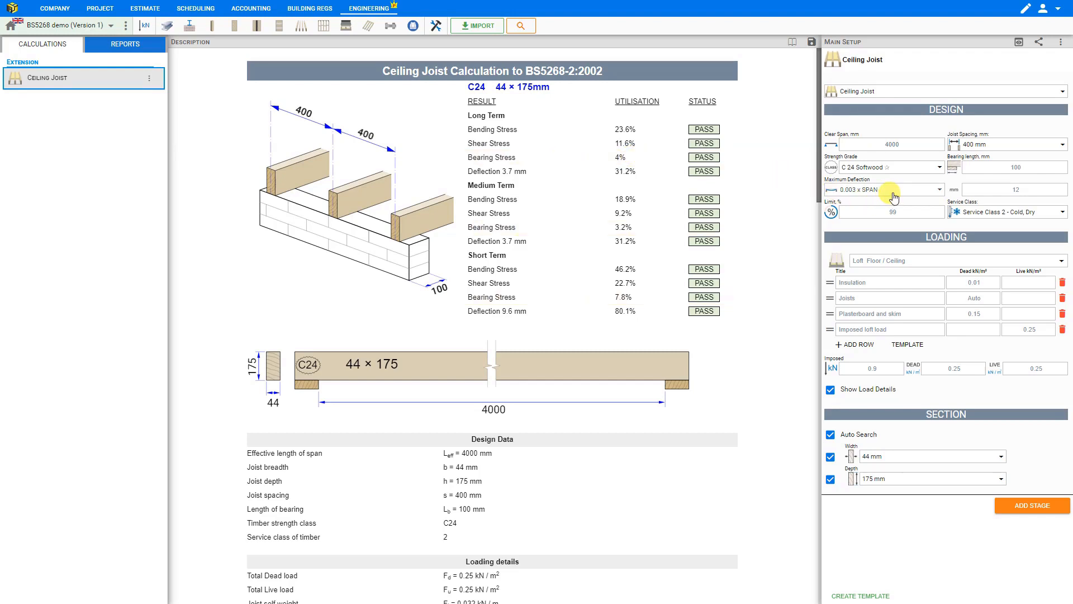
- Set the maximum deflection limit to 14 mm and review the service class options
click(1014, 190)
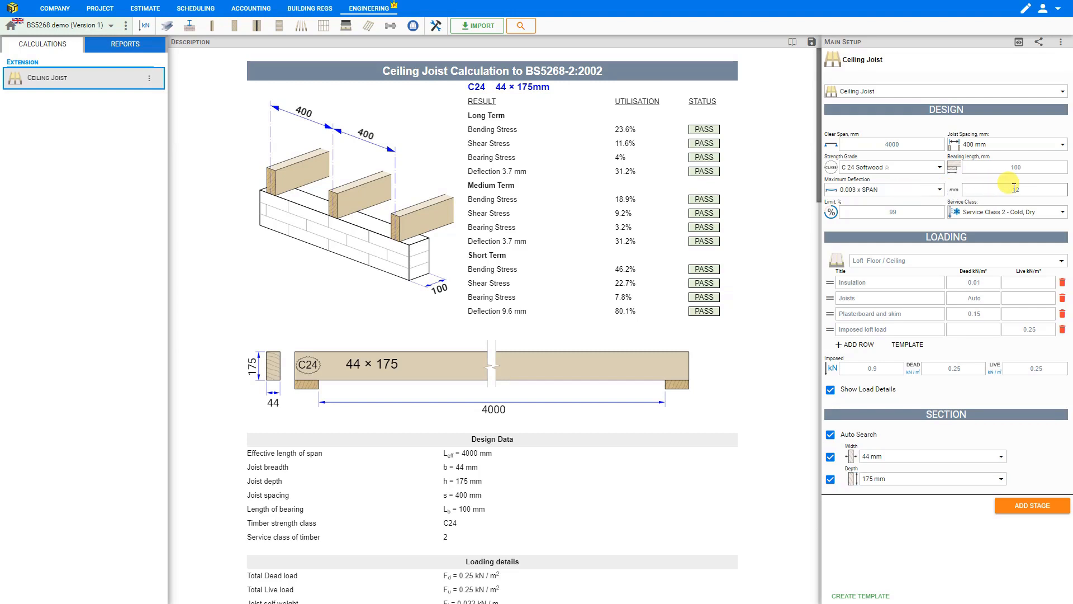
text(14)
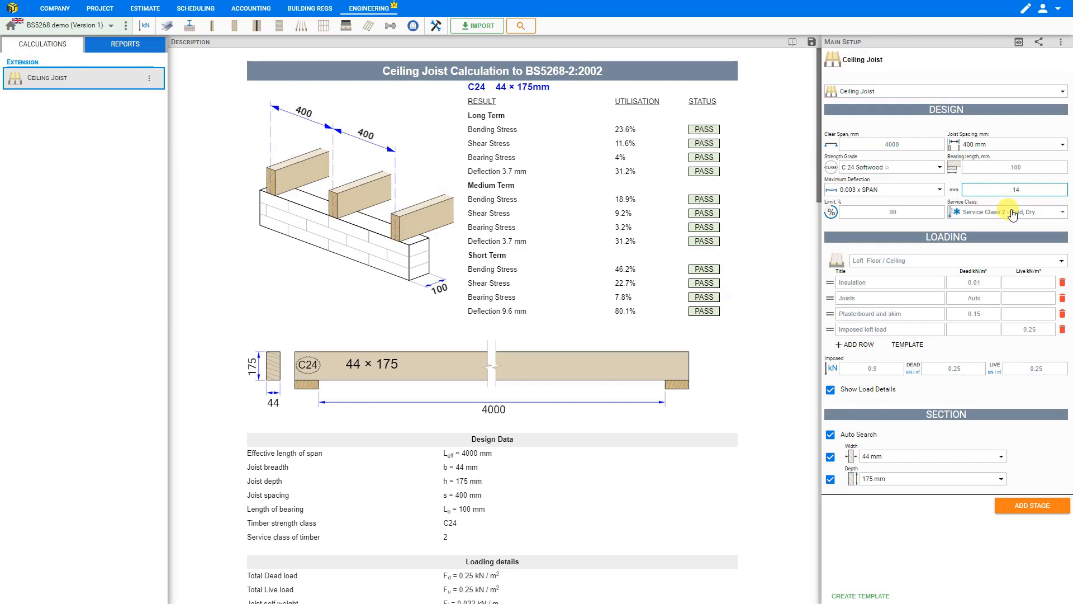
click(1007, 211)
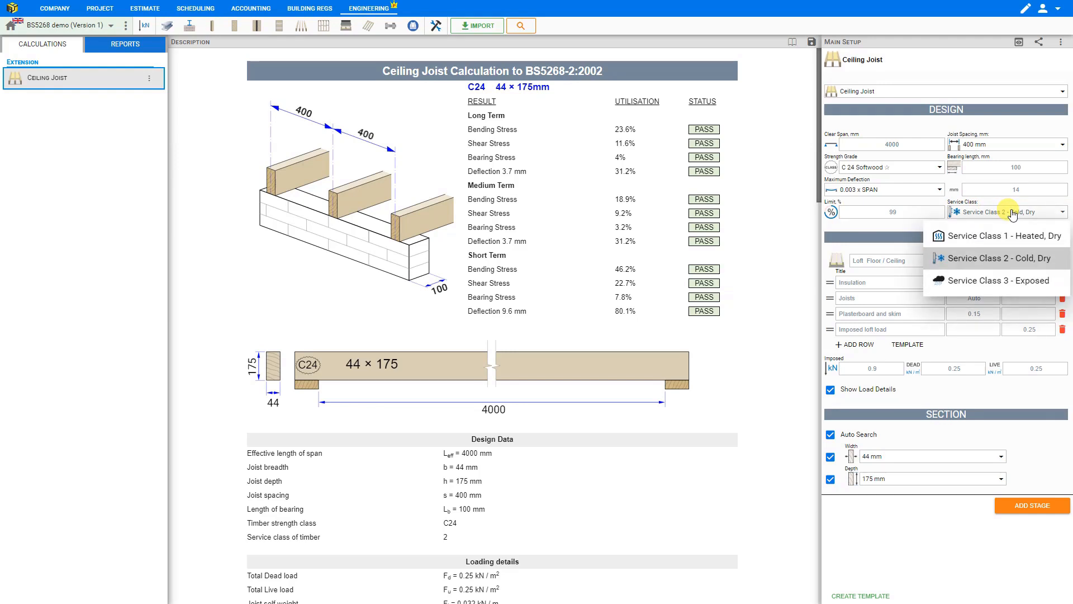
mouse_move(996, 236)
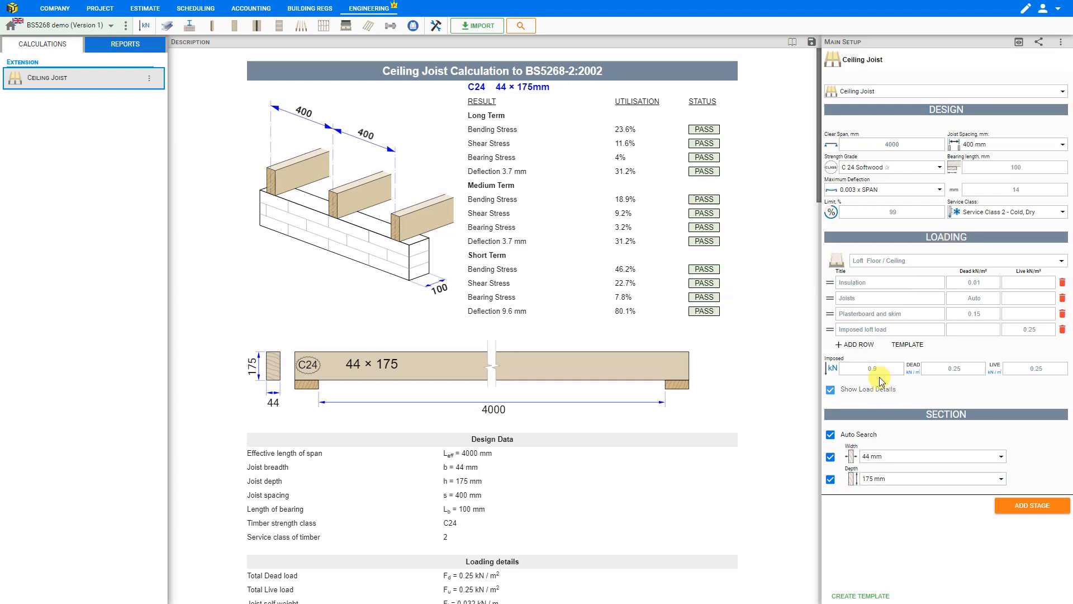
click(871, 367)
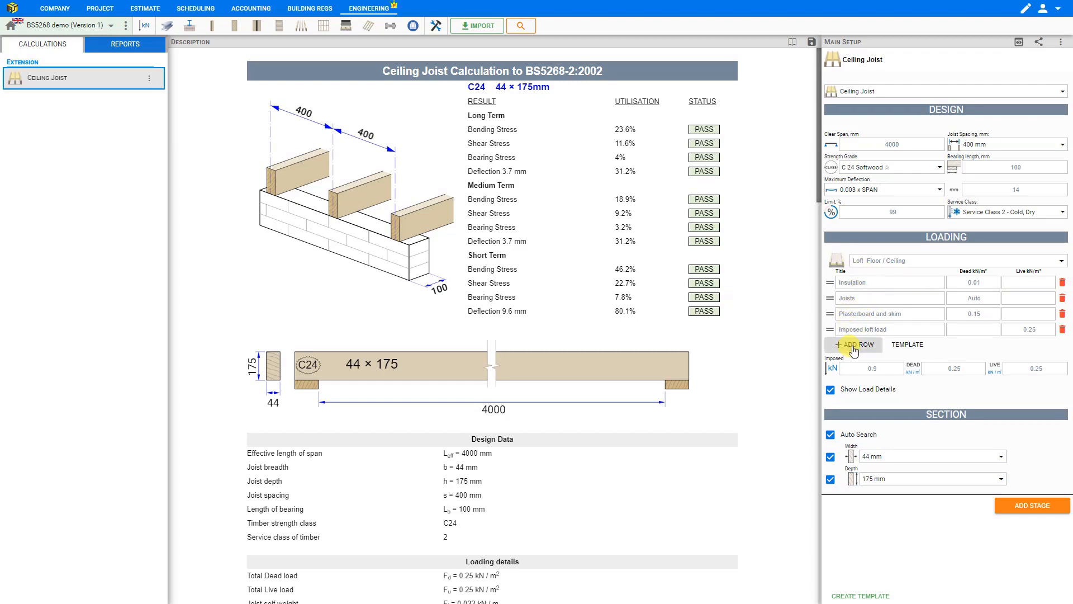
- Add a Plywood loading row with dead load .12 and move it up under Insulation
click(853, 344)
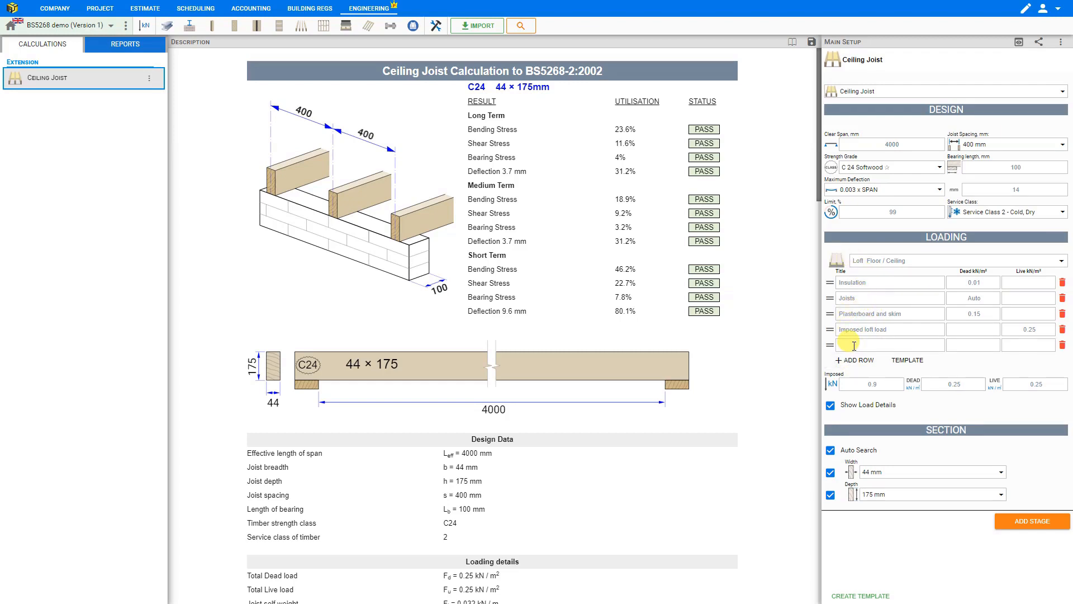
text(Pl)
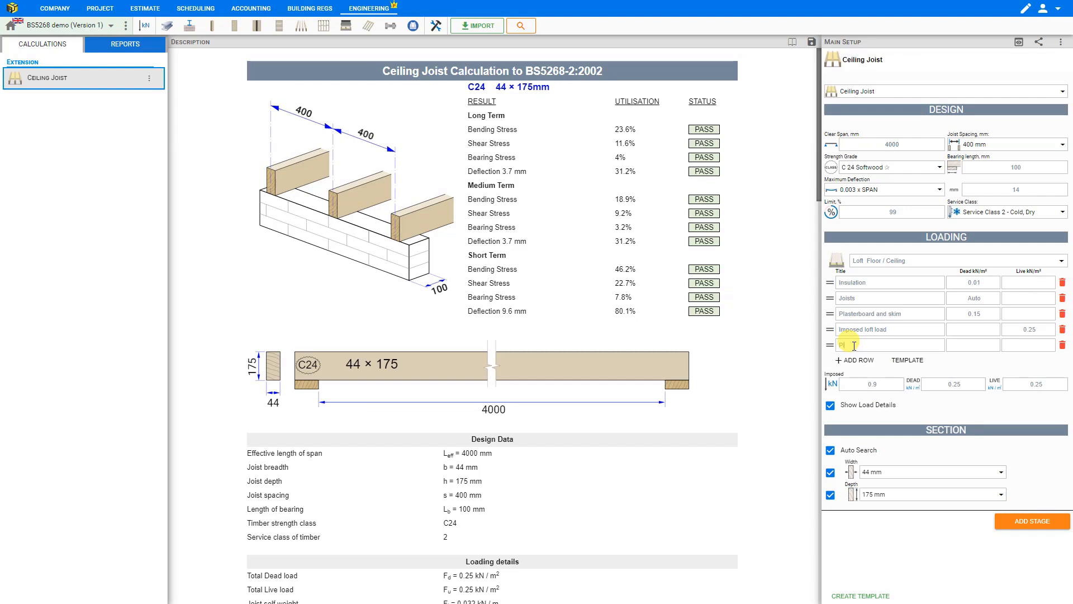
text(Plywood)
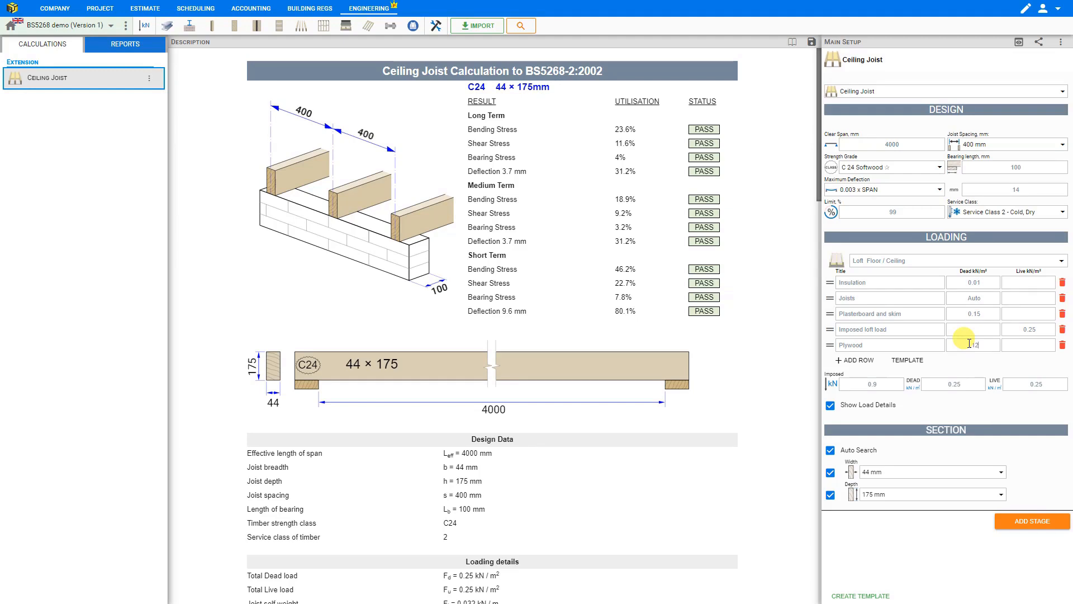
text(.12)
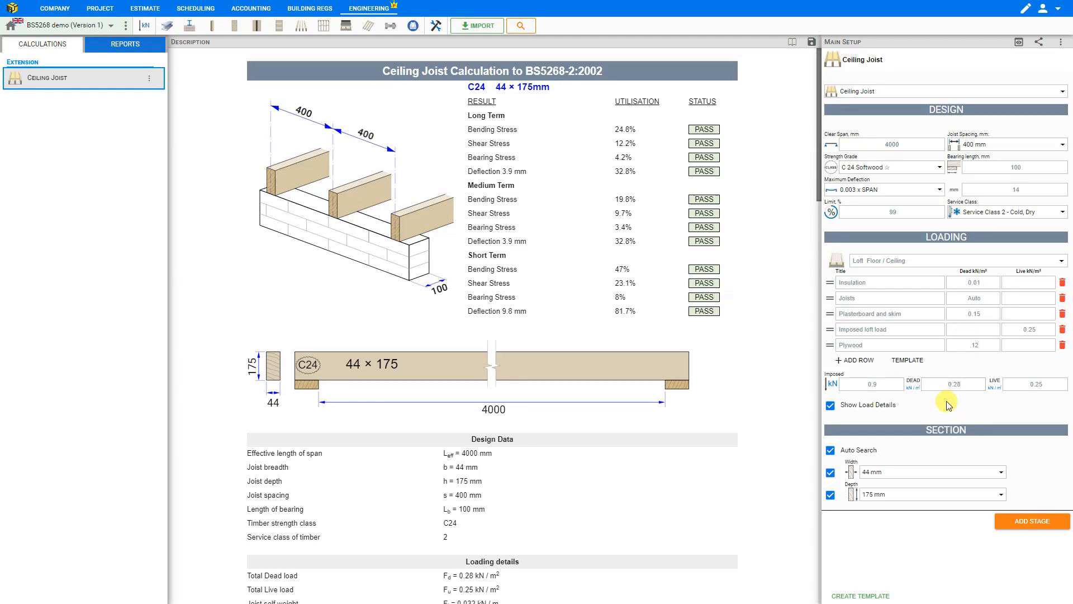
click(952, 383)
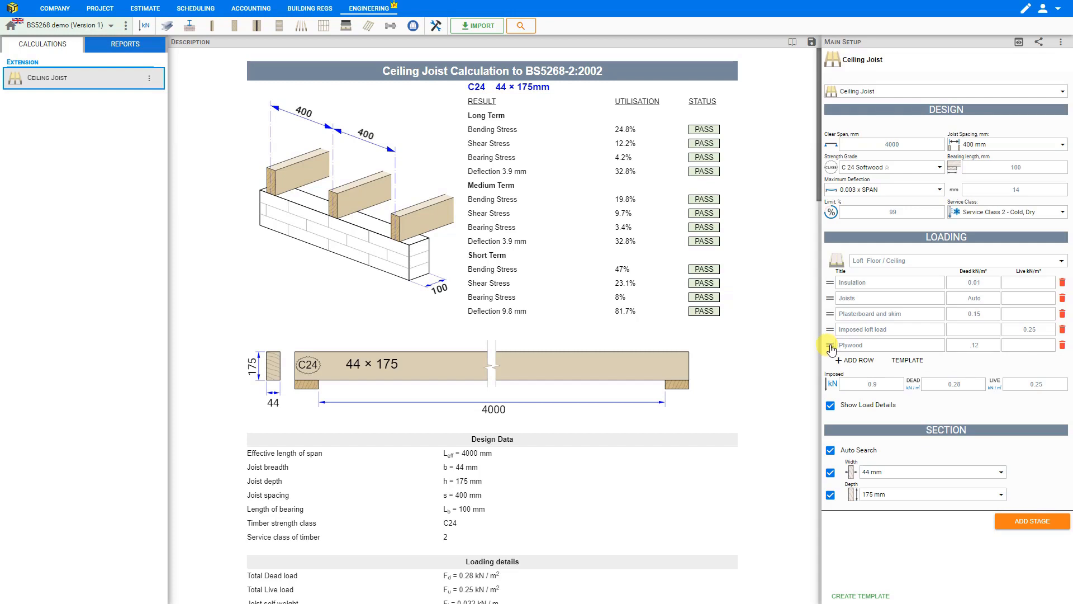
drag(830, 344, 831, 298)
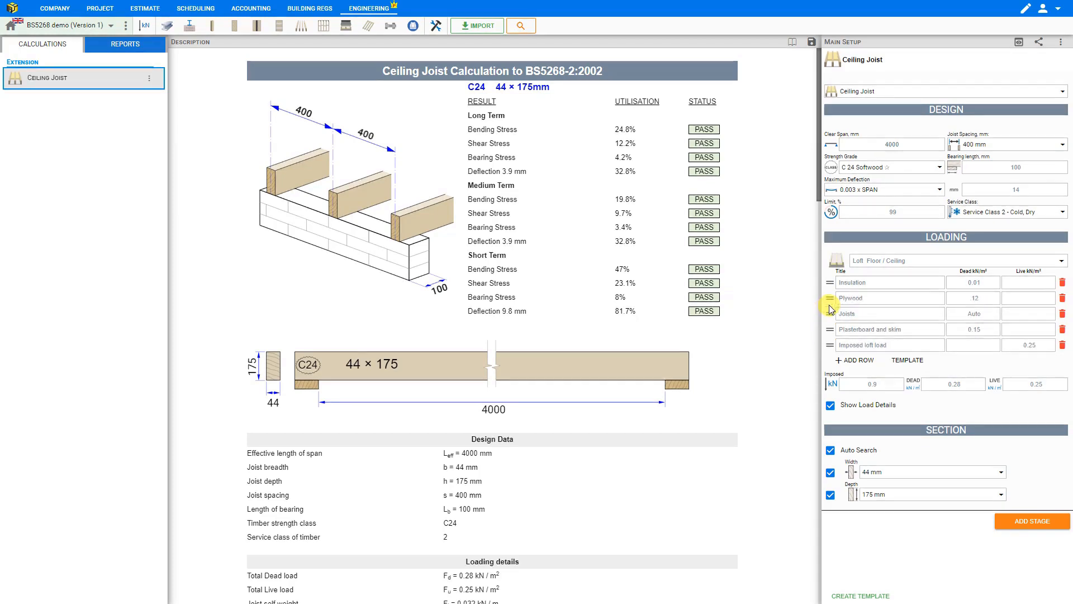
mouse_move(831, 305)
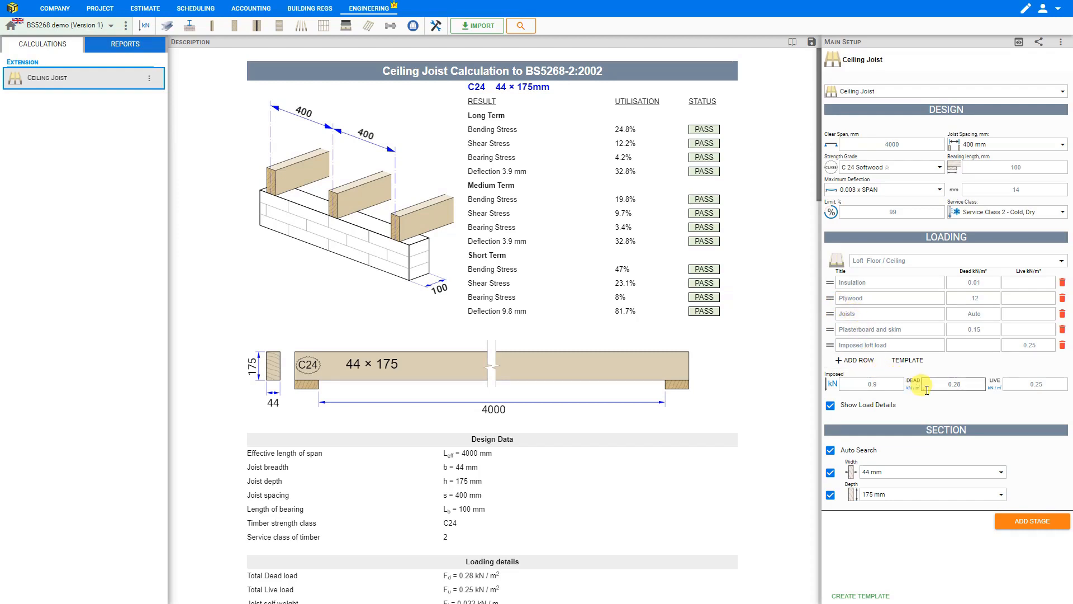
mouse_move(908, 364)
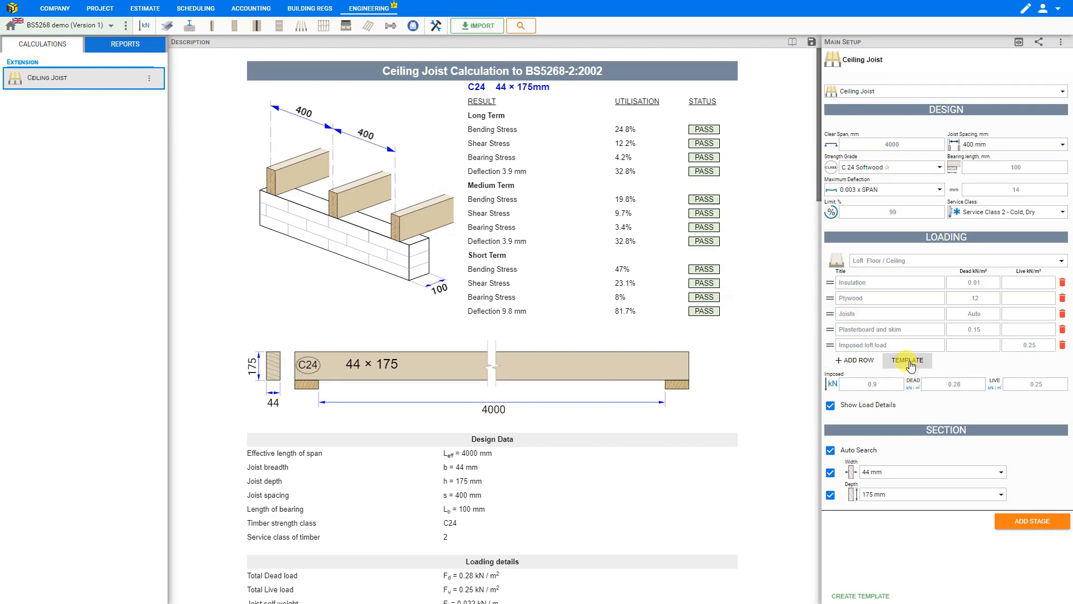
- Browse the materials library and add Plywood 18 mm from the Boarding category to the loading
click(907, 360)
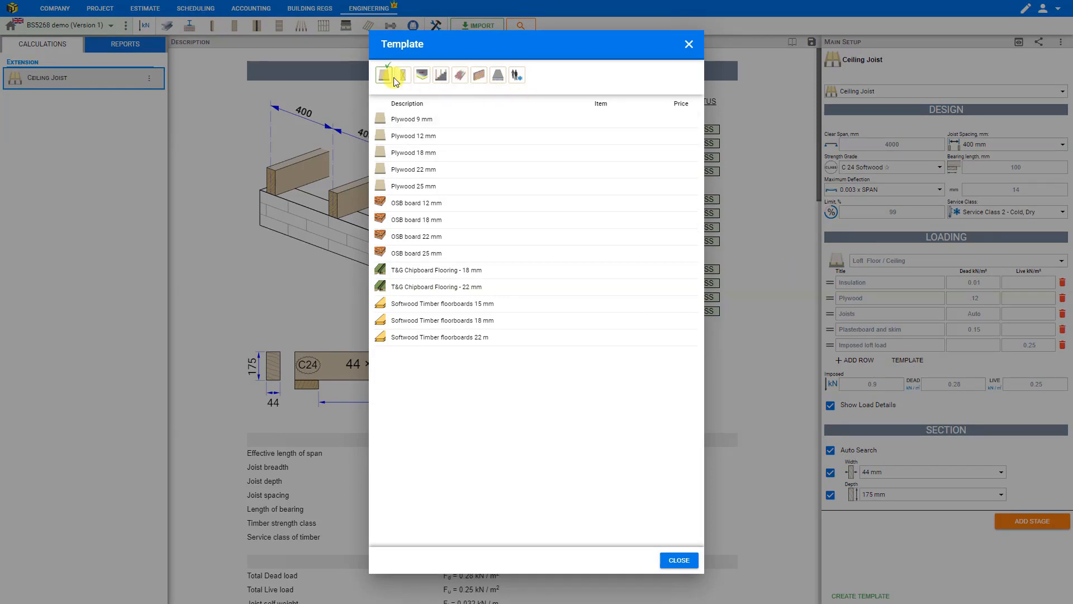
mouse_move(404, 74)
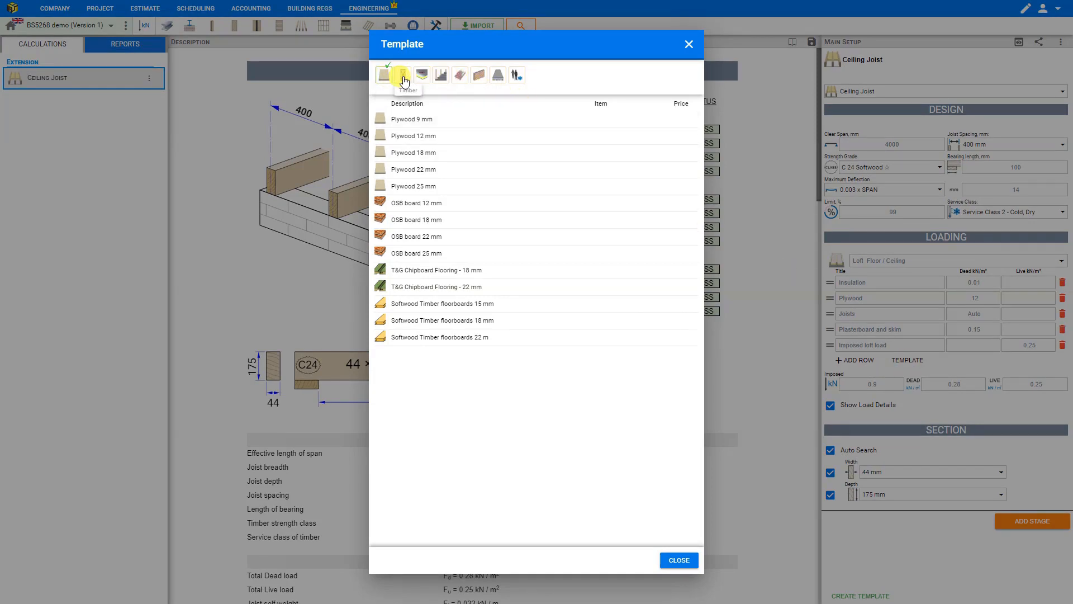
click(422, 75)
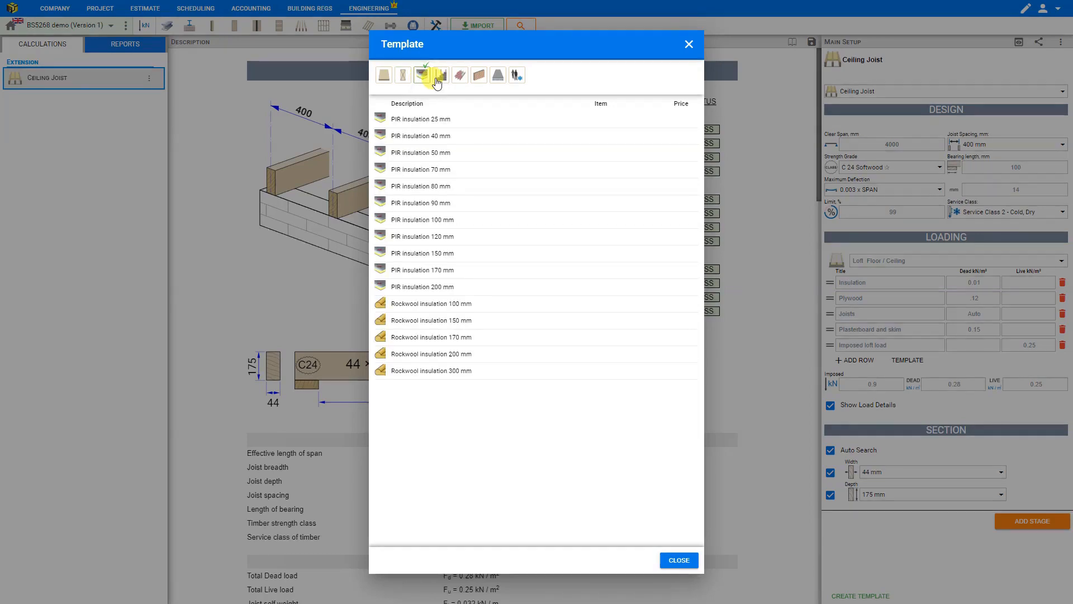
click(460, 75)
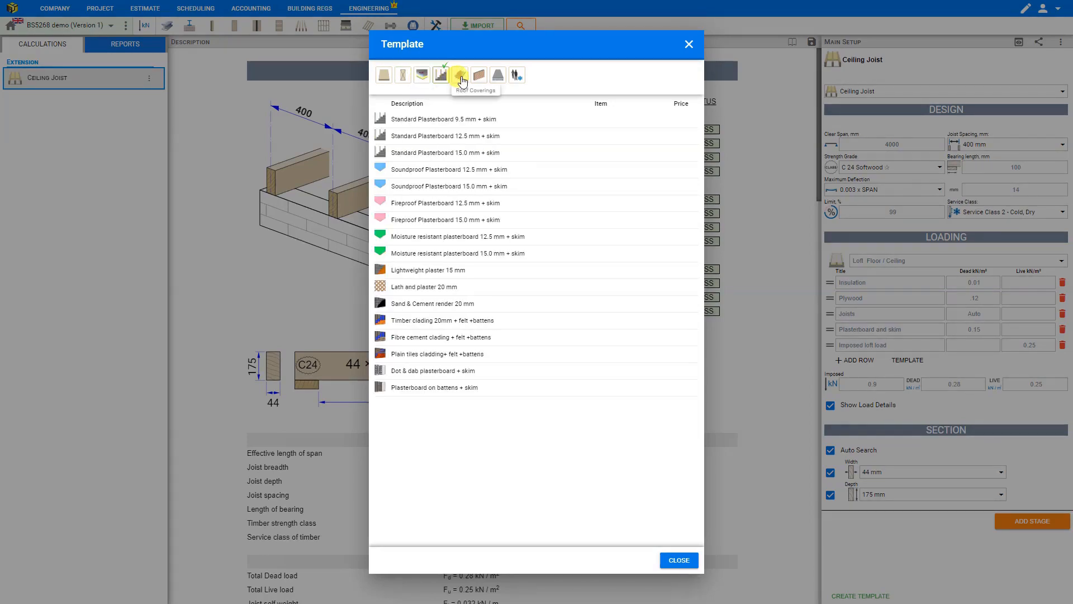
click(478, 75)
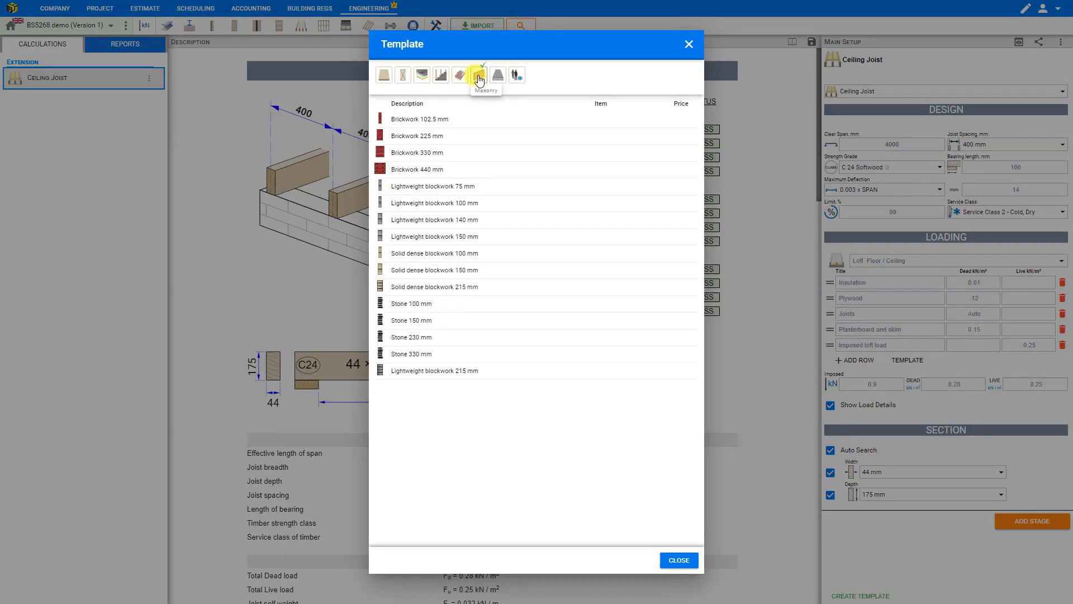
click(515, 75)
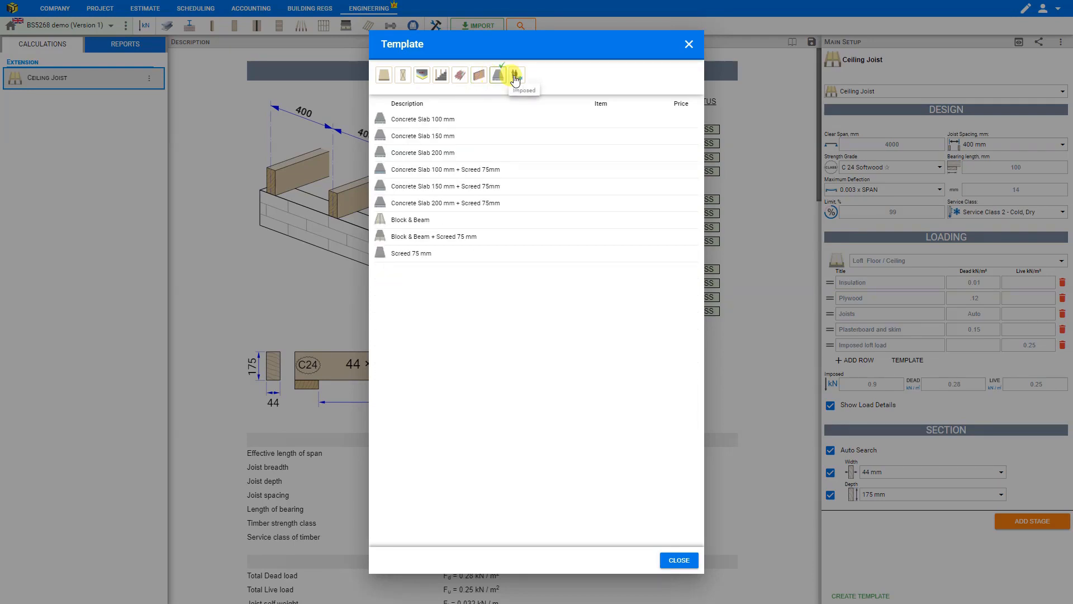
click(513, 75)
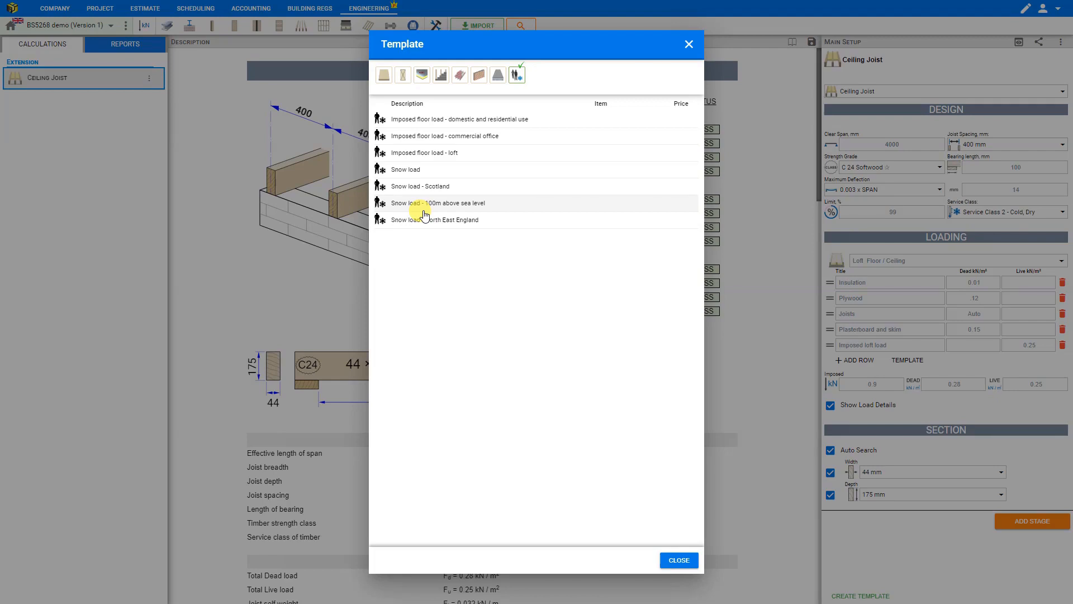
mouse_move(383, 75)
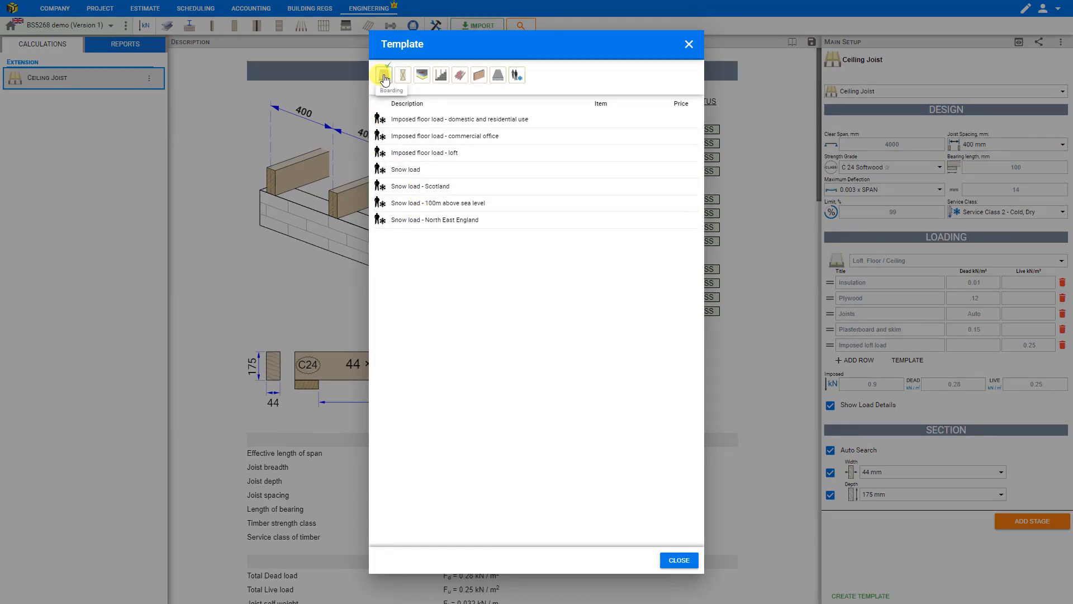
click(383, 75)
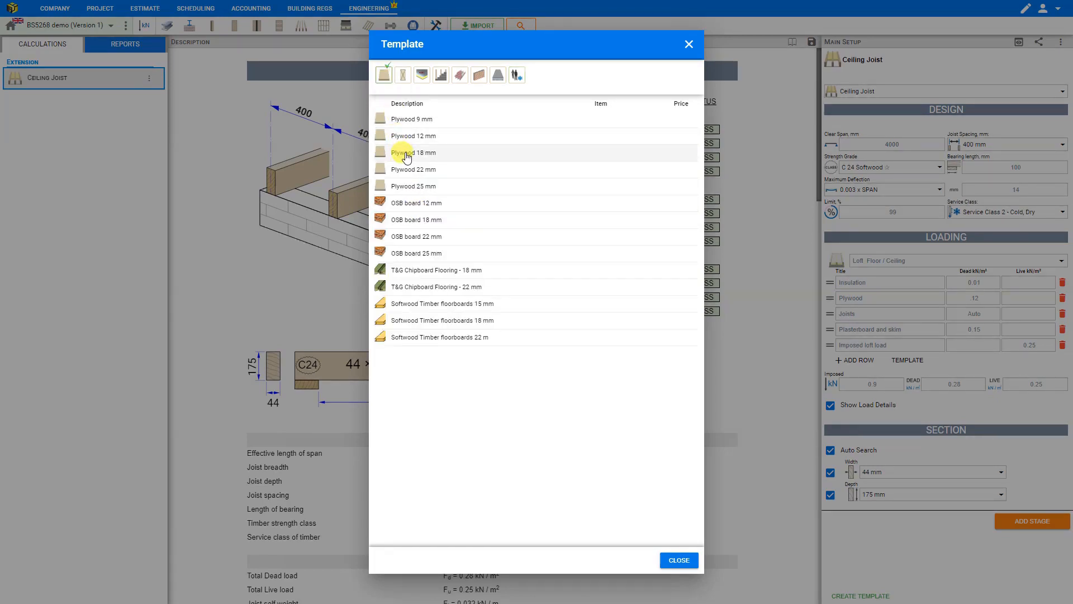
click(414, 152)
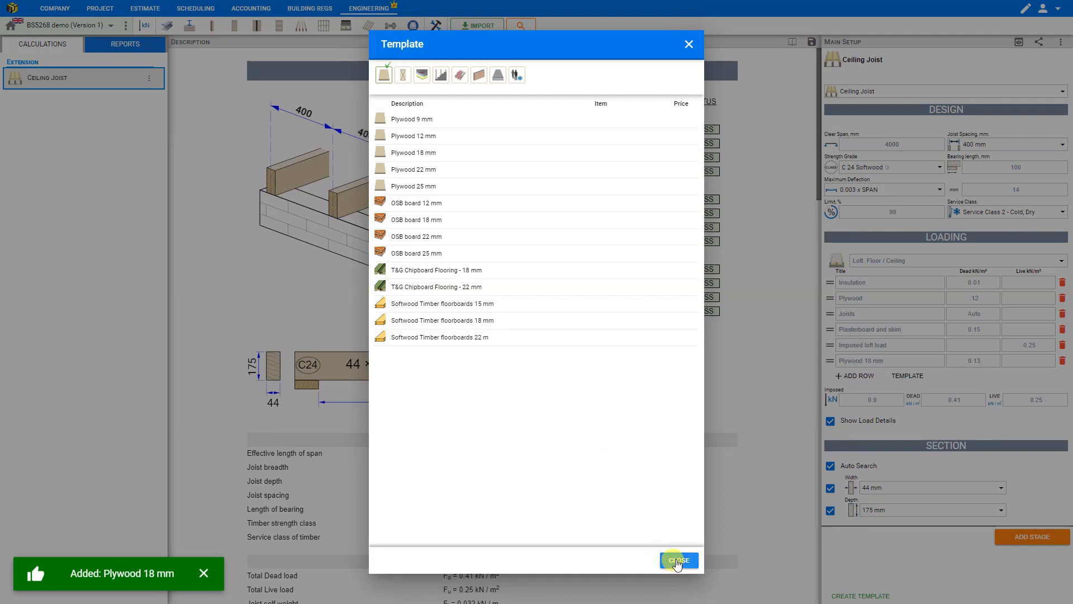
click(678, 560)
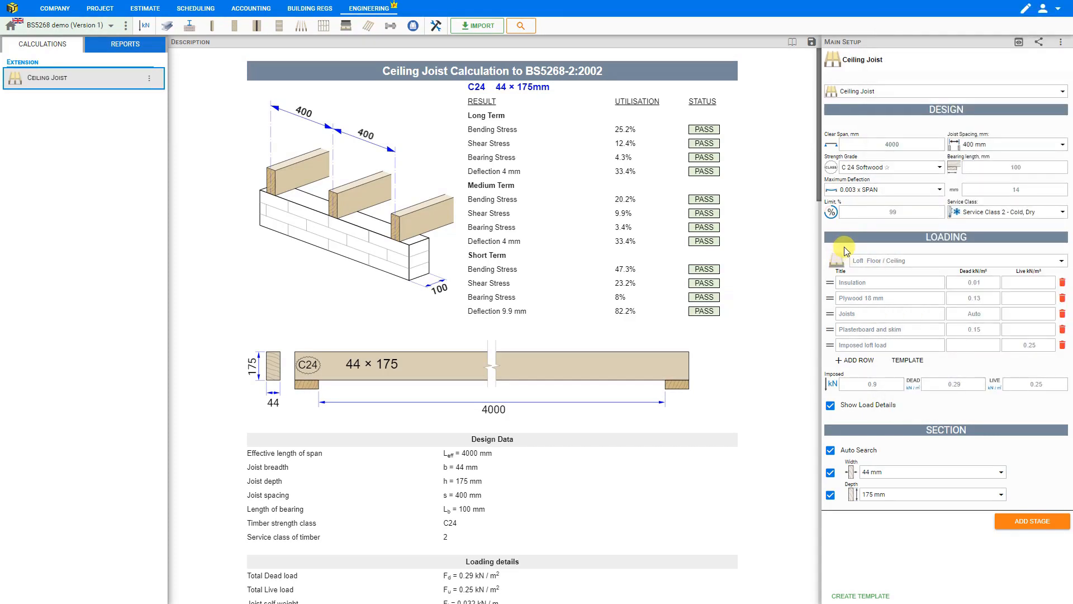
mouse_move(890, 282)
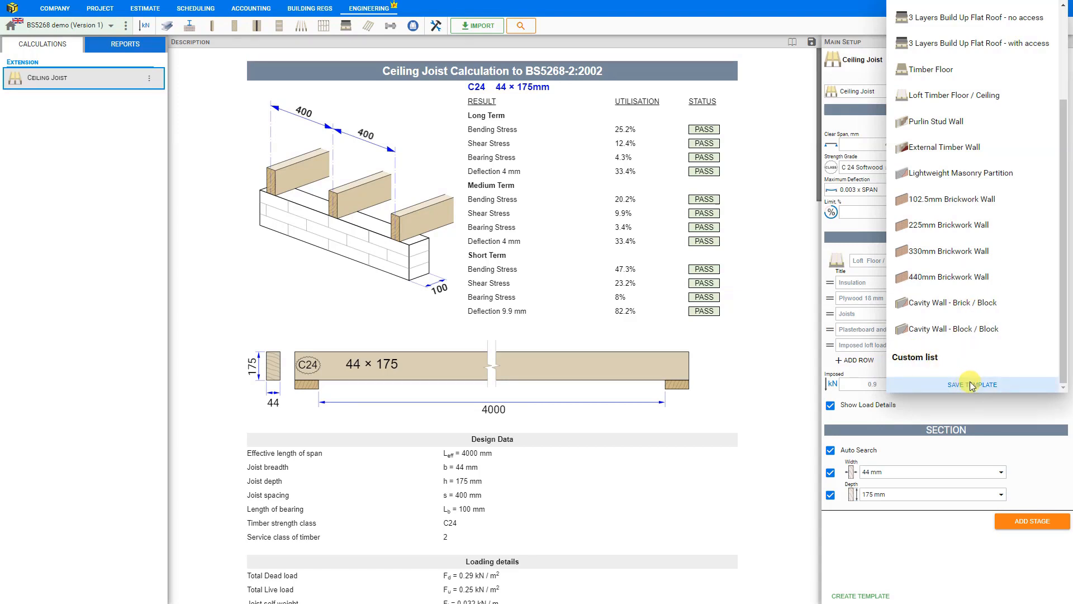
- Save the loading as custom template 'Loft Floor / Ceiling - w. plywood', then delete that template
click(971, 384)
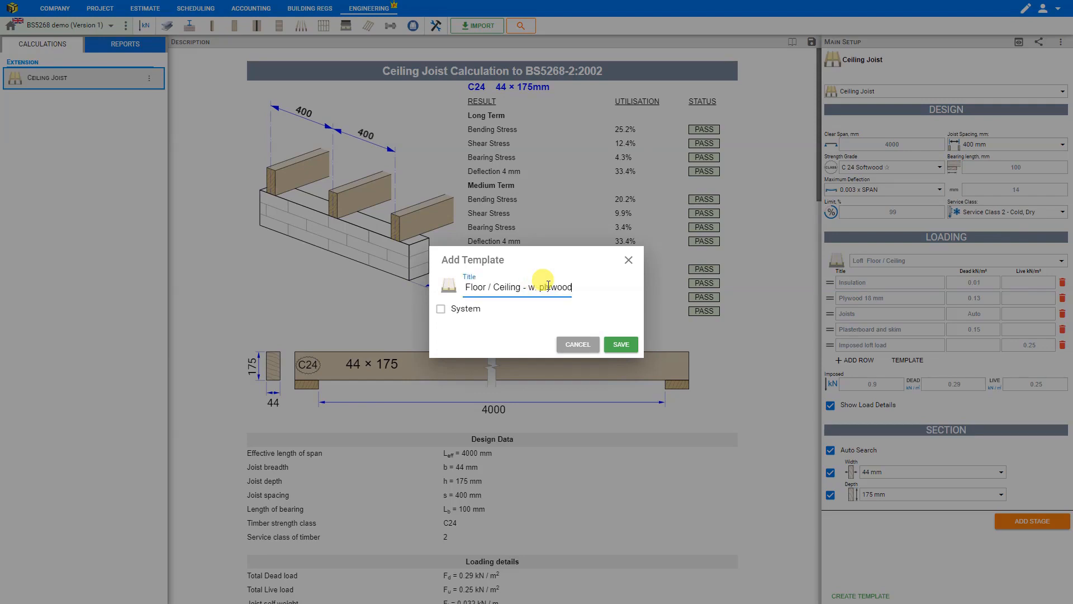
click(619, 343)
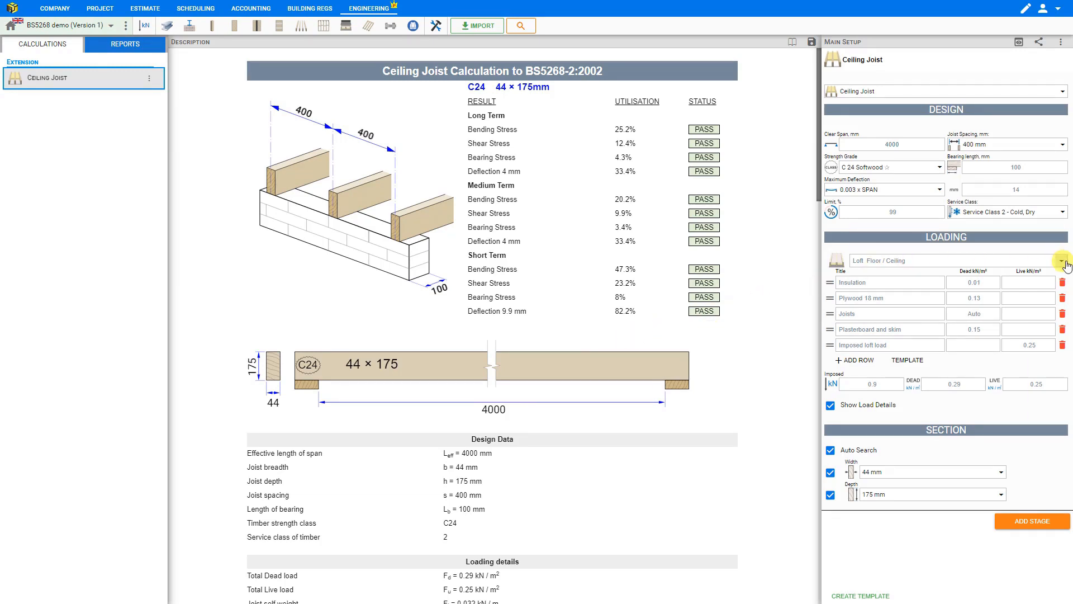
click(1065, 264)
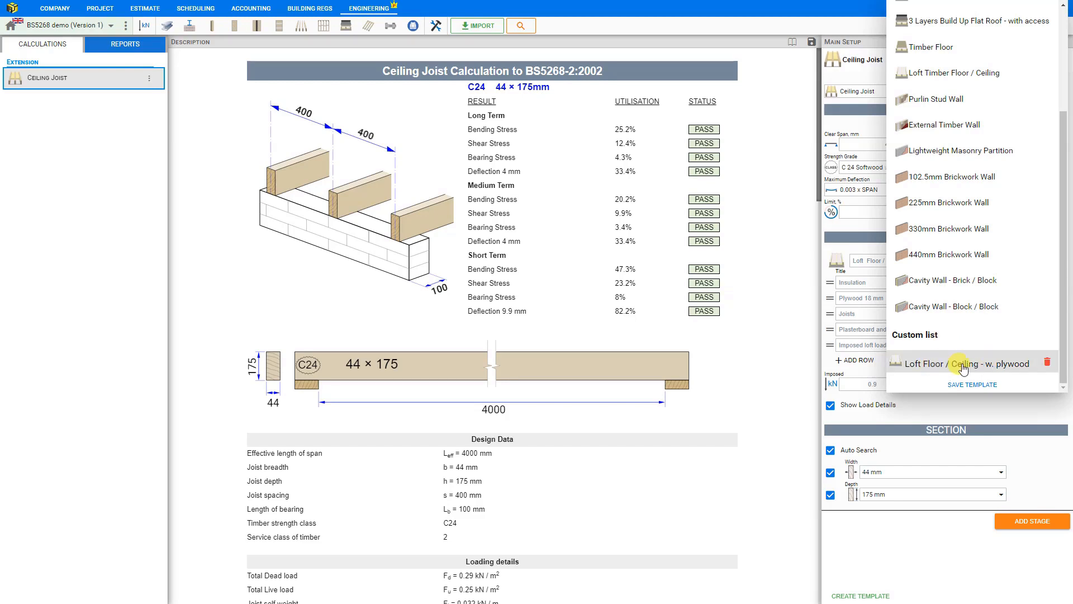
mouse_move(1030, 364)
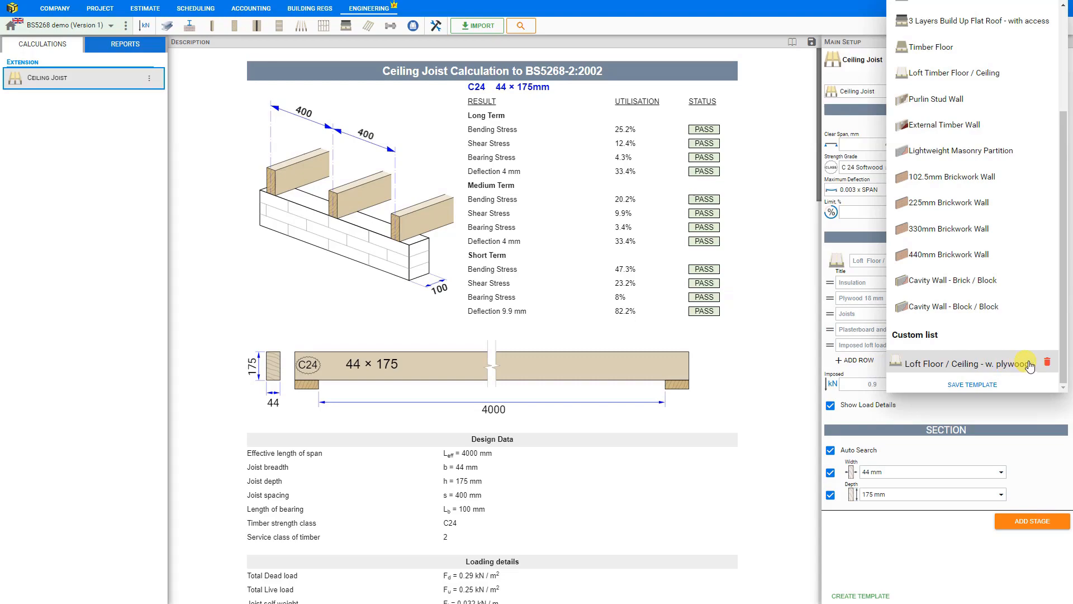
click(1046, 362)
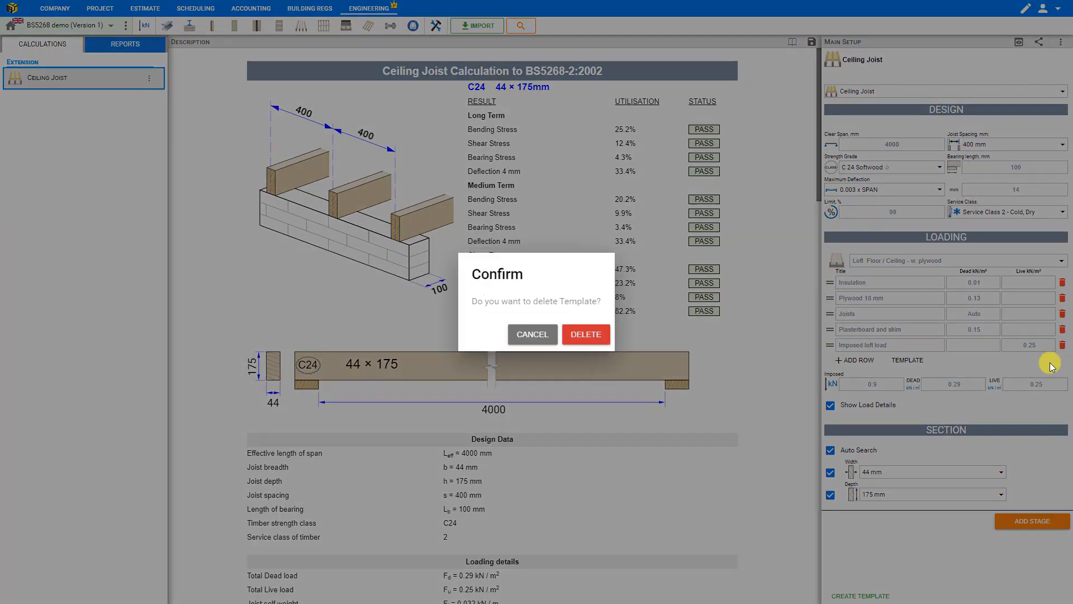
mouse_move(585, 334)
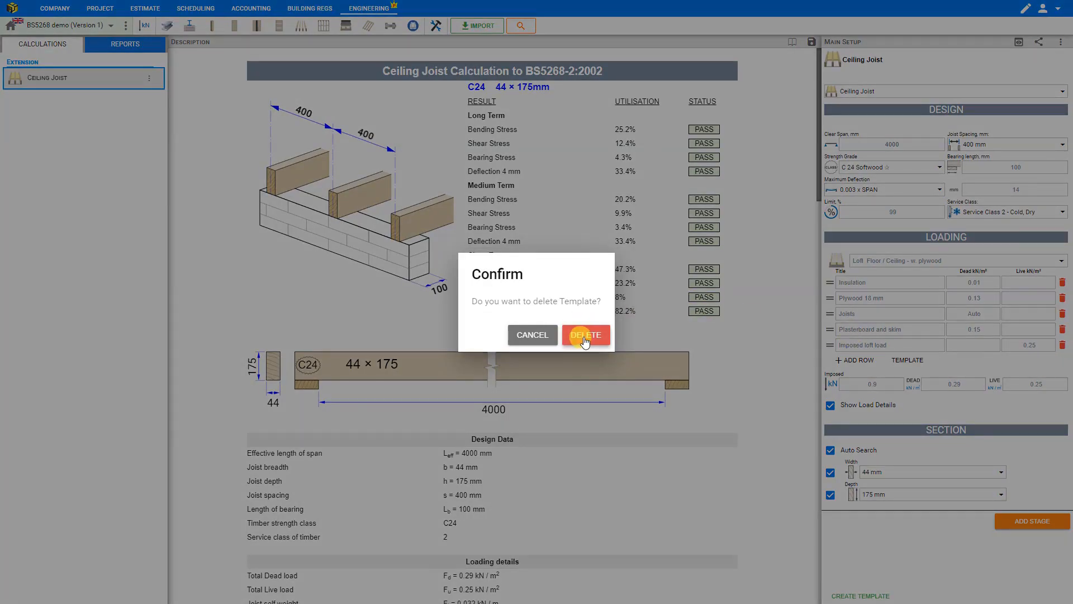
click(586, 335)
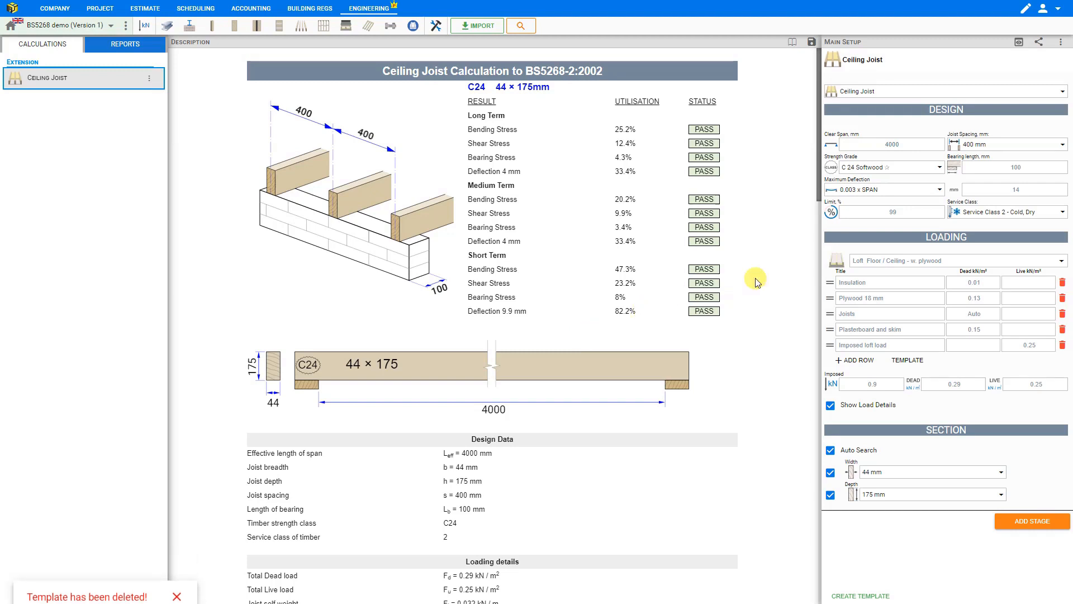
click(945, 91)
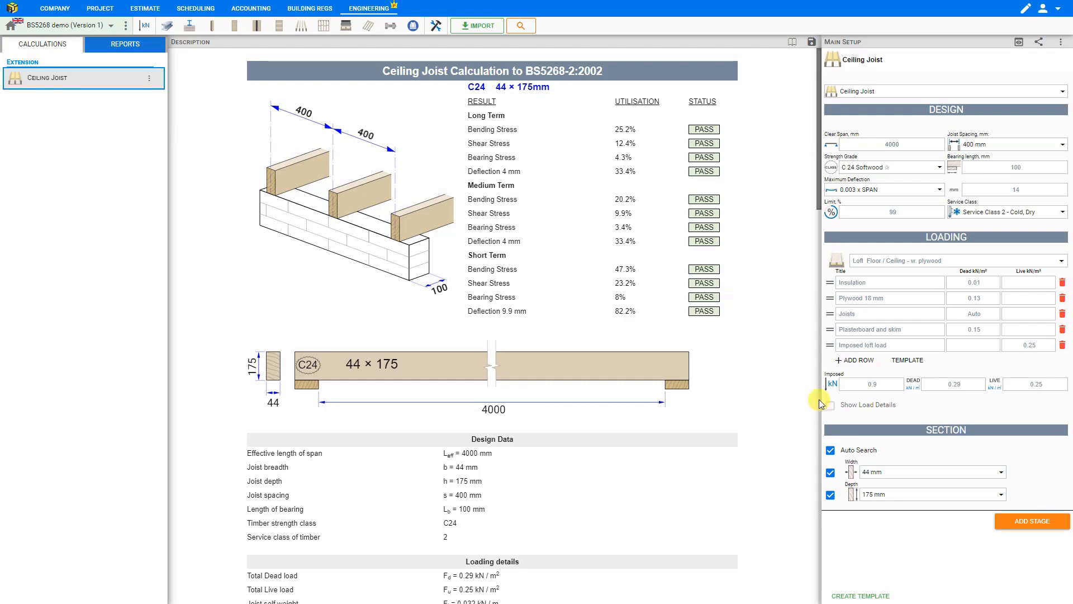
- Leave Show Load Details checked so the loading breakdown table appears in the report
scroll(down, 3)
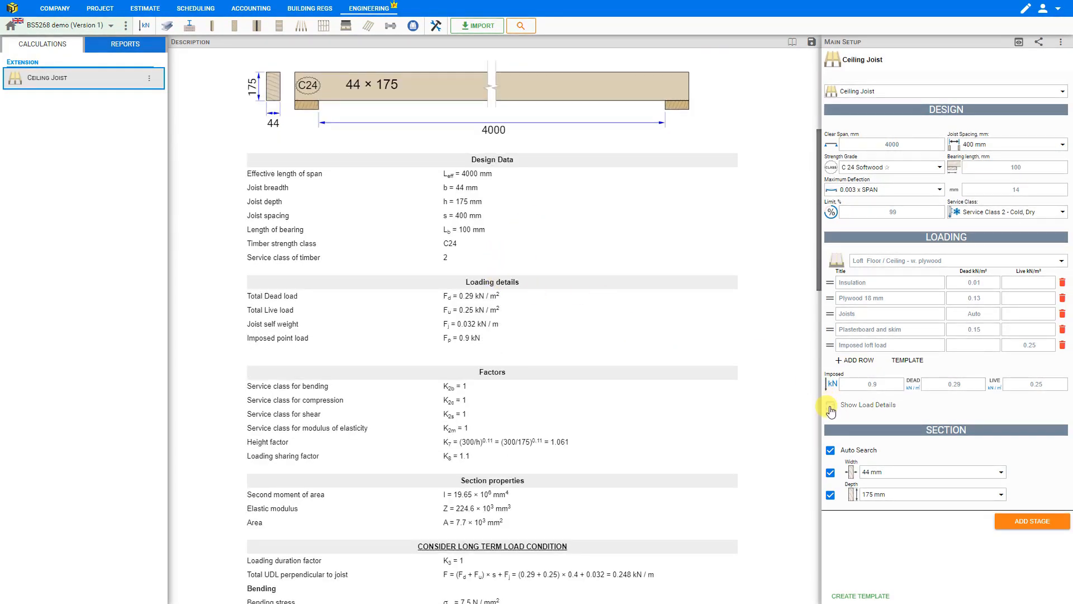
click(830, 404)
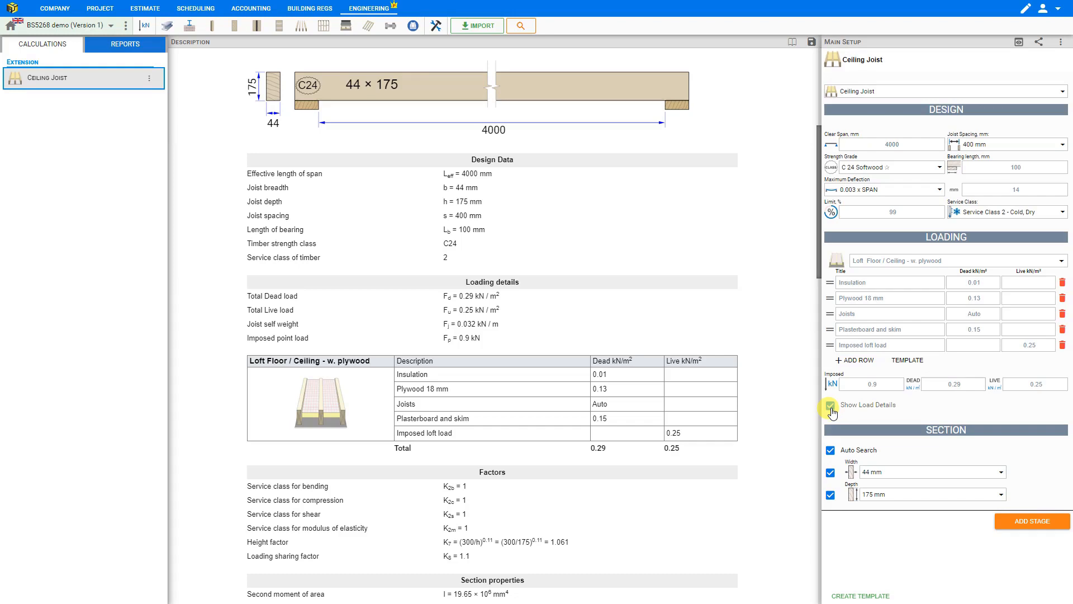
click(829, 405)
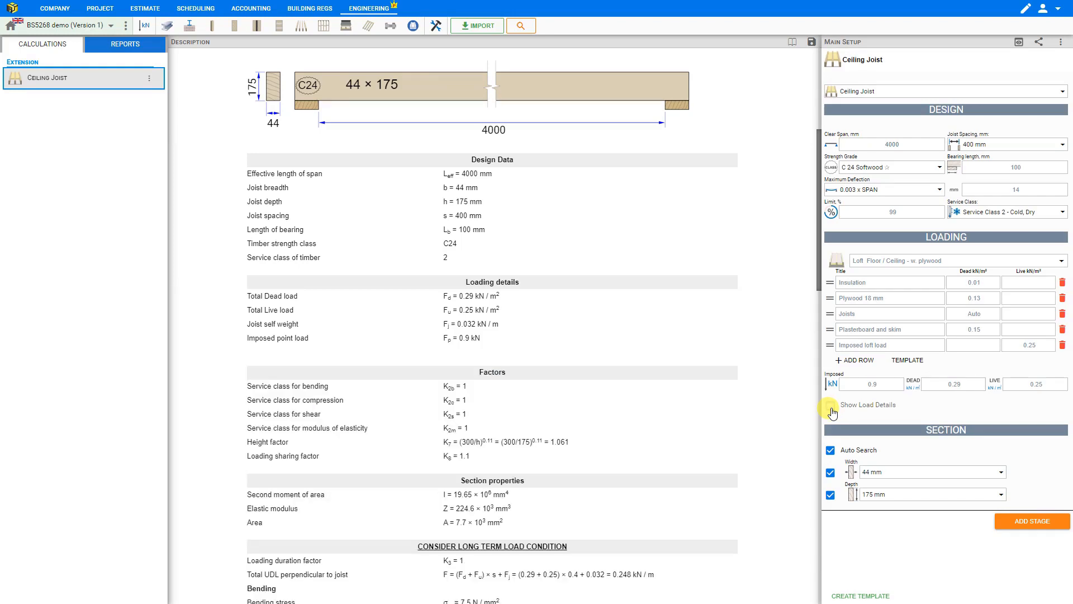
click(831, 404)
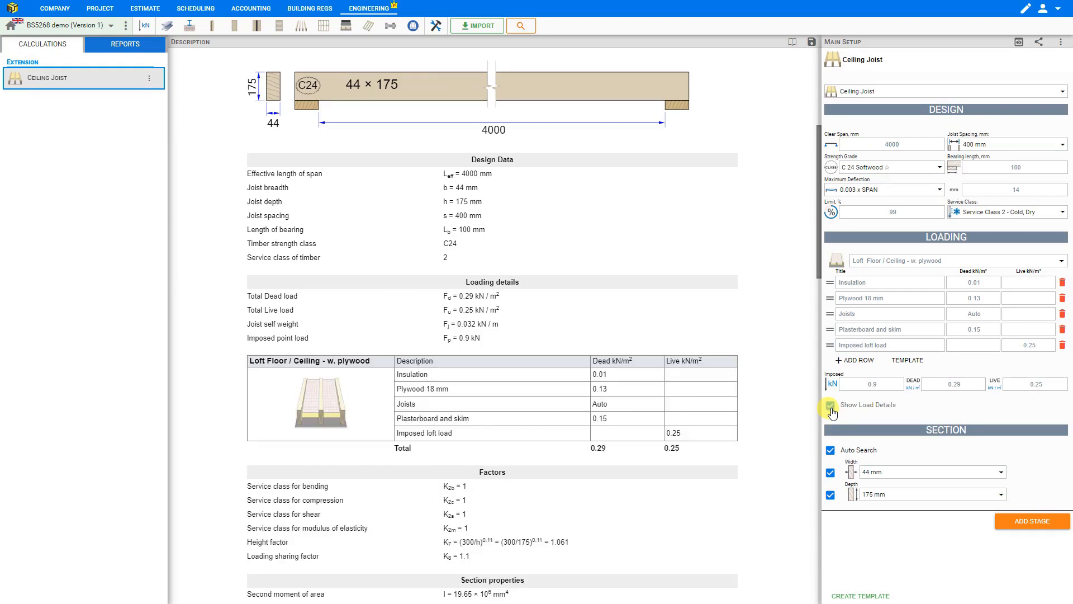
click(829, 405)
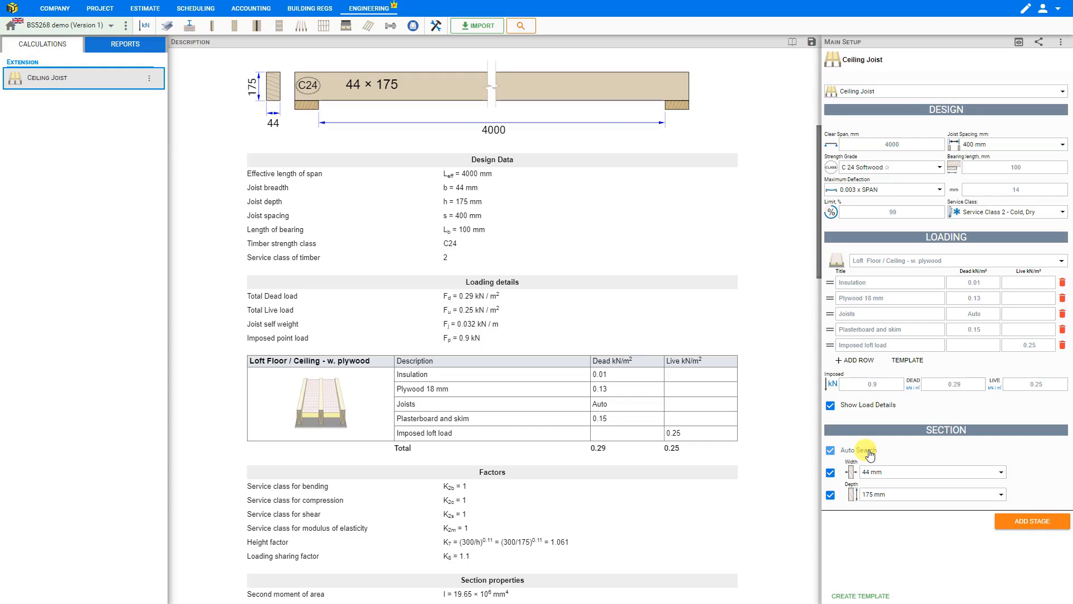
- Turn off automatic section size search for the ceiling joist
click(829, 451)
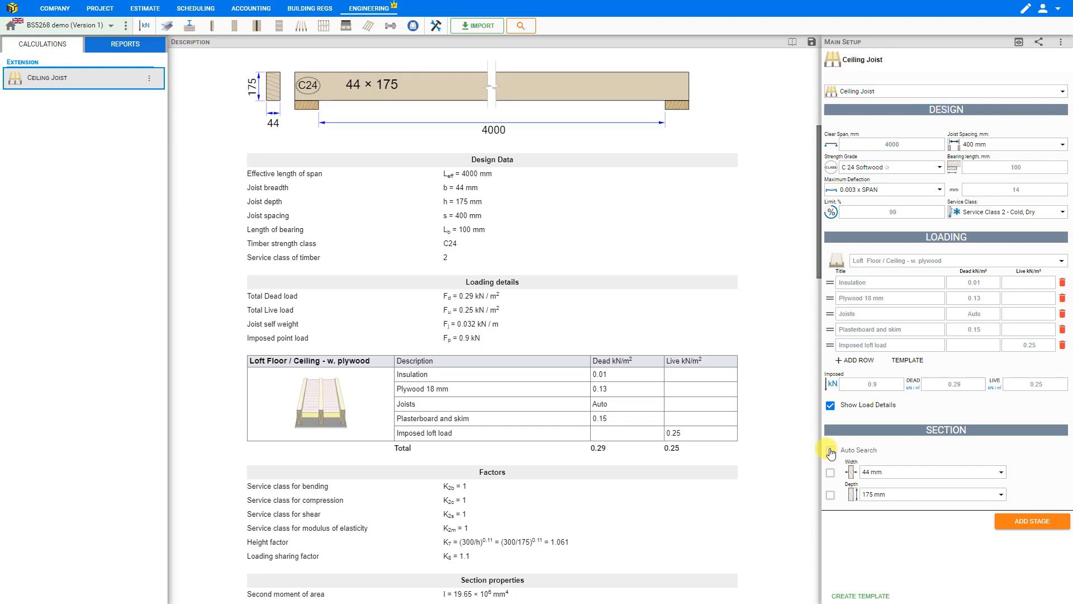
click(831, 451)
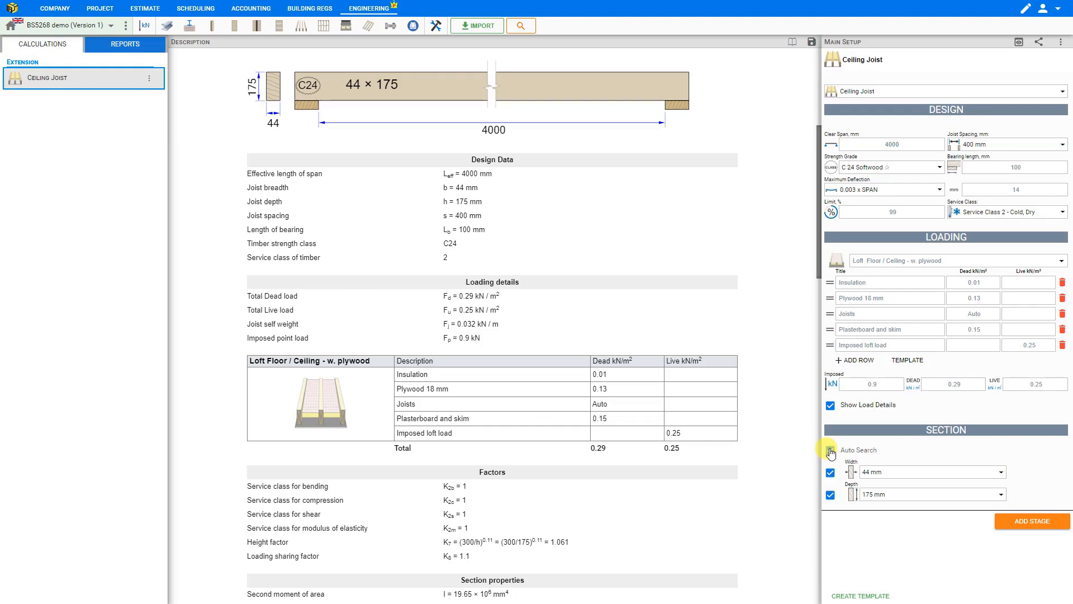
click(831, 449)
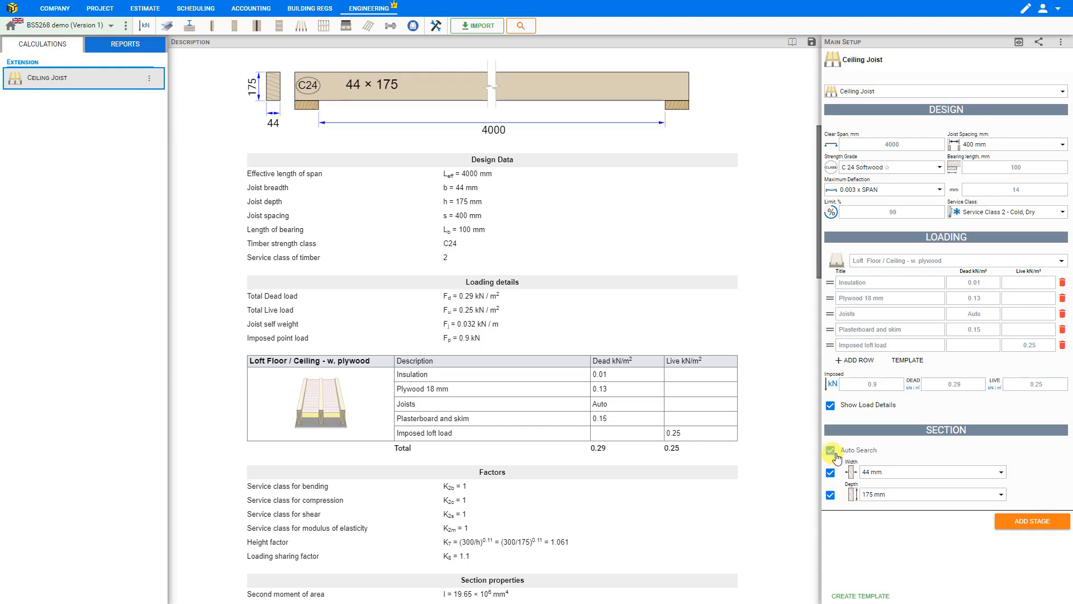
click(830, 450)
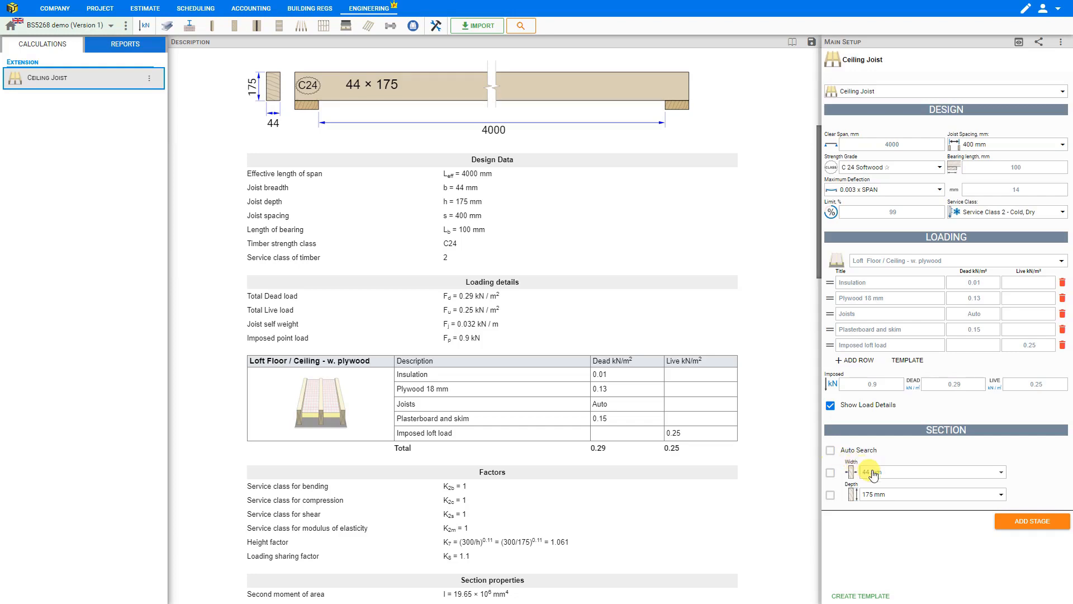
- Try a 50 mm width, return to 44 mm and enable only the Width search option
click(925, 471)
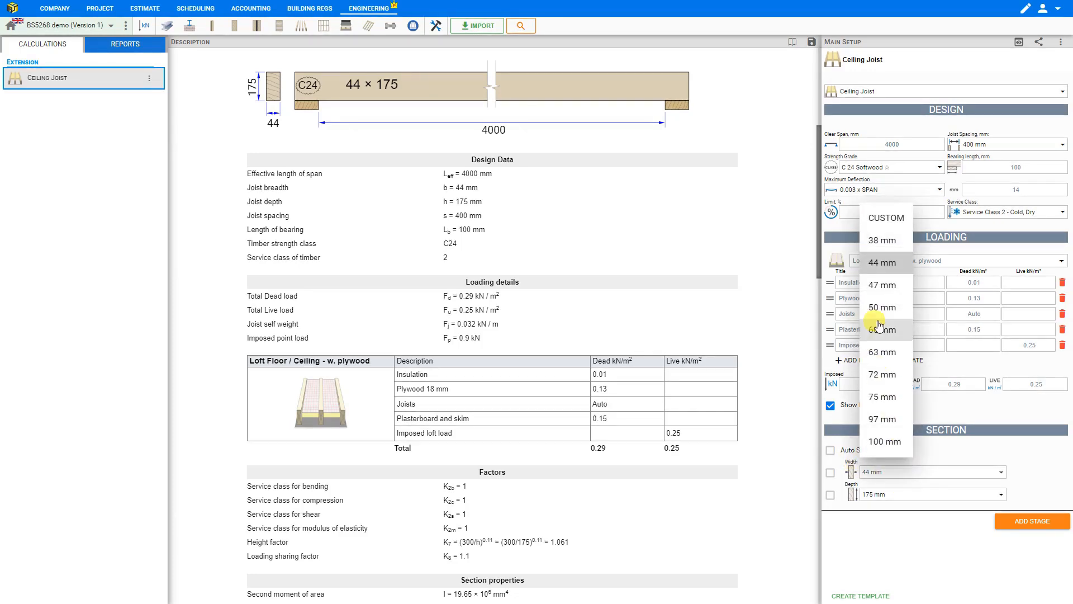
click(883, 307)
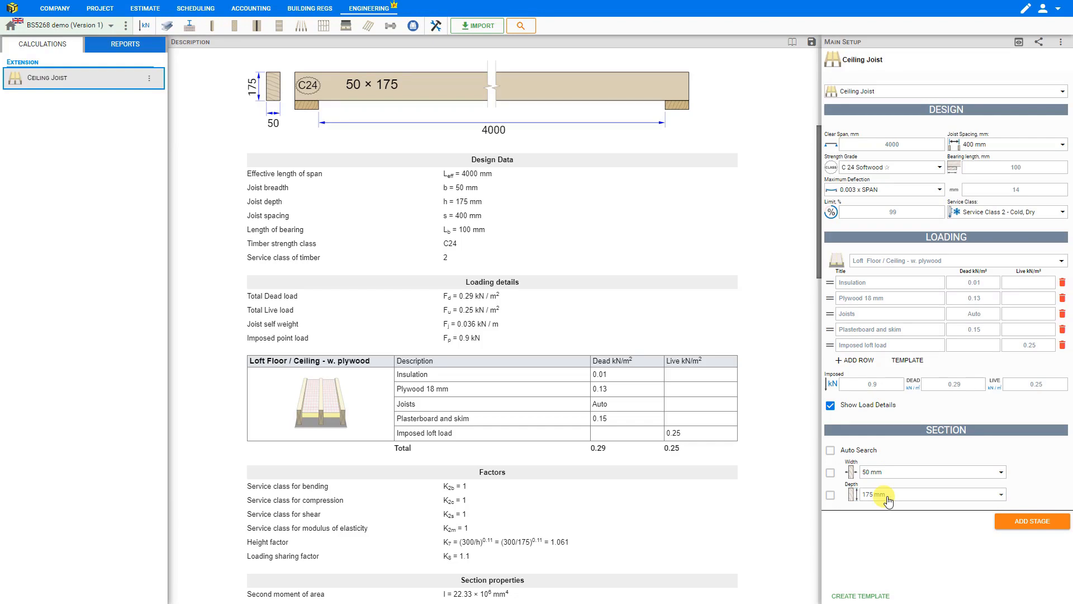
click(999, 495)
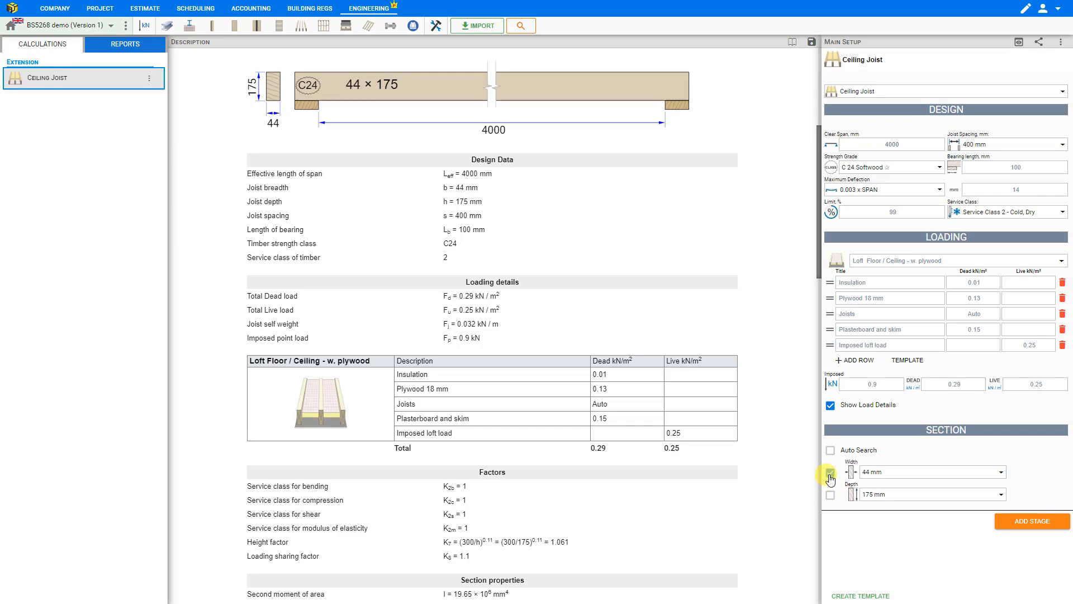
click(831, 472)
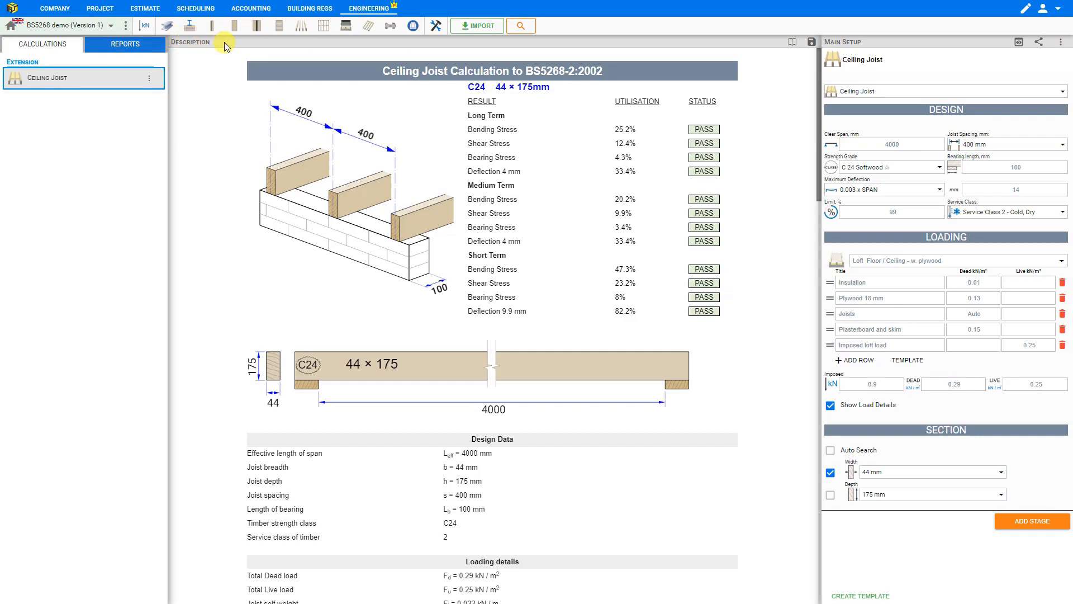
mouse_move(524, 102)
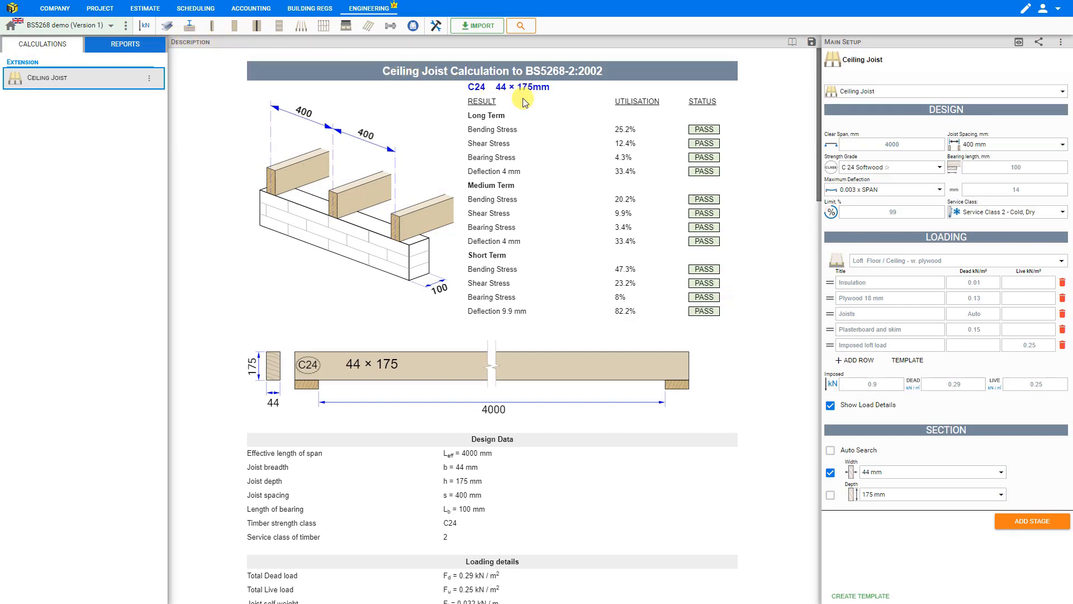
mouse_move(560, 125)
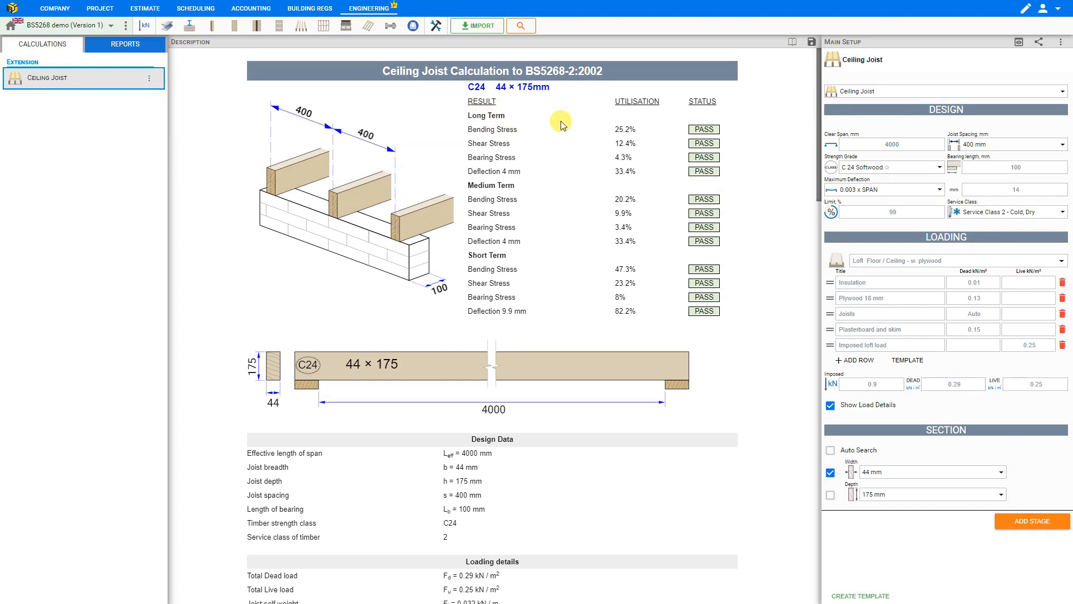
scroll(down, 3)
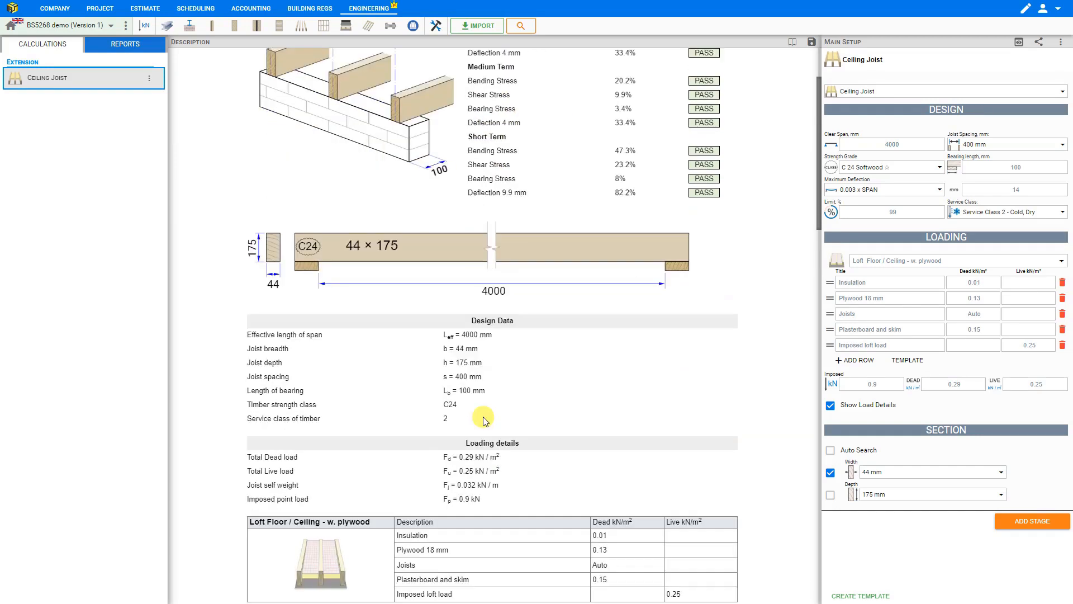
scroll(down, 3)
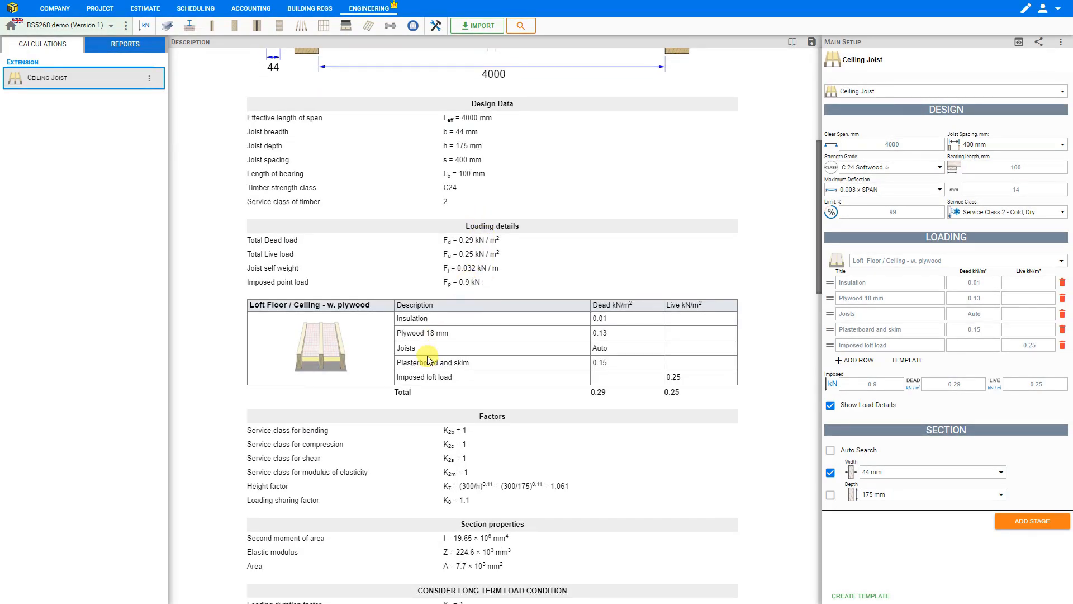
mouse_move(451, 353)
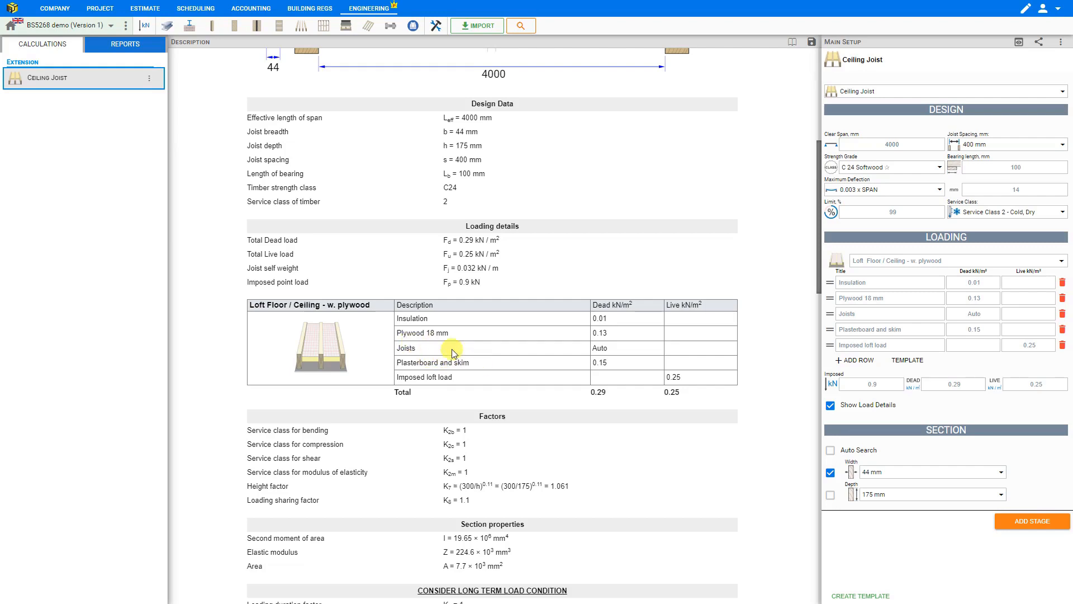
click(829, 405)
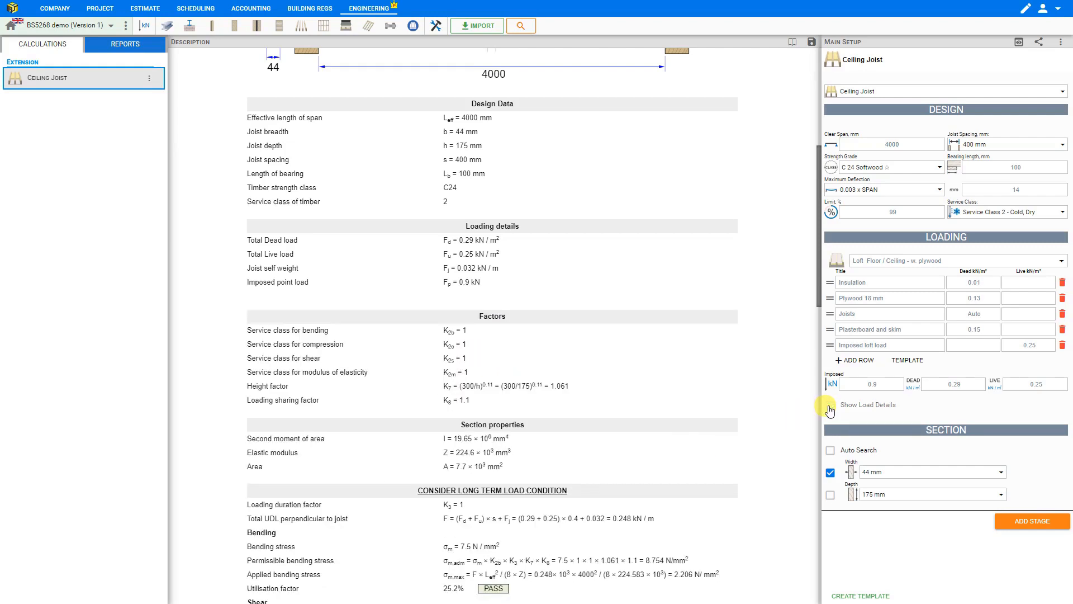
click(830, 405)
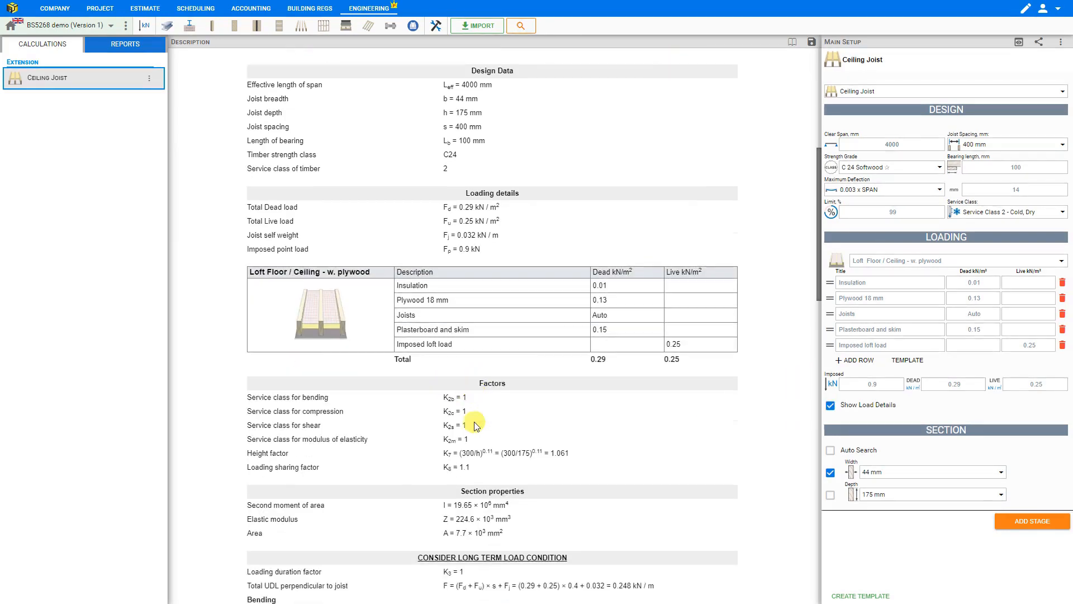
scroll(down, 3)
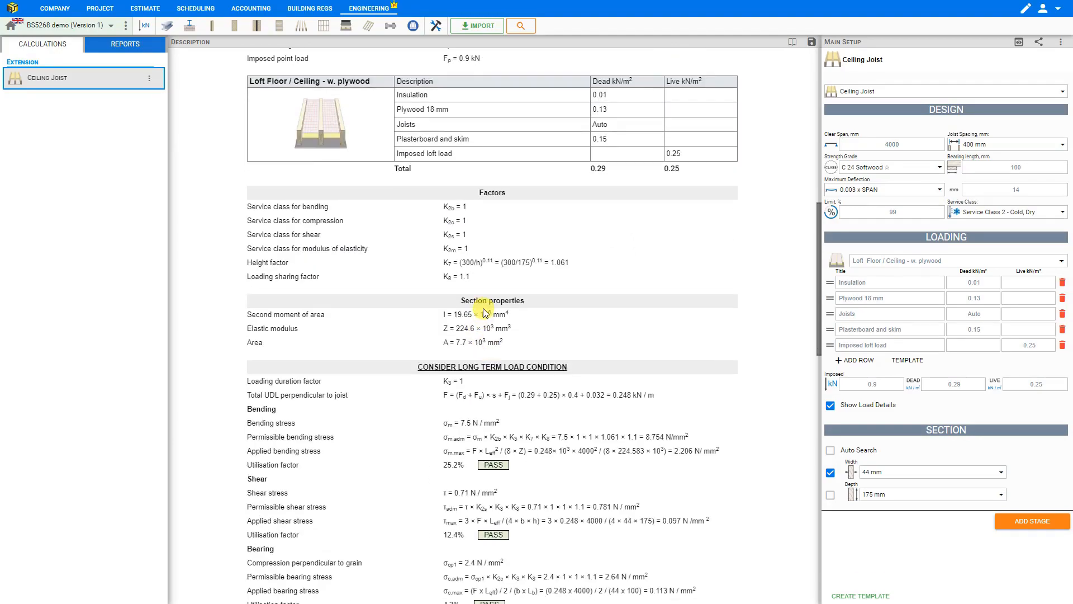
scroll(down, 3)
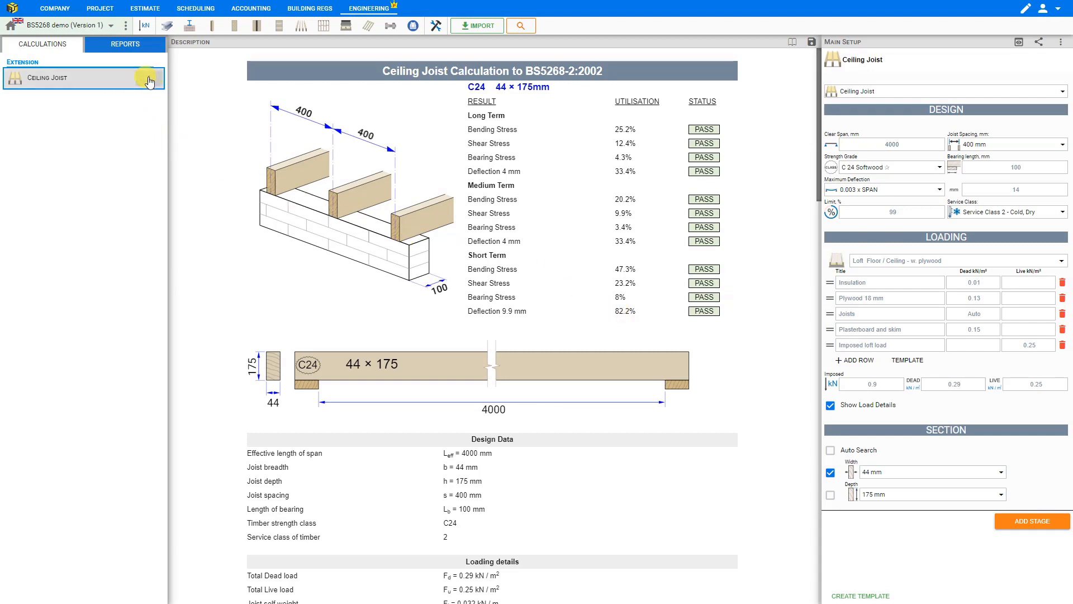
- Duplicate the Ceiling Joist module and rename the copy Ceiling Joist No2
click(148, 79)
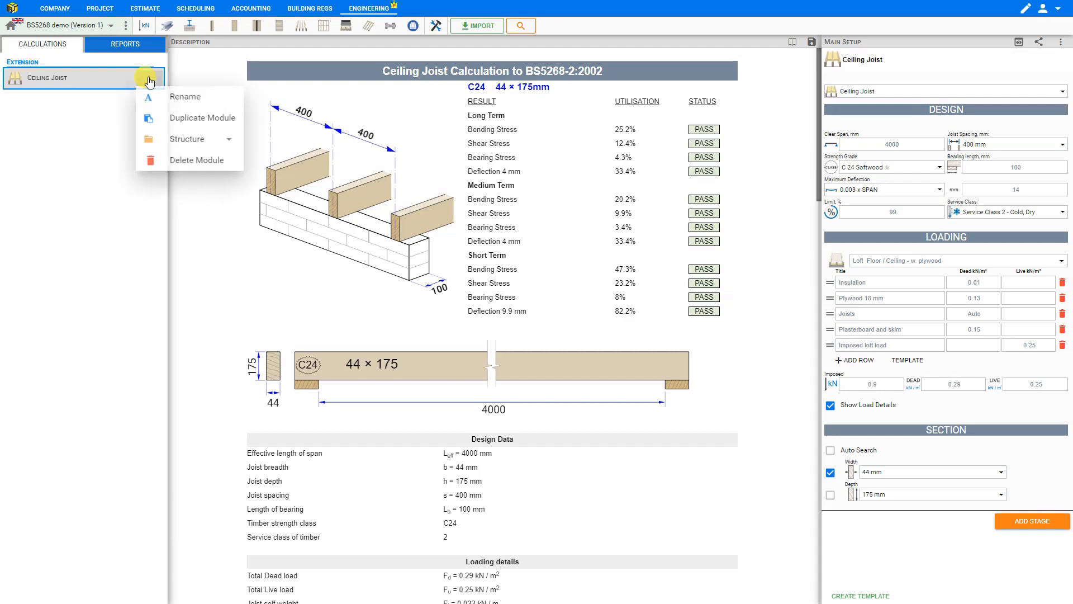
mouse_move(177, 119)
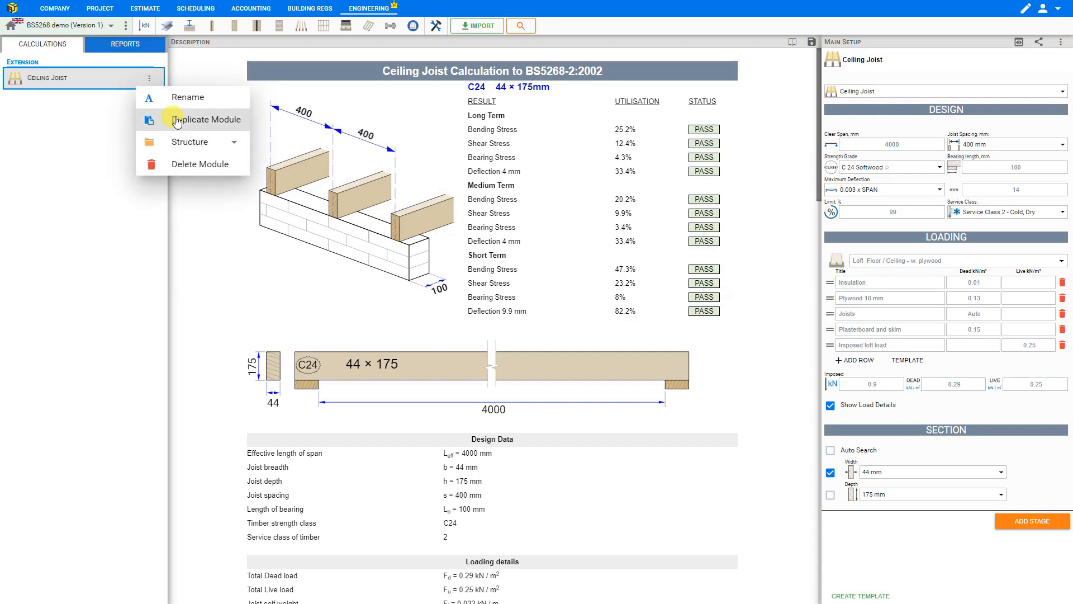
click(204, 119)
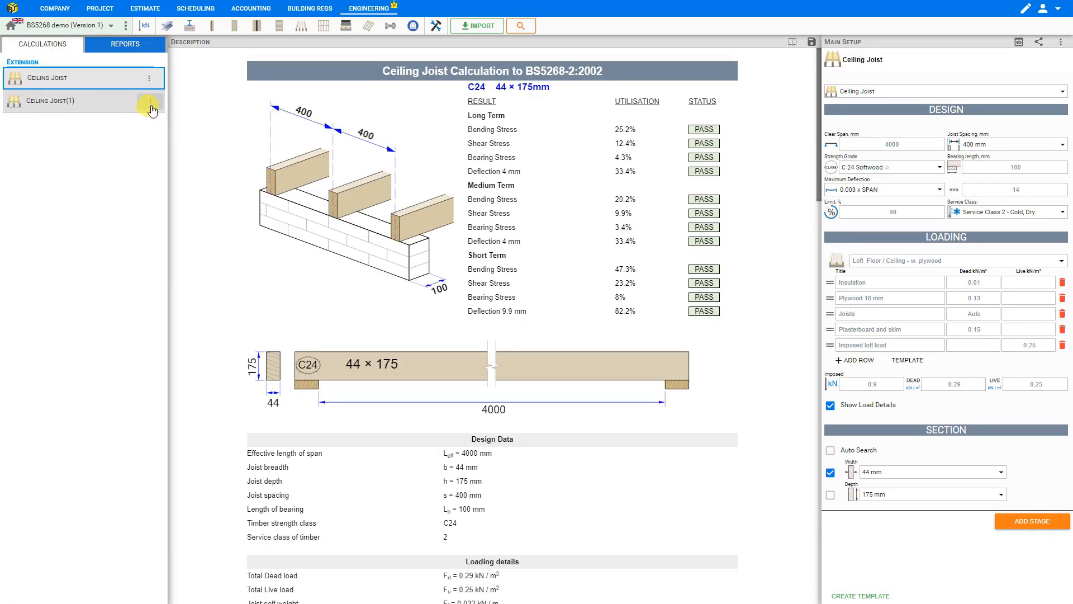
click(150, 101)
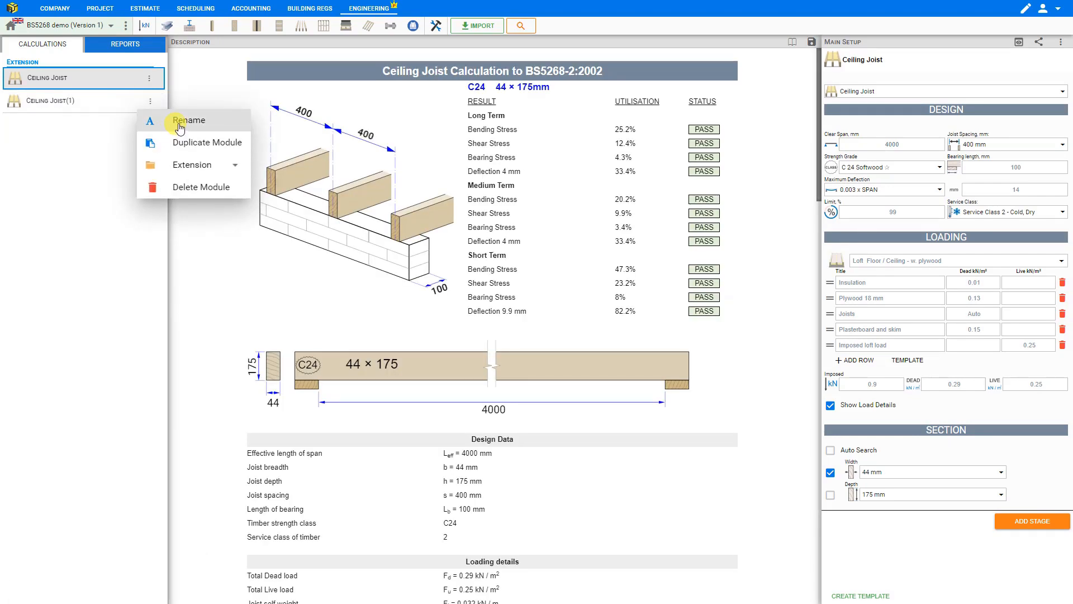
click(188, 119)
text(Ceiling Joist No2)
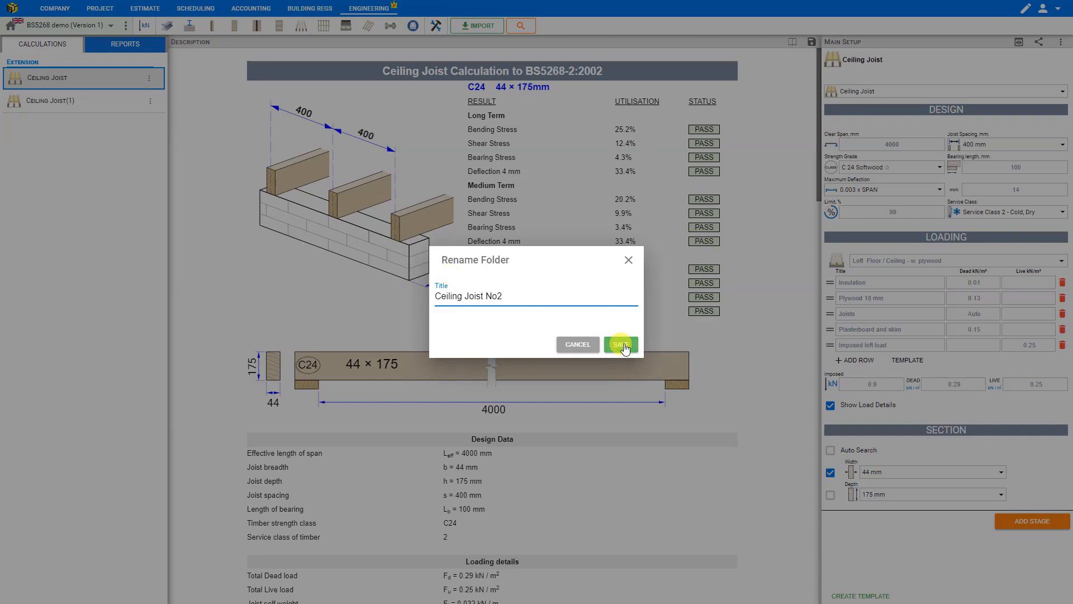
click(621, 345)
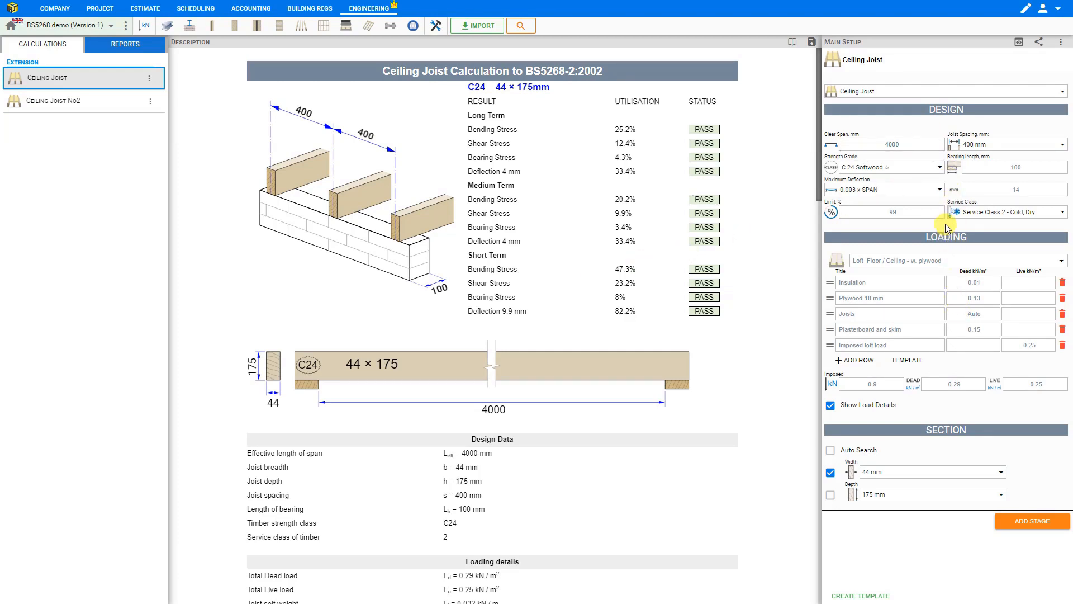
mouse_move(205, 60)
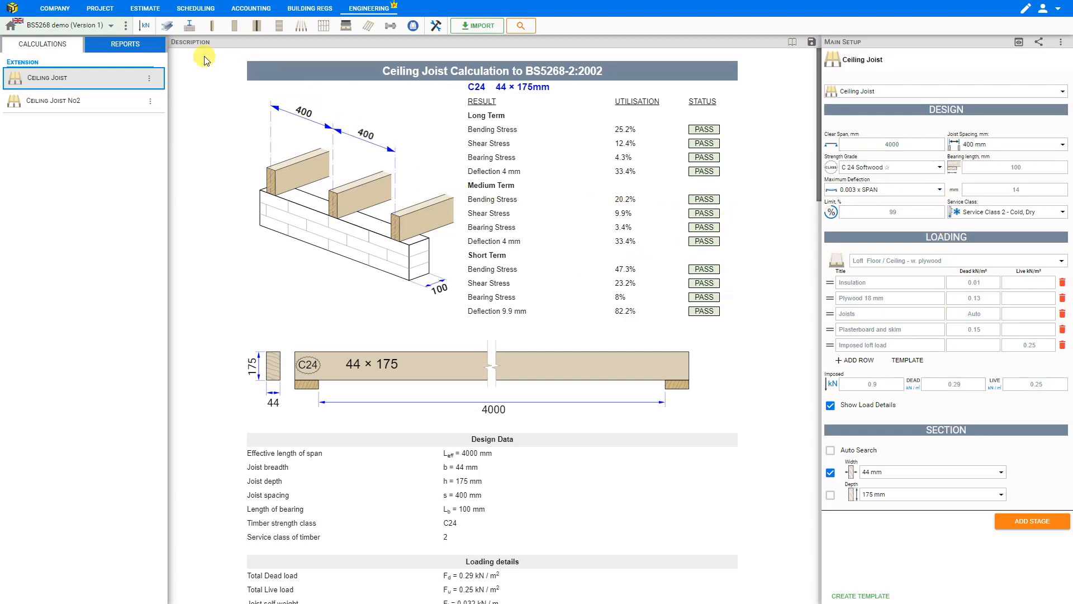
- Preview the Structural Calculations report's PDF export with the company logo on the left of the header
click(124, 44)
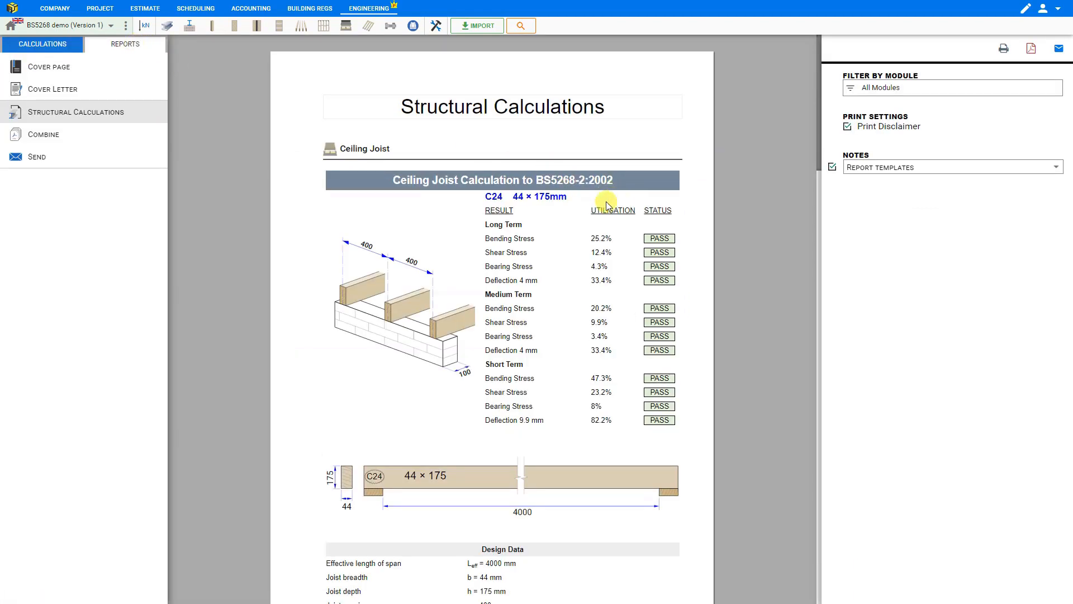
mouse_move(1021, 48)
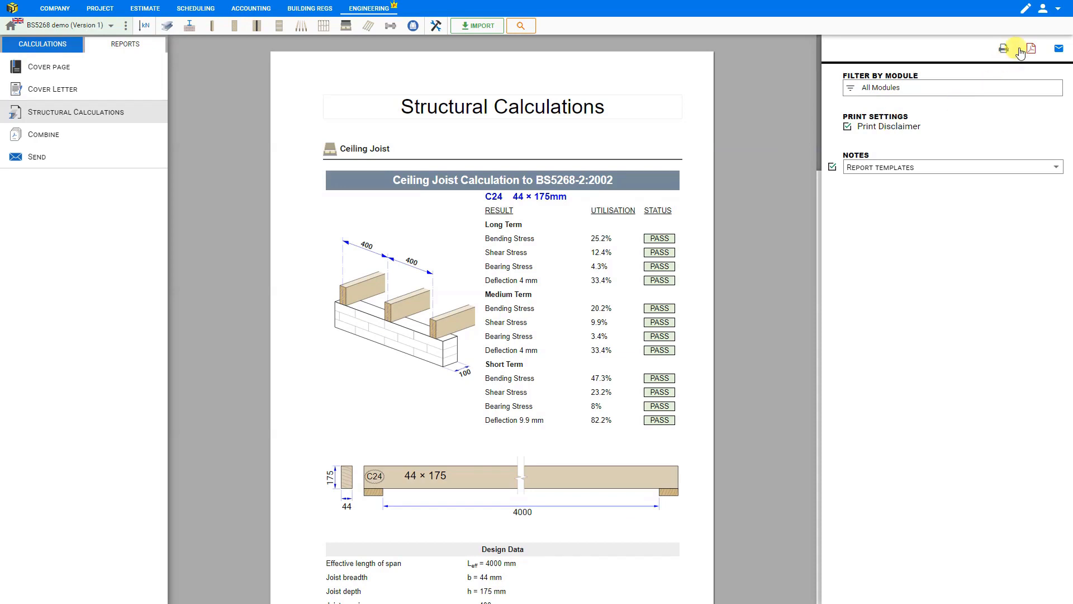
click(1031, 48)
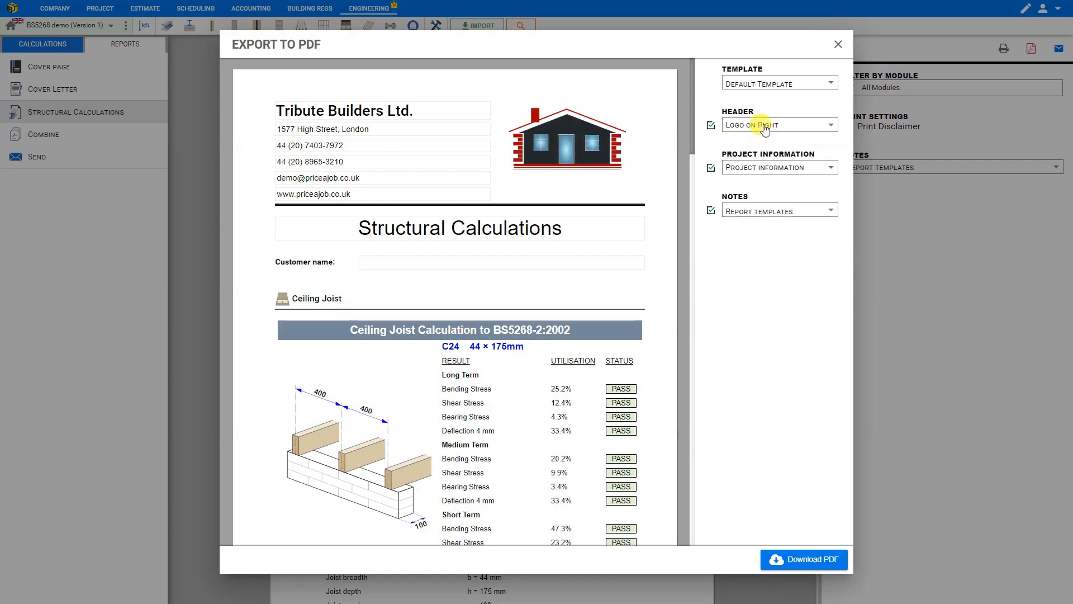
click(779, 124)
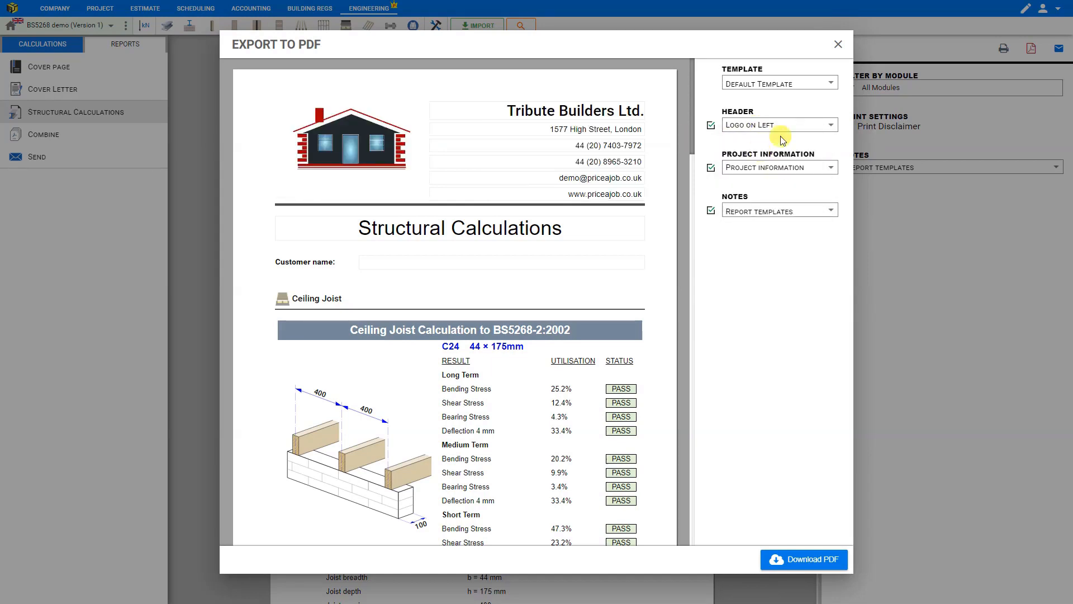
click(838, 44)
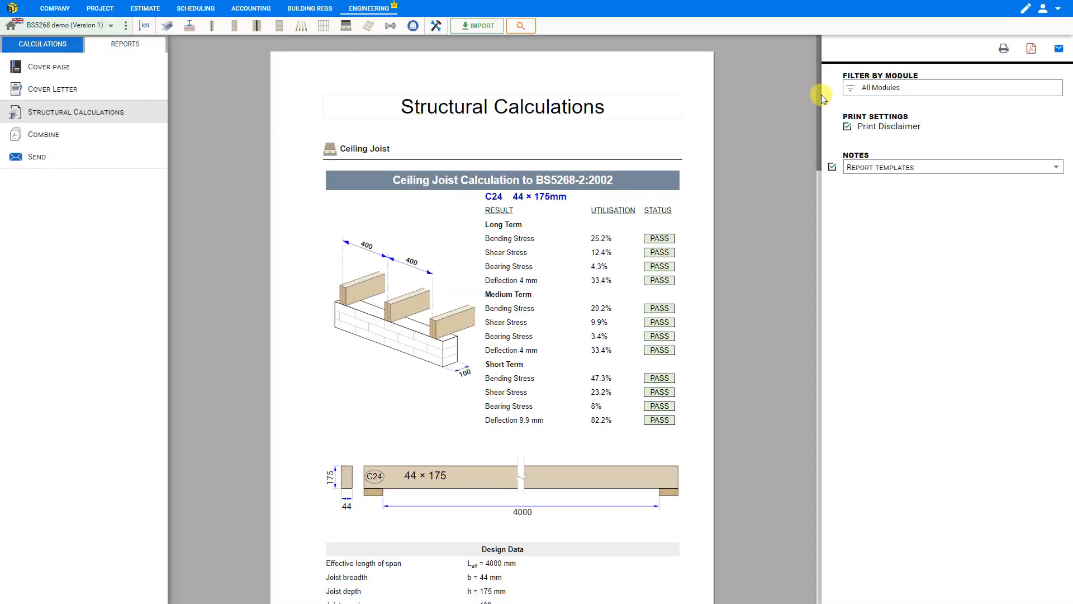
- Replace the existing report note text with the word 'notes'
scroll(down, 3)
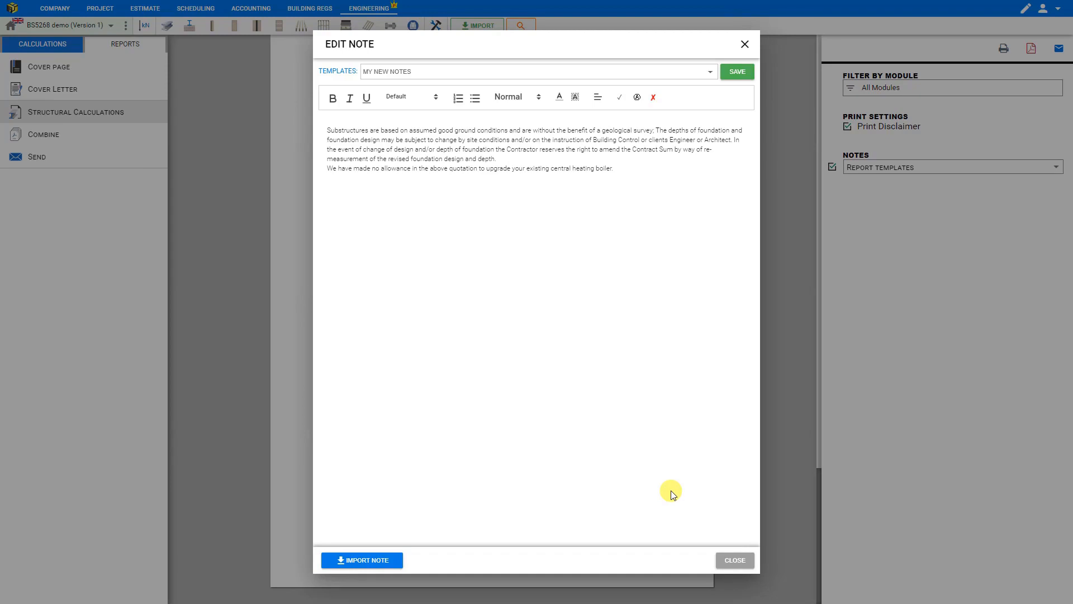
key(ctrl+a)
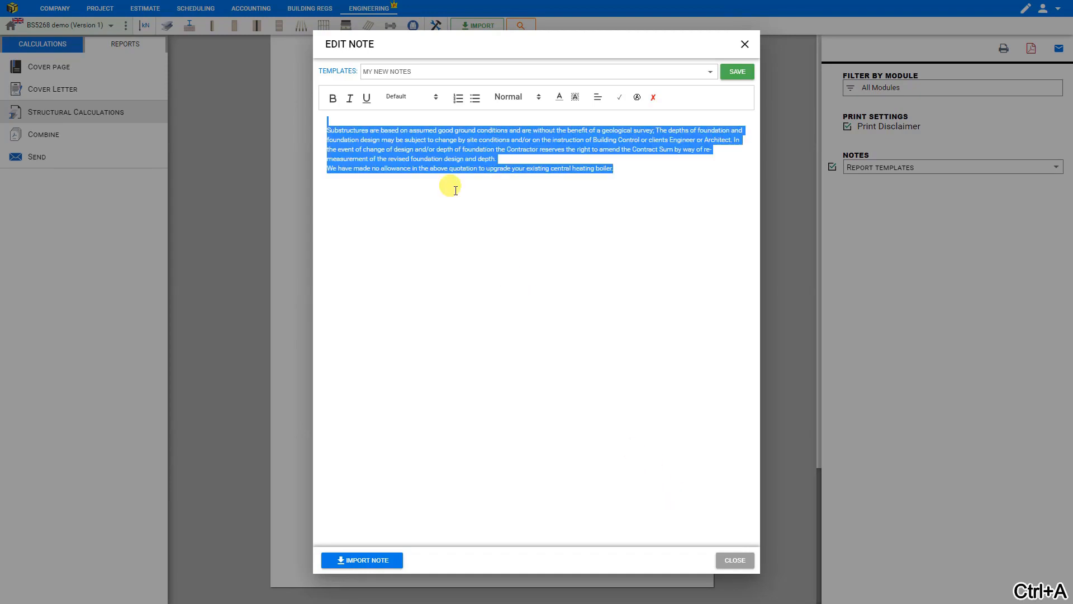
text(notes)
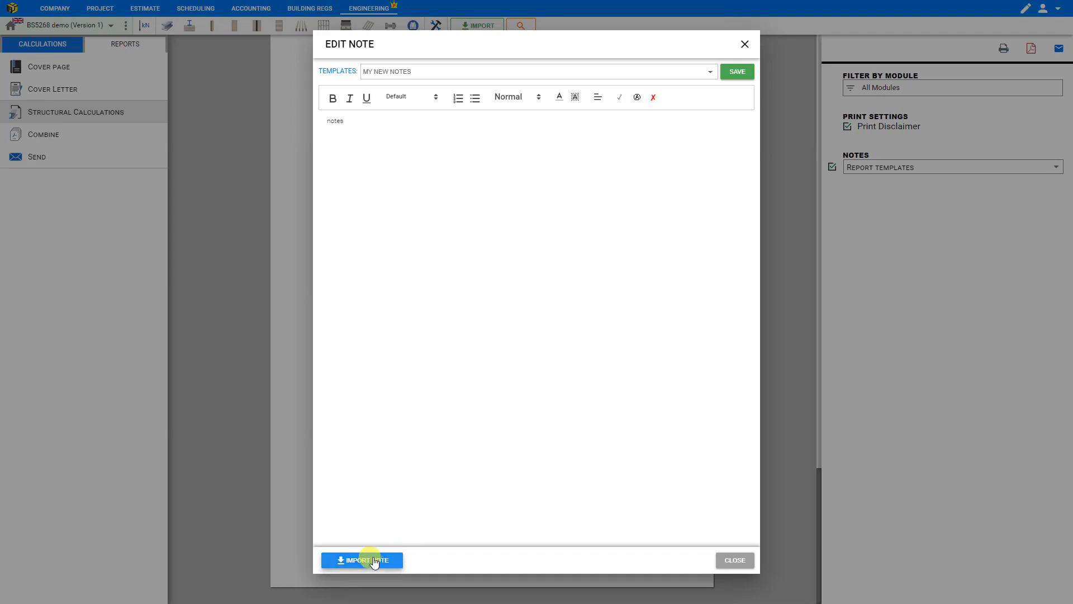
click(362, 560)
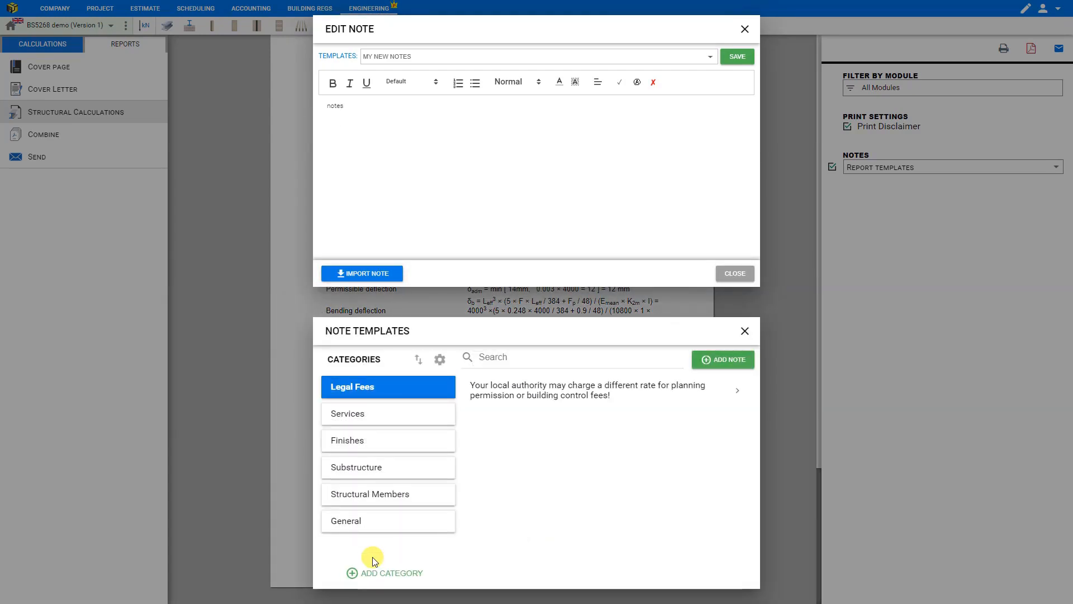
mouse_move(373, 558)
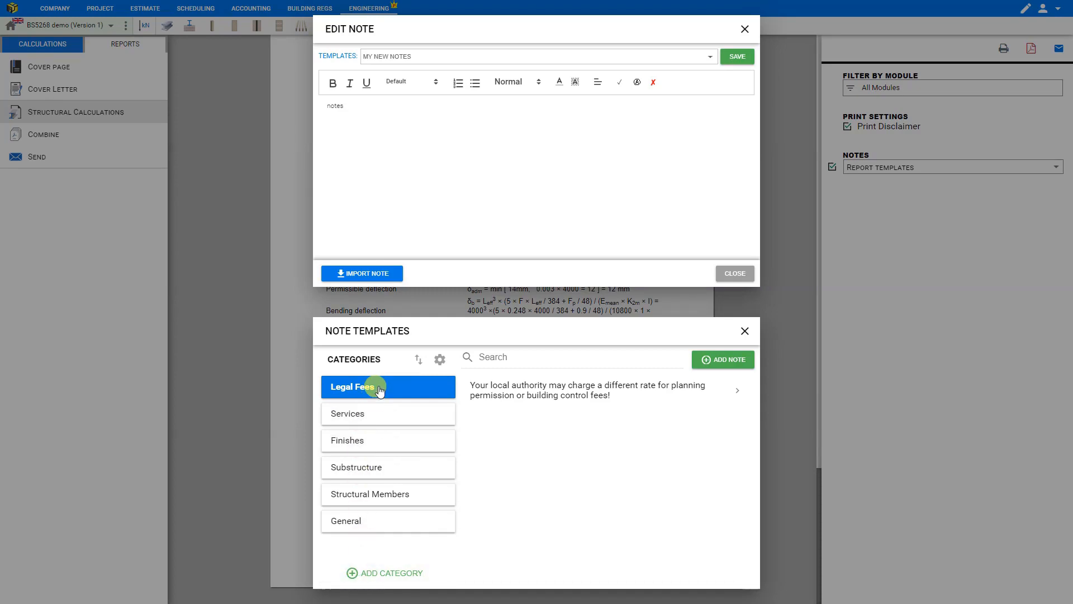
- Import the Structural Members steel beams pricing note and change 'steel beams' to 'timber joists'
click(349, 414)
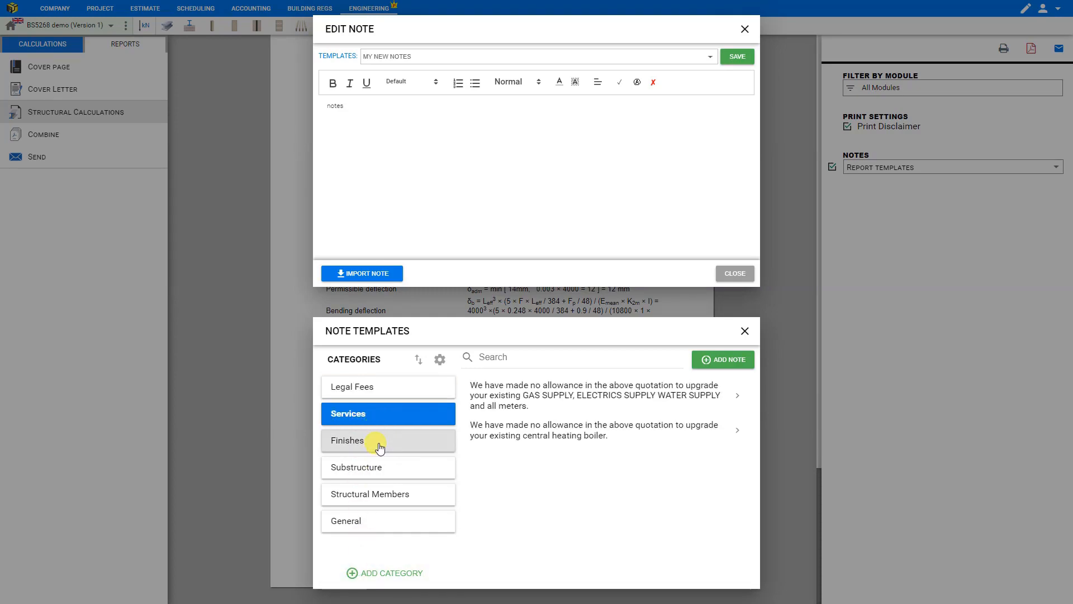
click(355, 467)
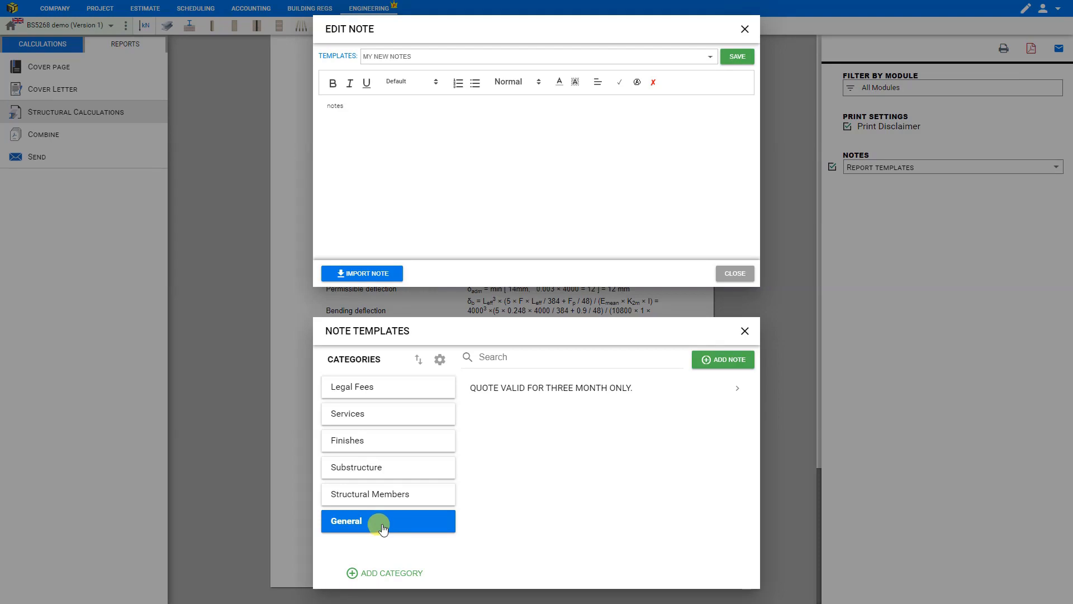
click(388, 493)
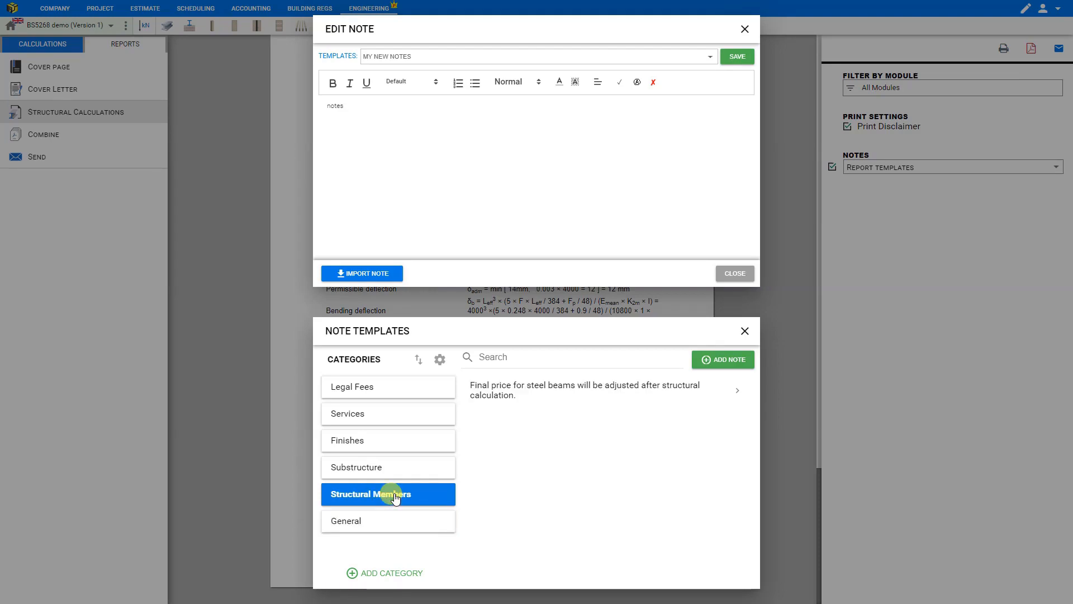
click(606, 389)
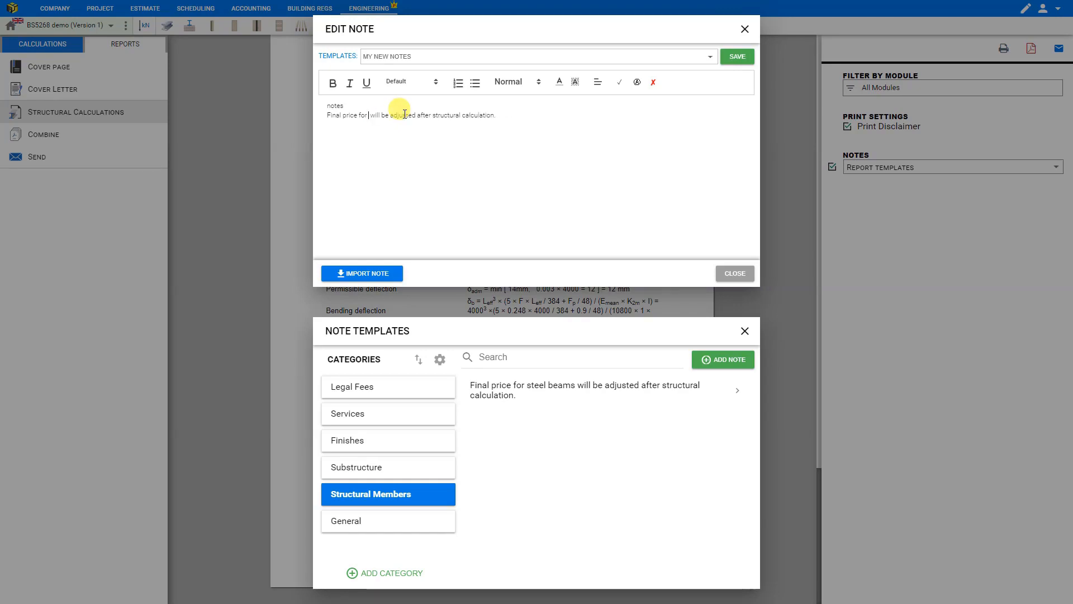
text(timber joists)
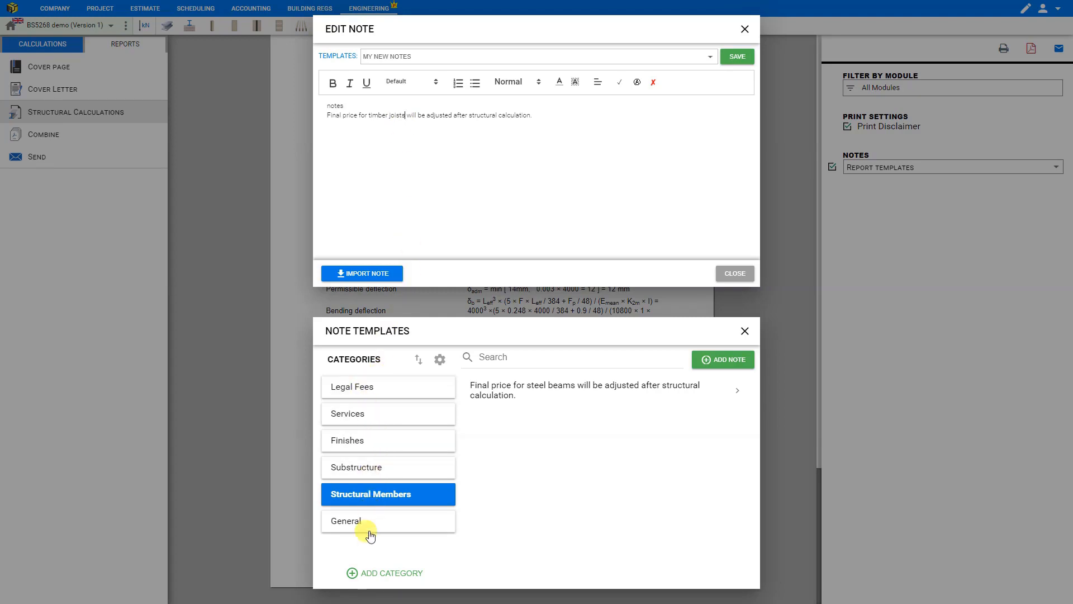
mouse_move(385, 573)
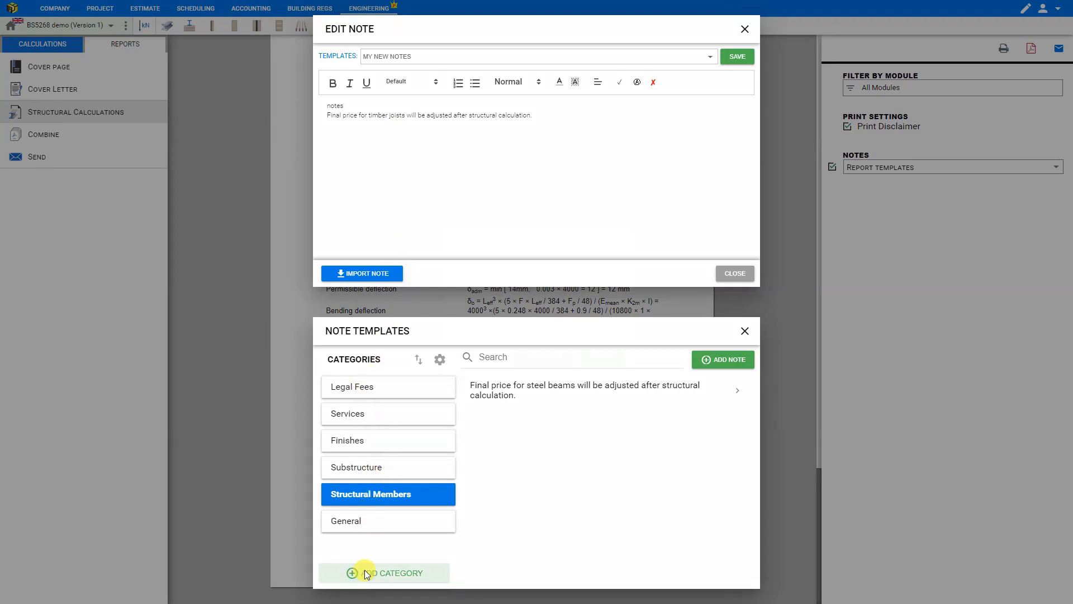
- Create a trial 'New Category' with a 'New Note' template in the note templates library
click(383, 573)
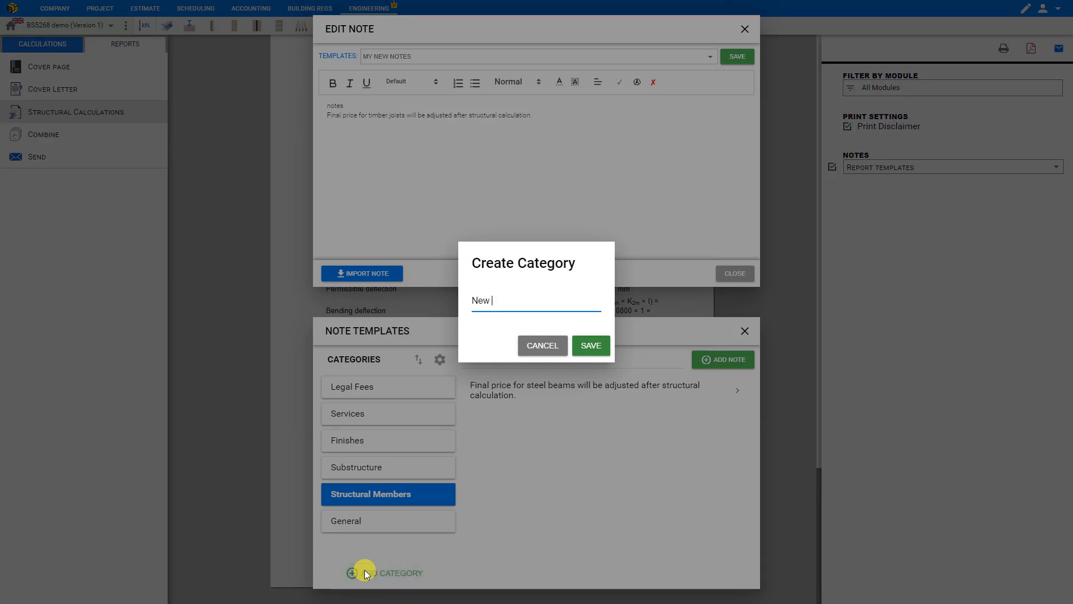
text(Category)
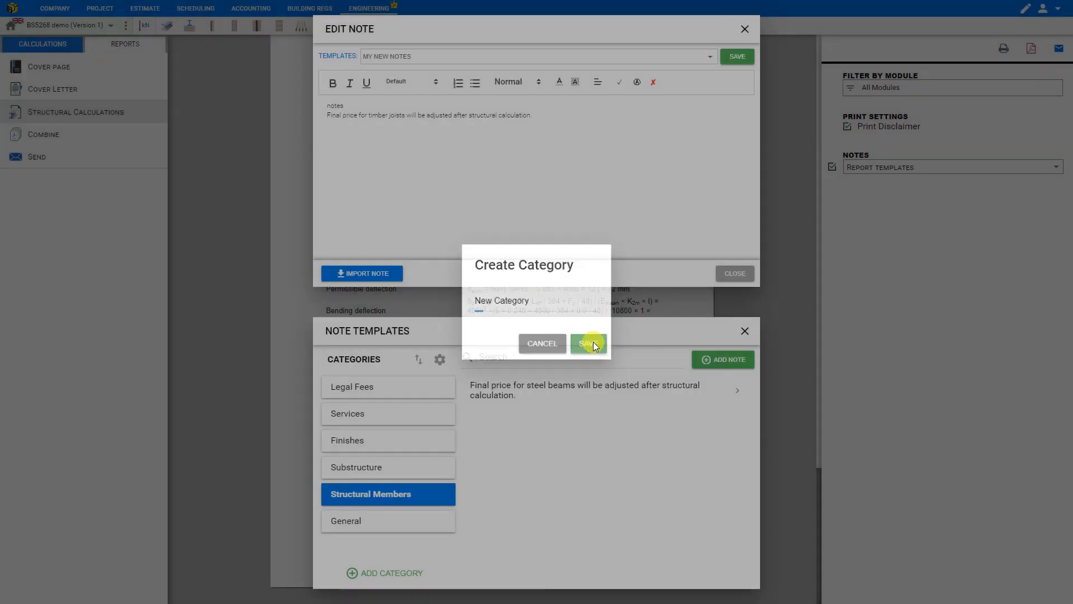
click(587, 343)
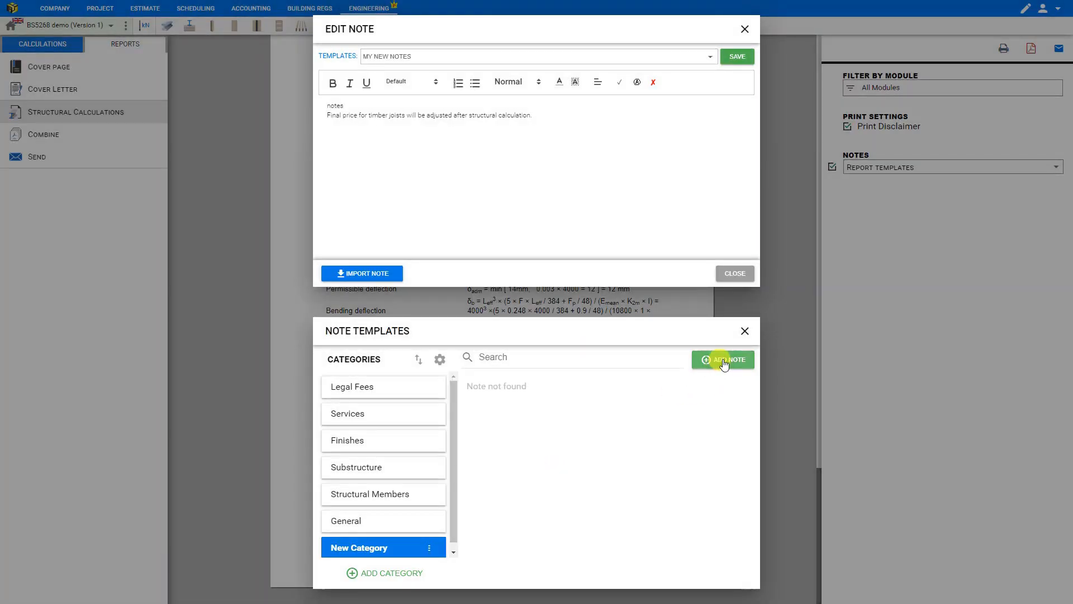
click(724, 359)
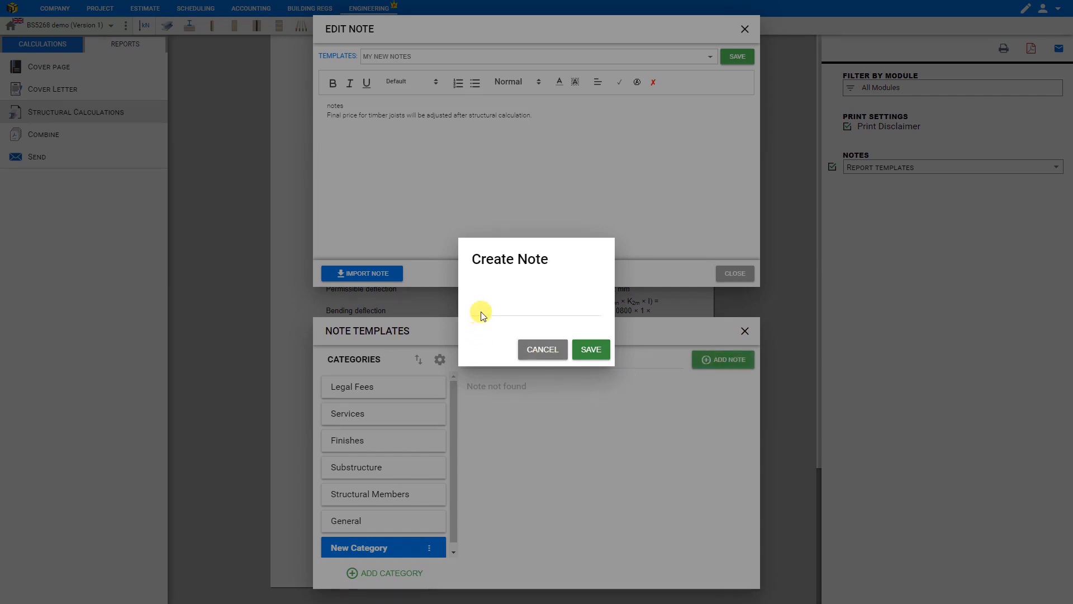
text(New Notes)
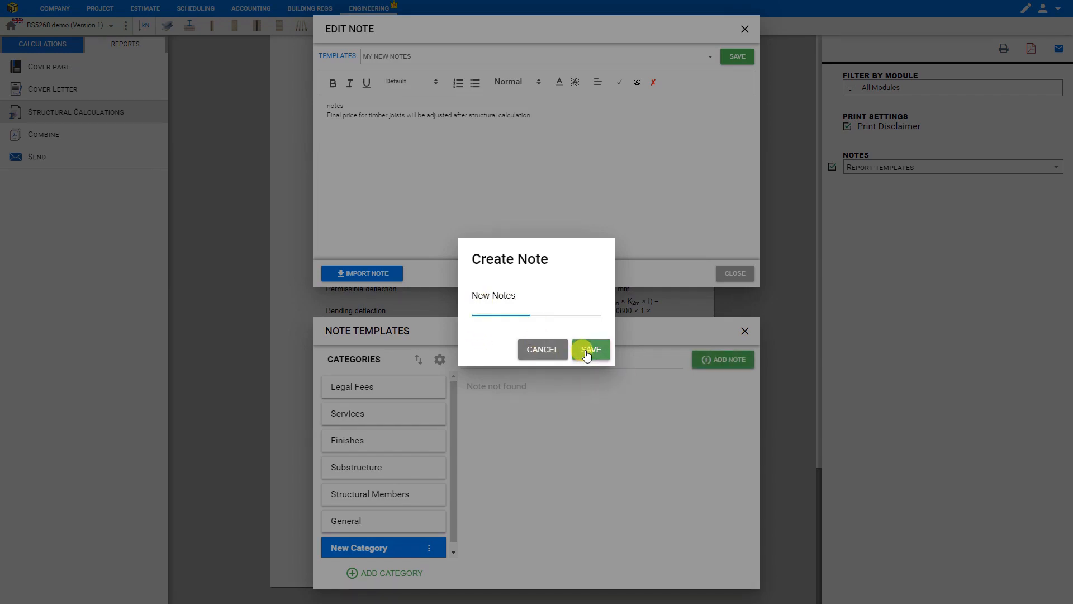
click(590, 349)
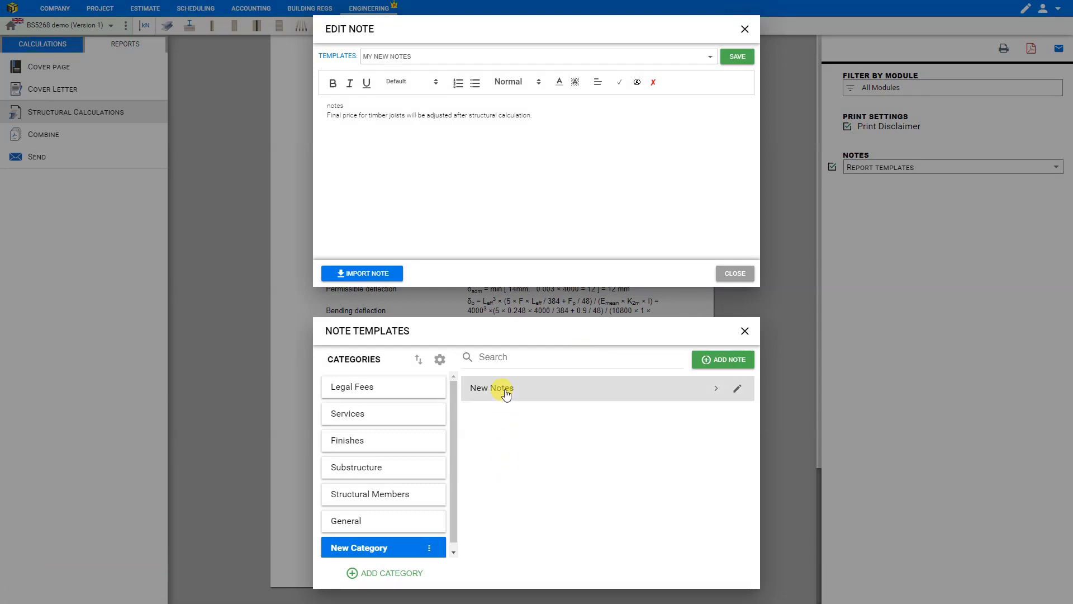
- Insert the New Notes template into the note, then delete that template with confirmation
click(490, 388)
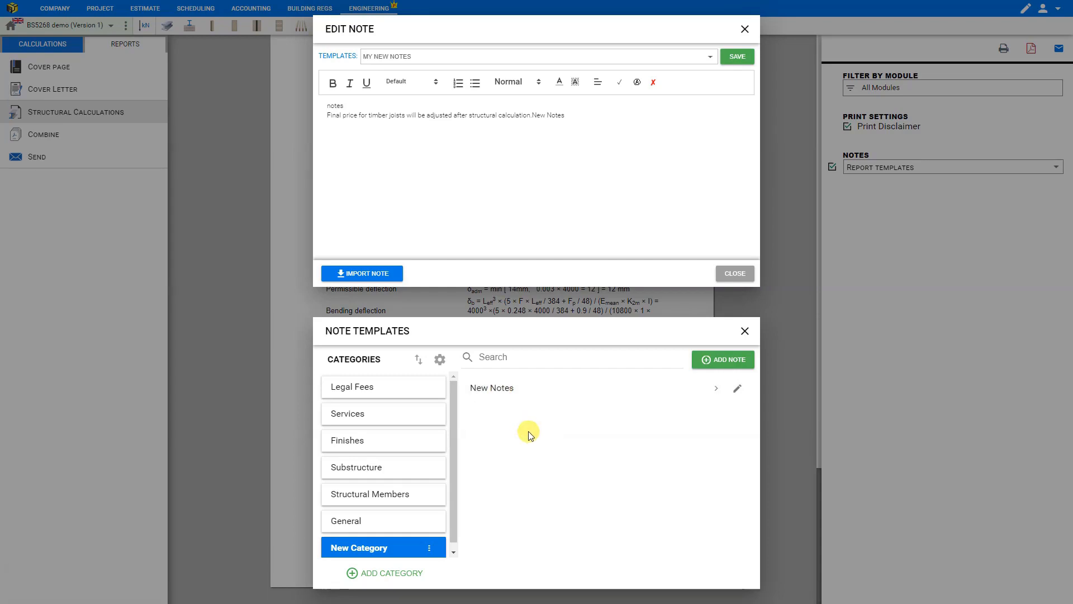
click(738, 388)
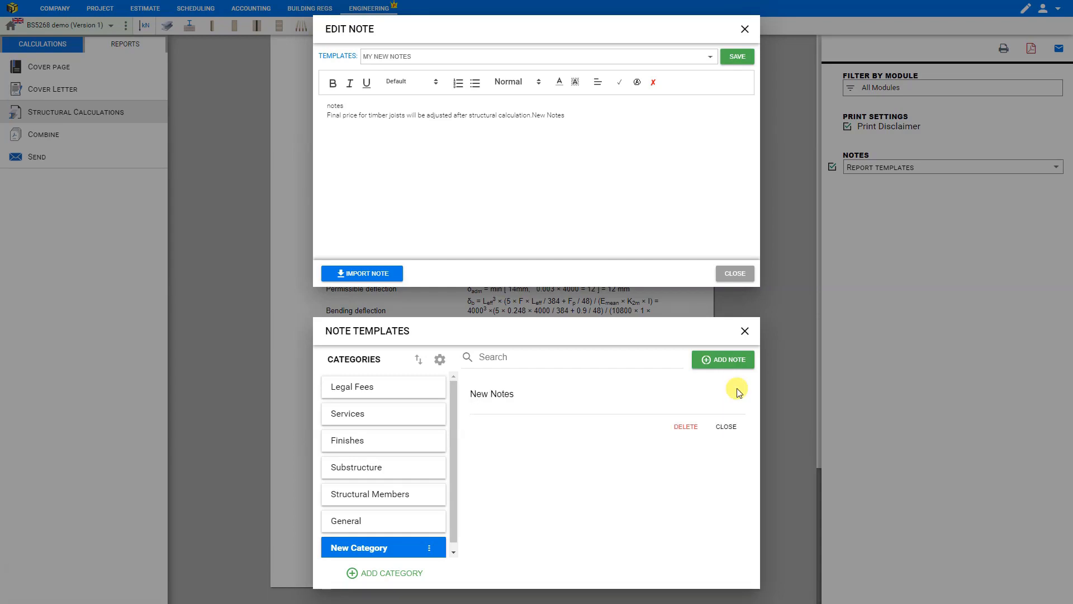
click(685, 426)
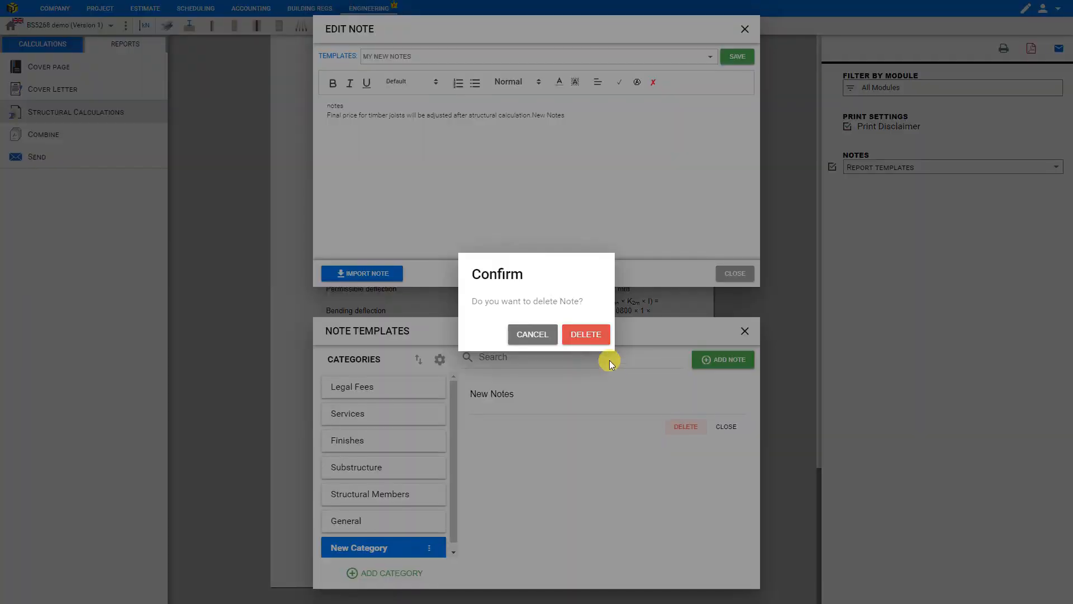
click(585, 335)
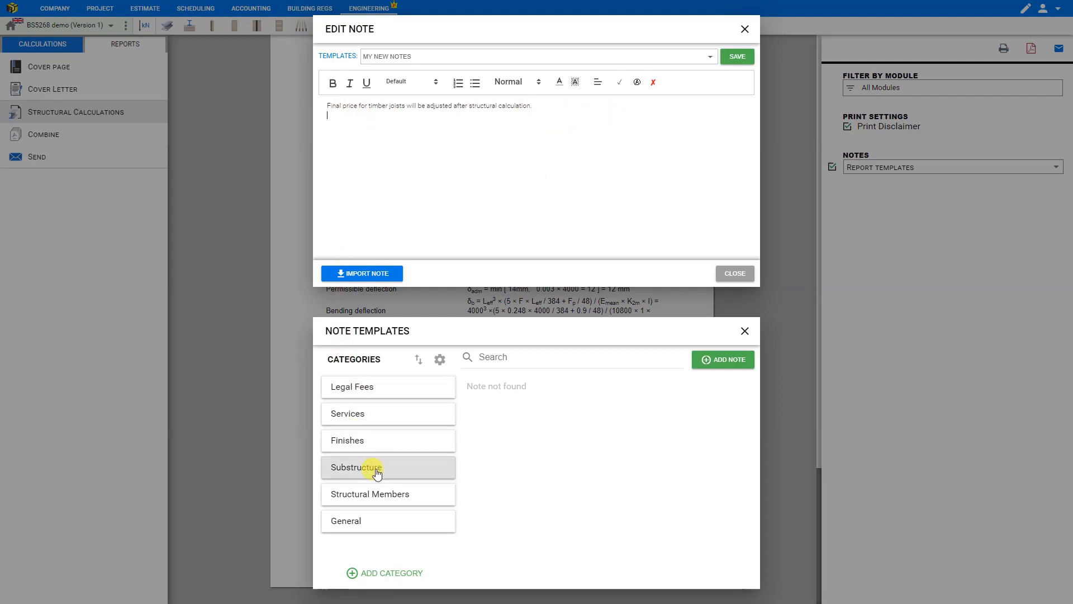
- Add the Substructure ground-conditions disclaimer after the timber joists pricing sentence
click(355, 467)
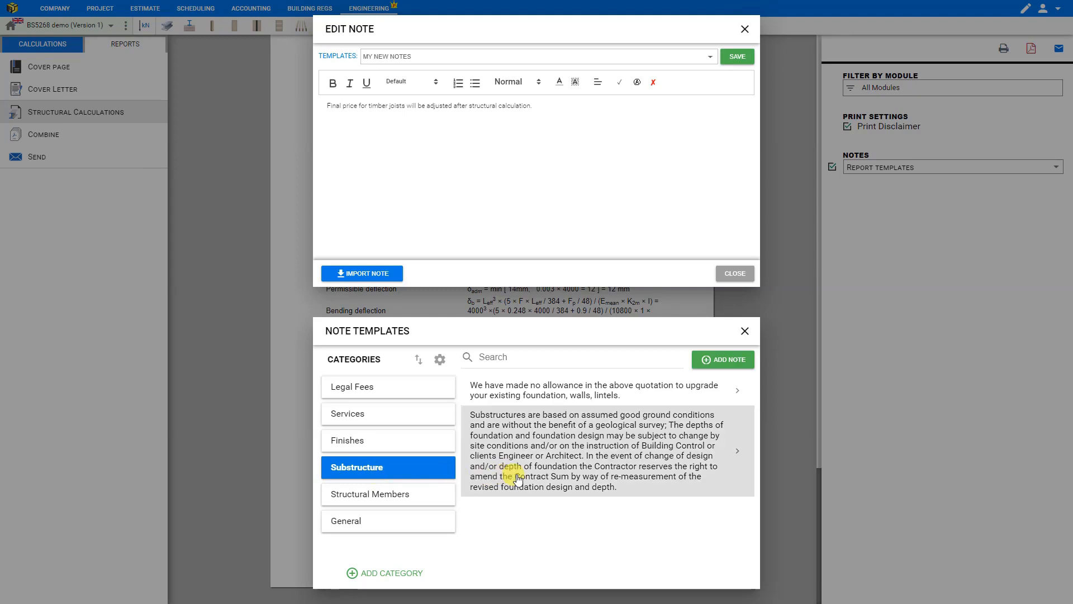
click(737, 451)
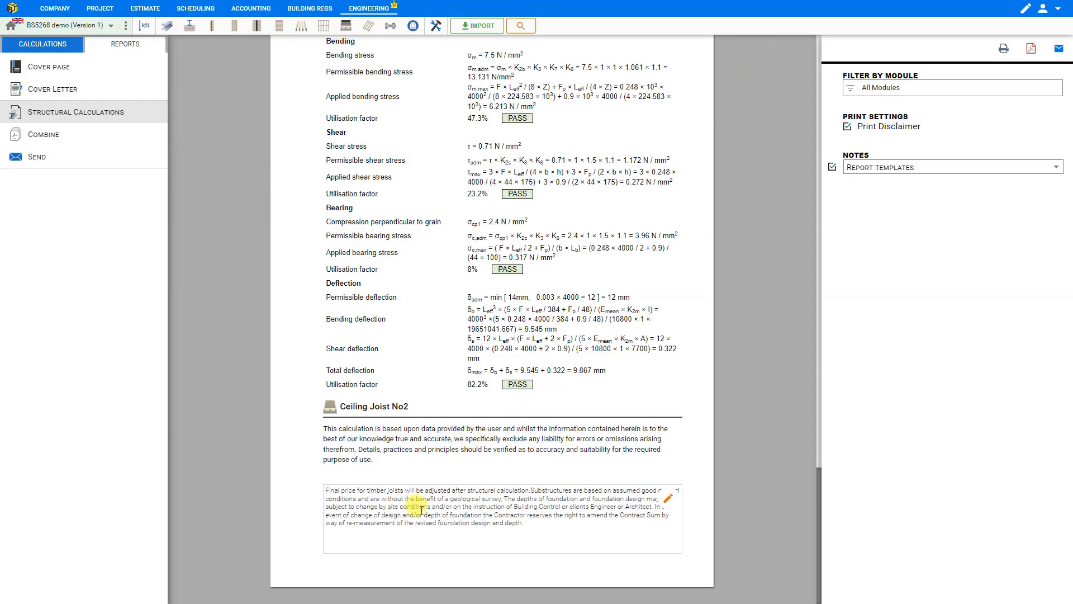
mouse_move(81, 148)
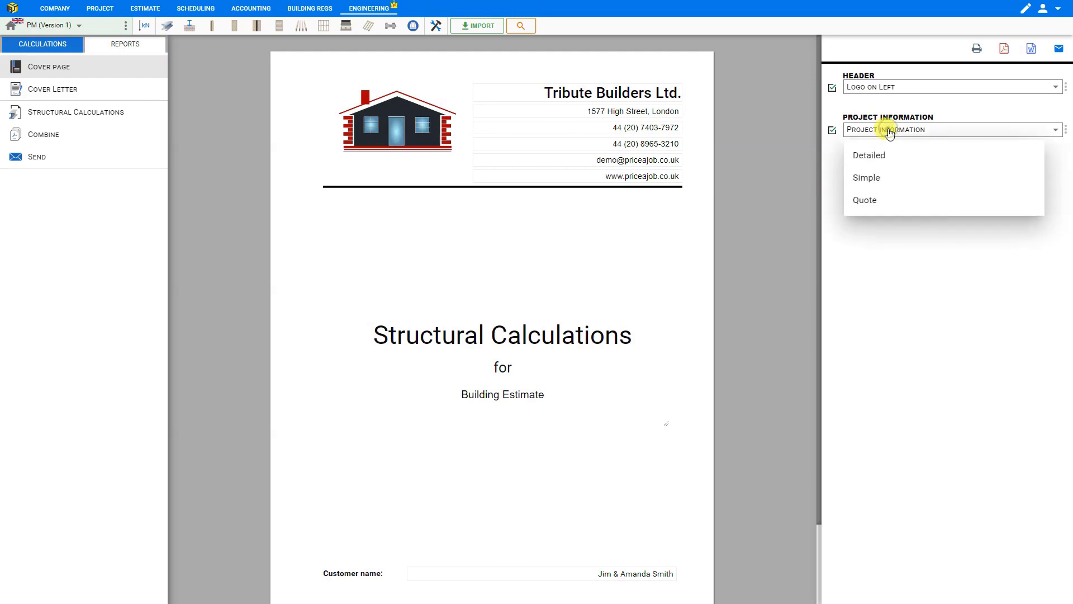
- Show Quote project information on the cover page and write 'Thank you' in the cover letter
click(865, 200)
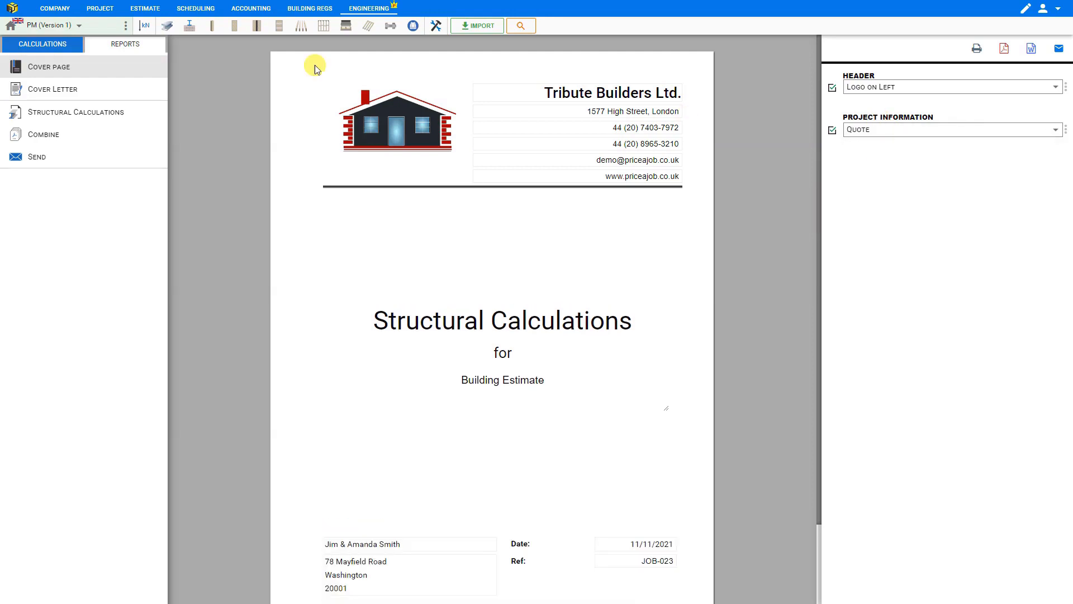
click(52, 90)
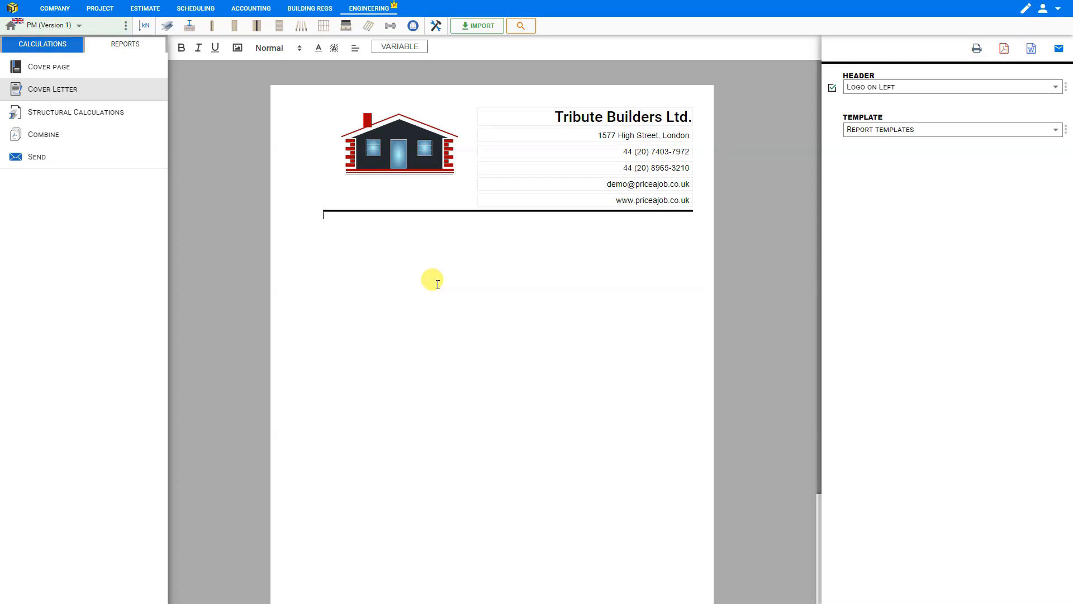
text(Thank you)
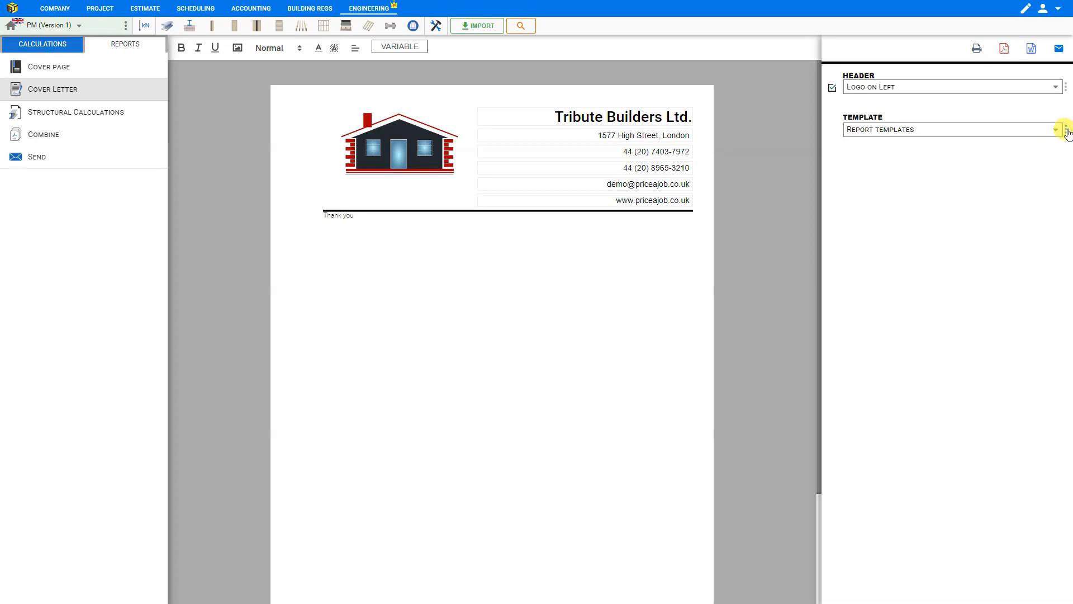
- Save the letter as a new 'Thank you' template and select it from the template list
click(1055, 130)
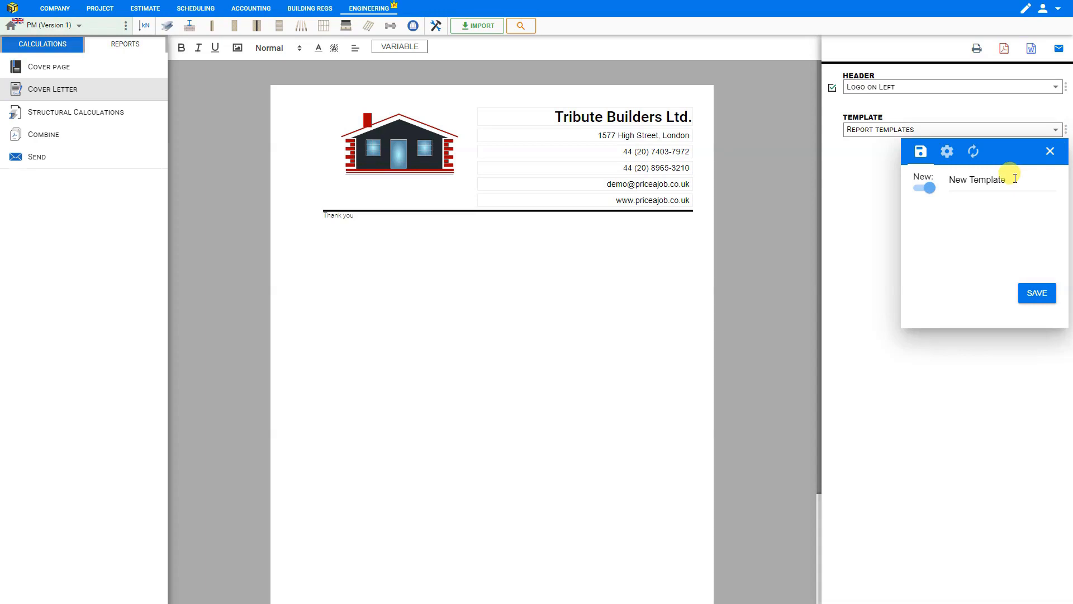
text(Thank you)
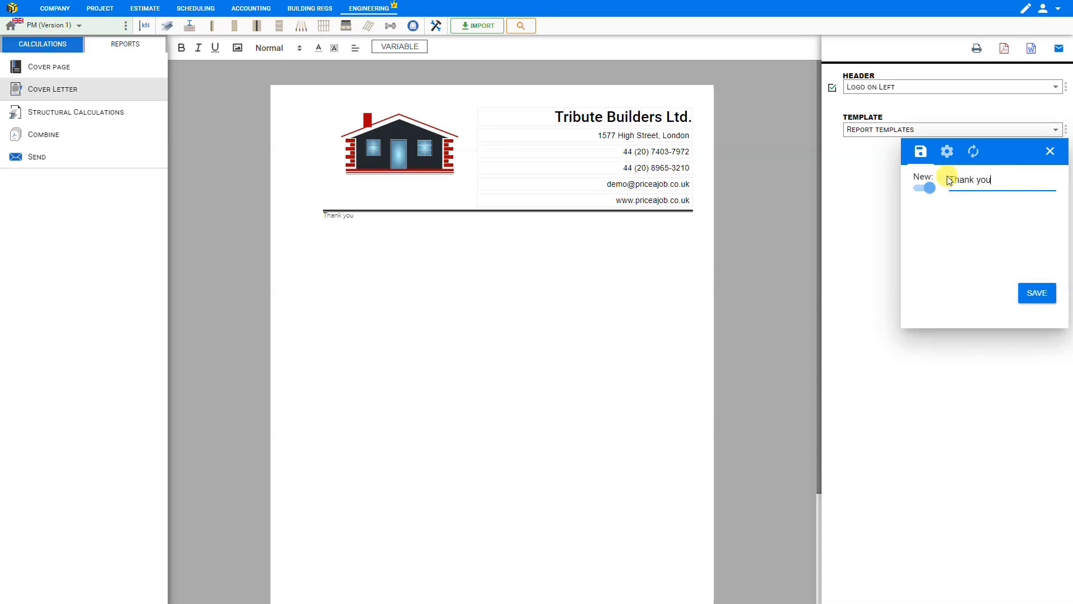
click(1037, 293)
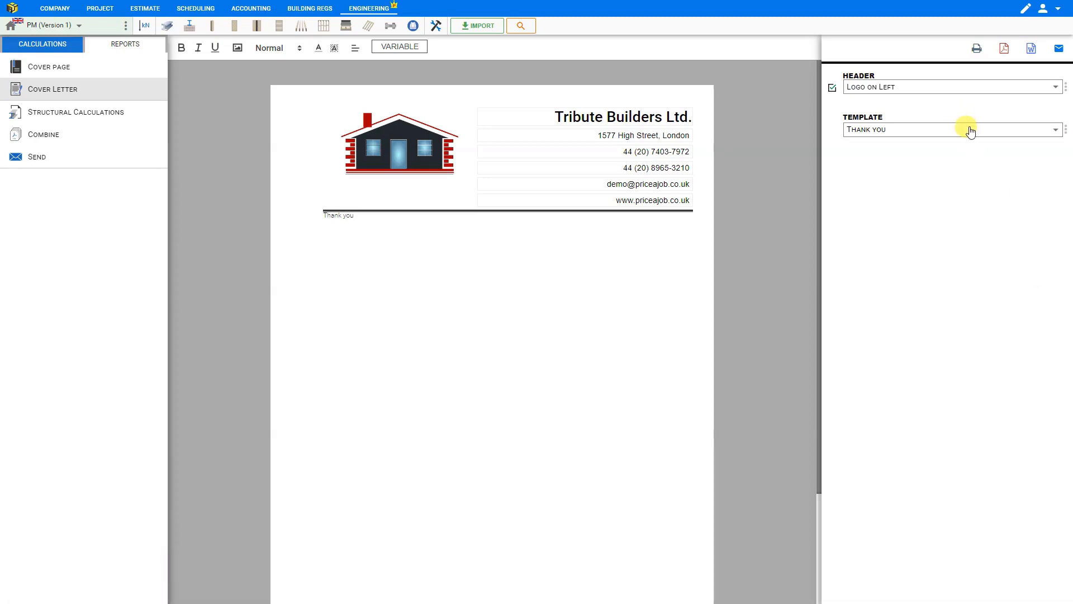
click(952, 130)
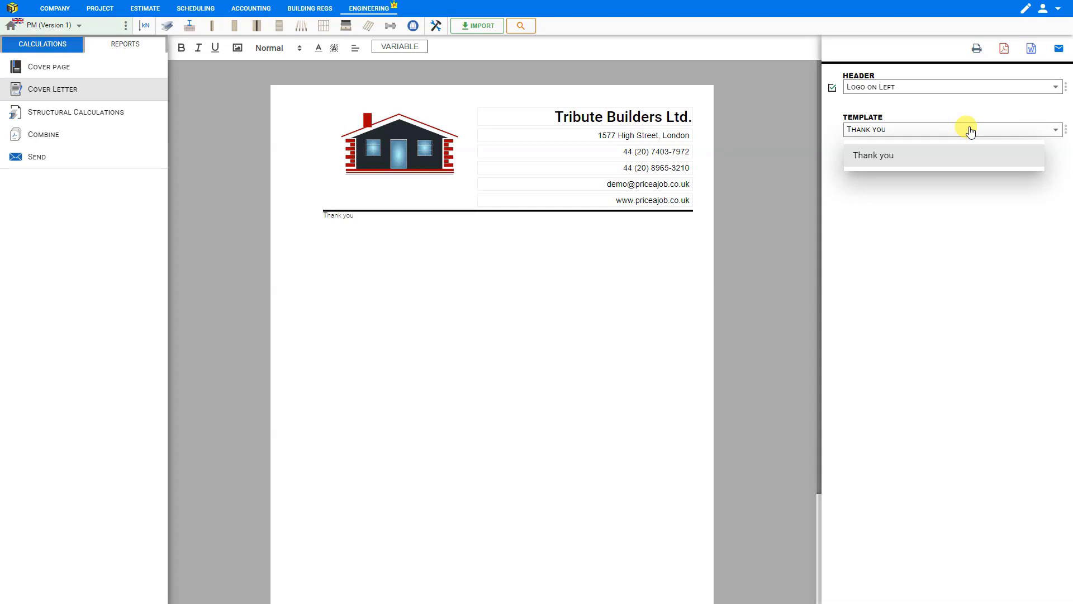
click(874, 155)
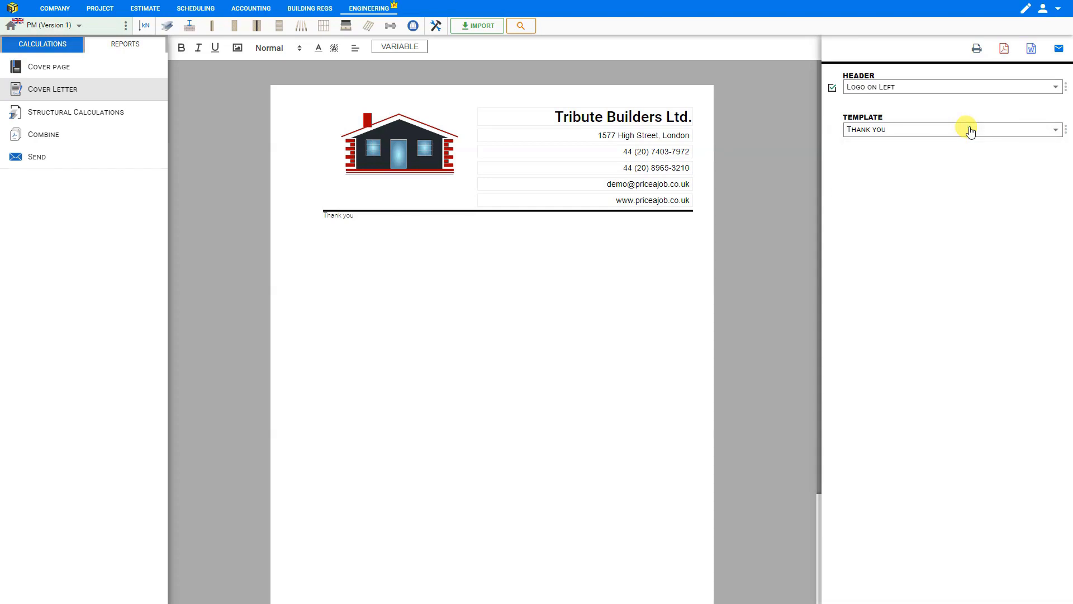
click(977, 49)
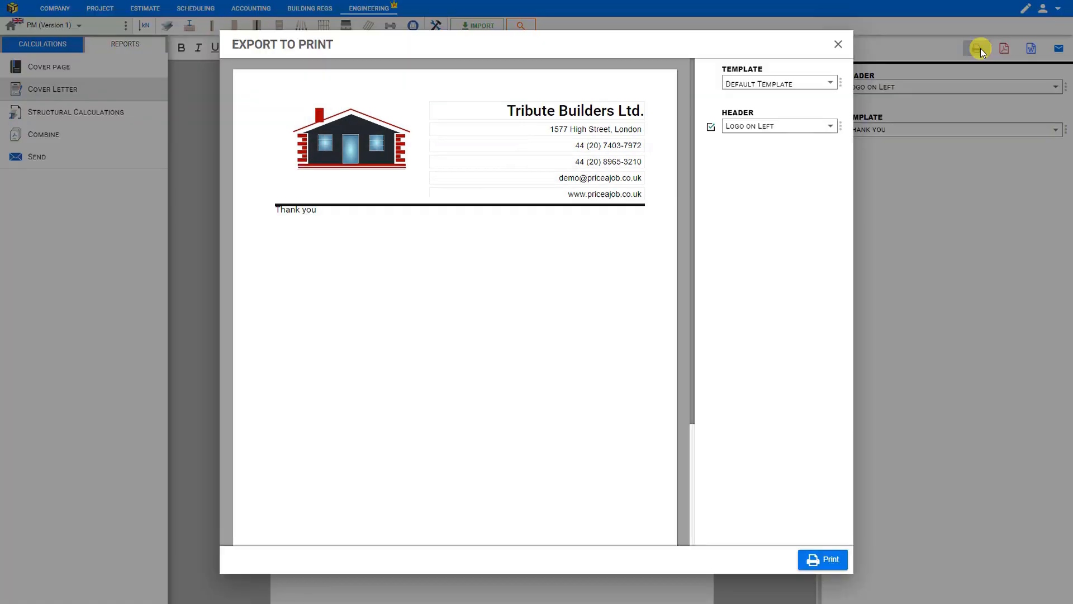
- Cycle through the print, PDF and Word export previews, then start an email with the cover letter attached
click(837, 44)
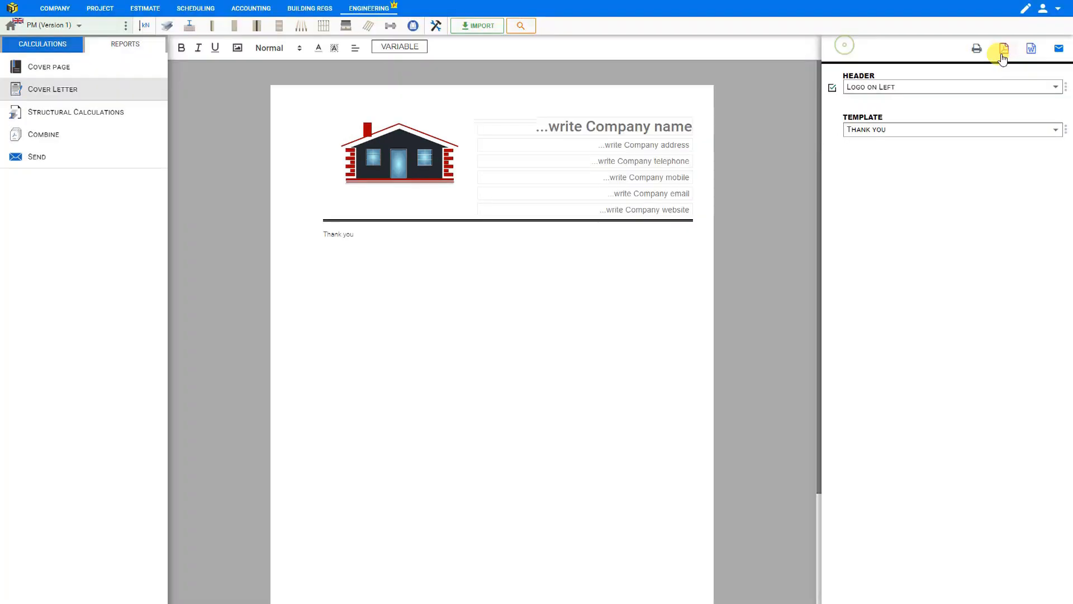
click(1005, 48)
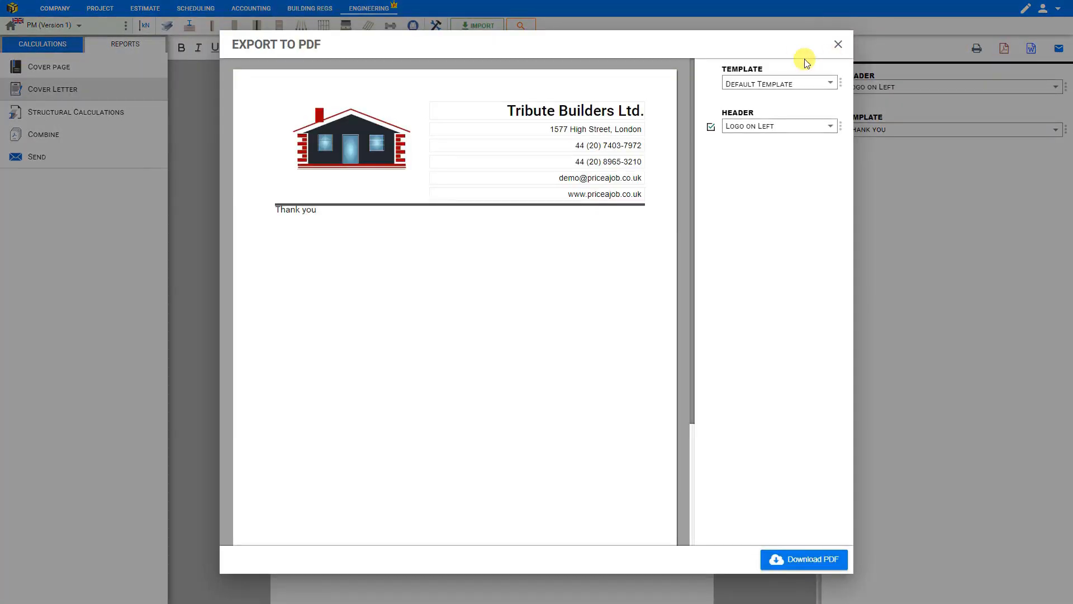
click(1030, 48)
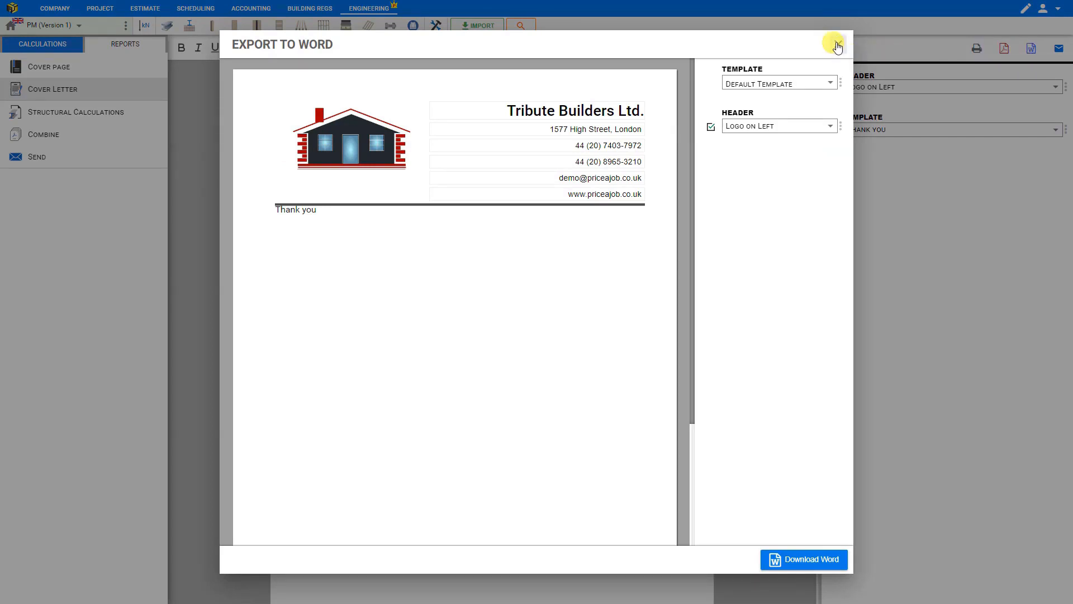
click(836, 45)
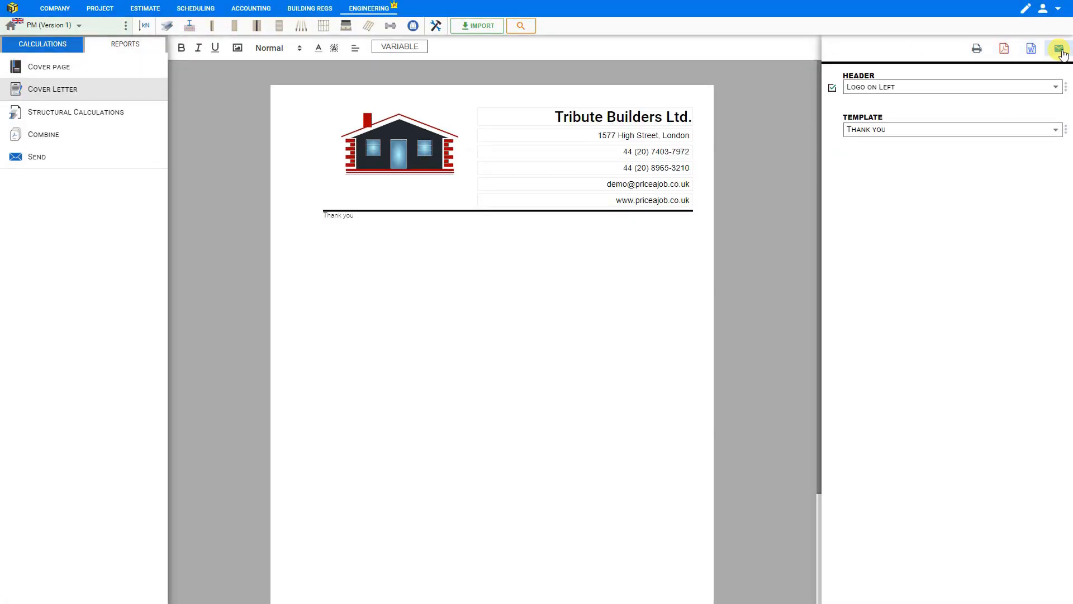
click(1060, 48)
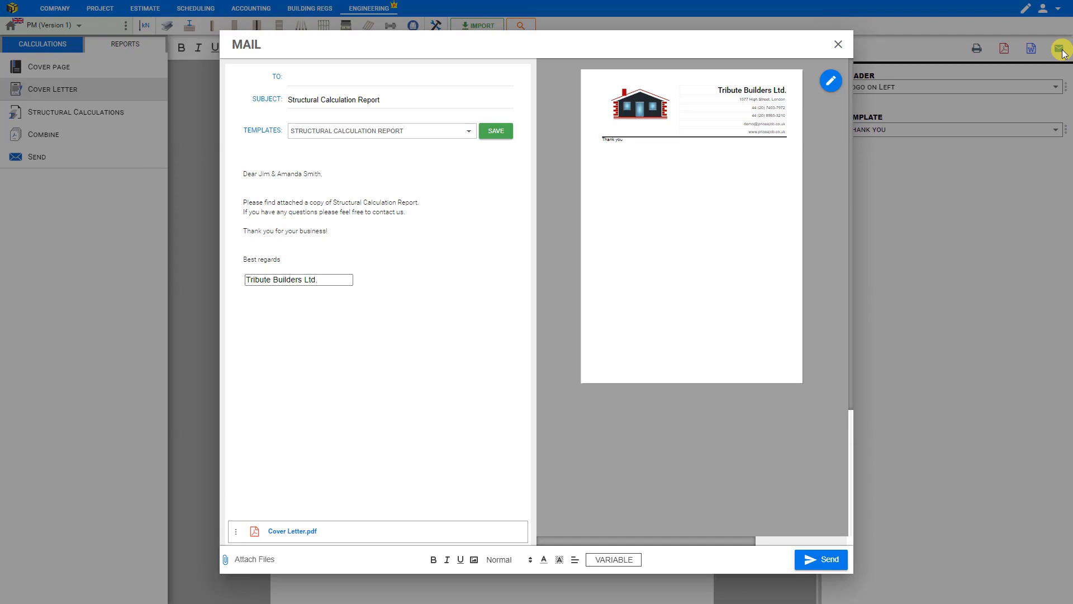